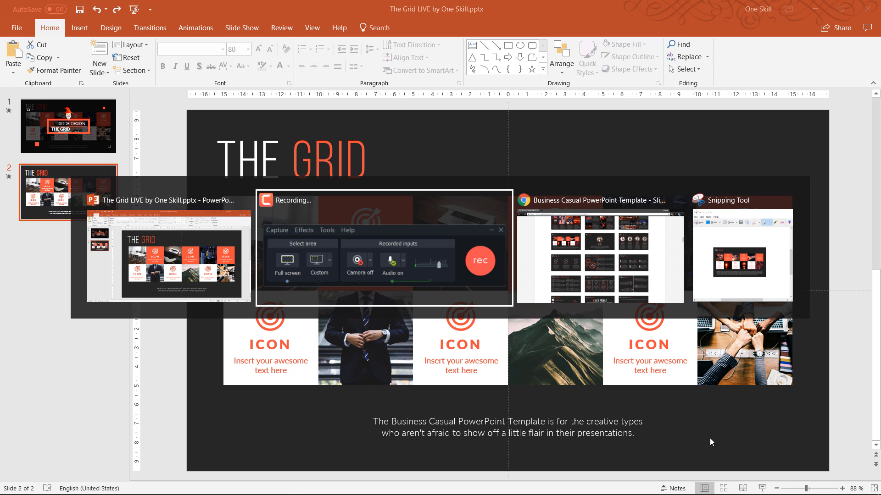
# - Switch to Chrome and scroll the Business Casual template page to its slide preview gallery
pyautogui.click(599, 200)
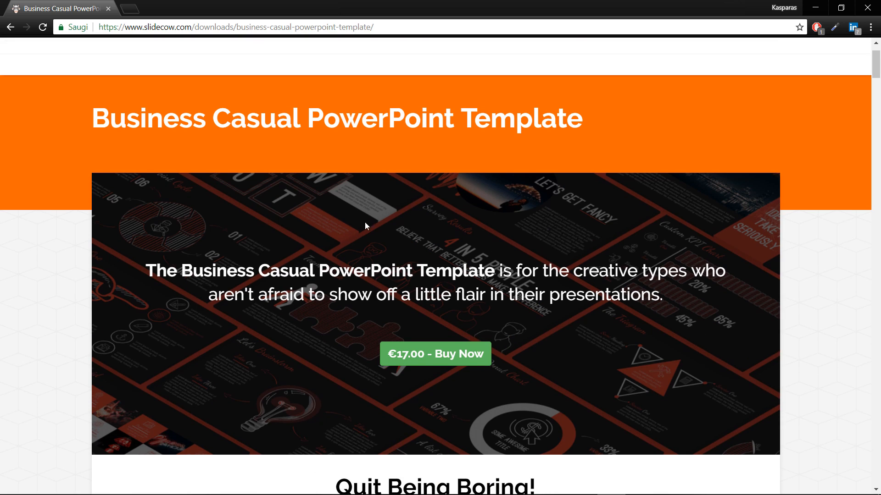
pyautogui.scroll(3)
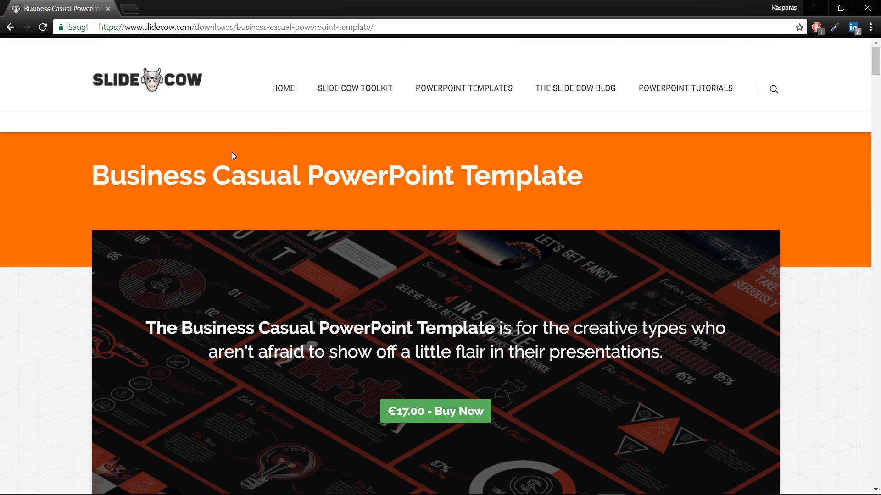
pyautogui.moveTo(164, 74)
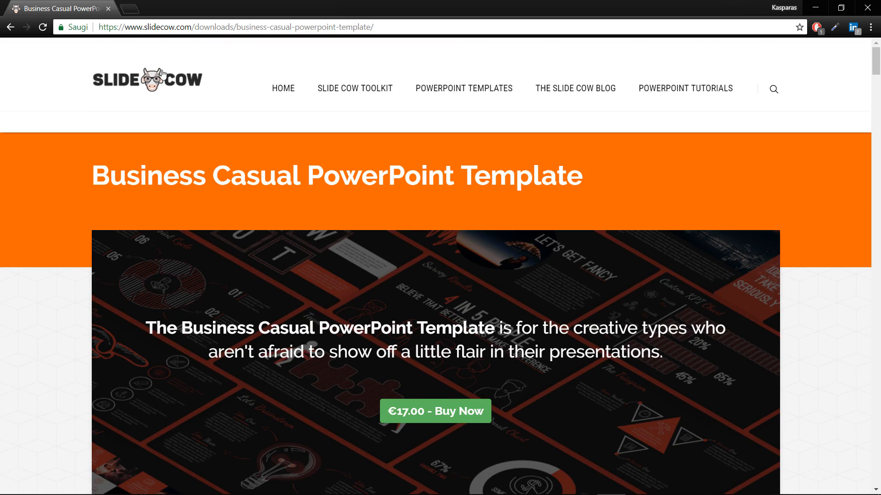
pyautogui.scroll(-3)
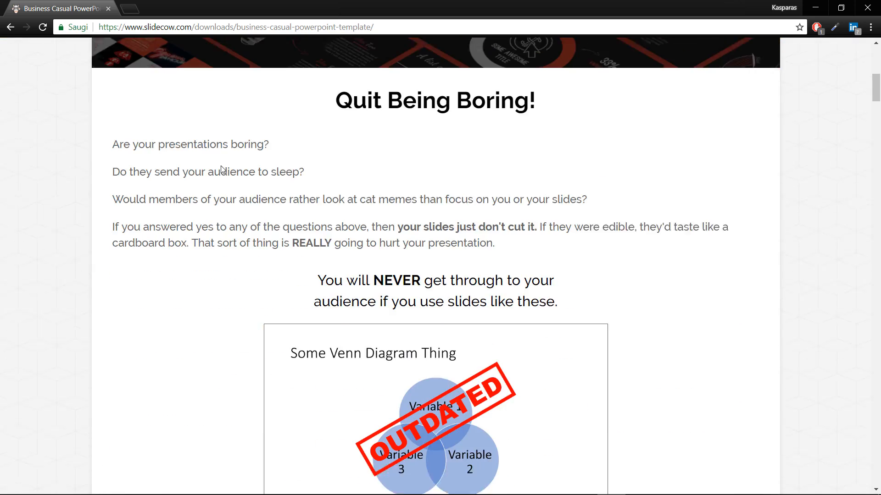
pyautogui.scroll(3)
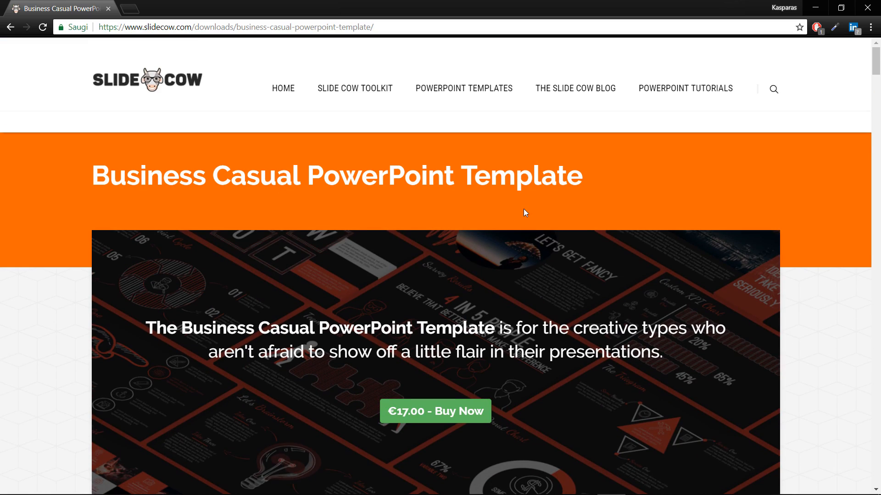
pyautogui.scroll(-3)
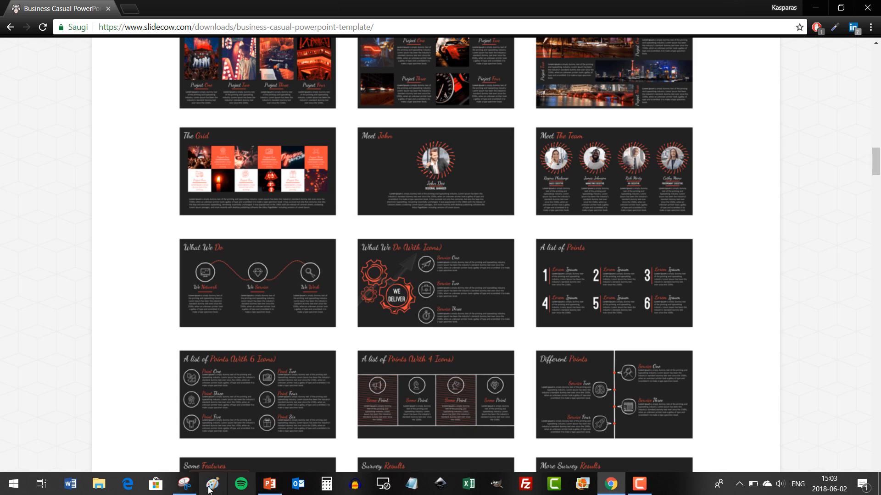
# - Snip The Grid slide preview with Snipping Tool, copy it, and return to PowerPoint
pyautogui.click(185, 483)
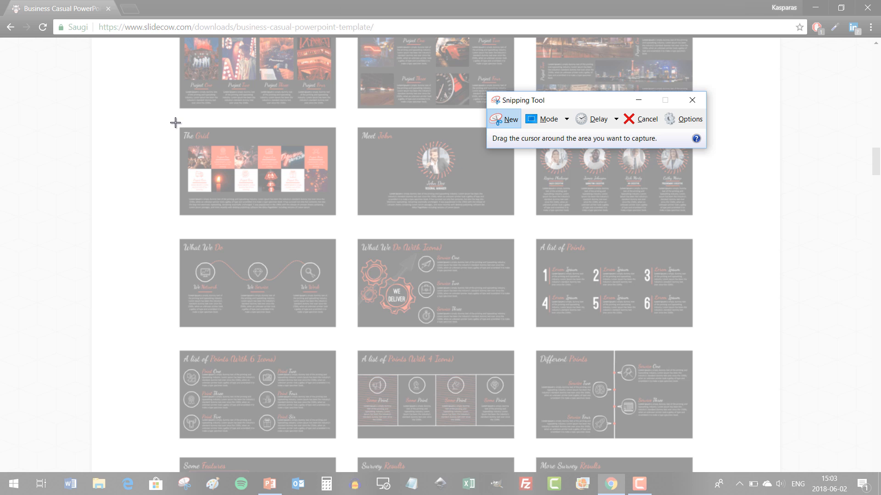
pyautogui.moveTo(174, 122); pyautogui.dragTo(340, 221)
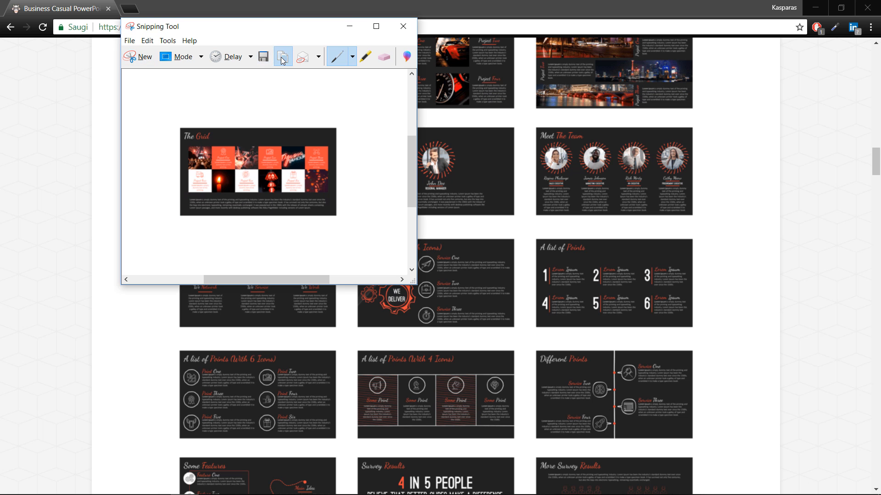
pyautogui.click(402, 25)
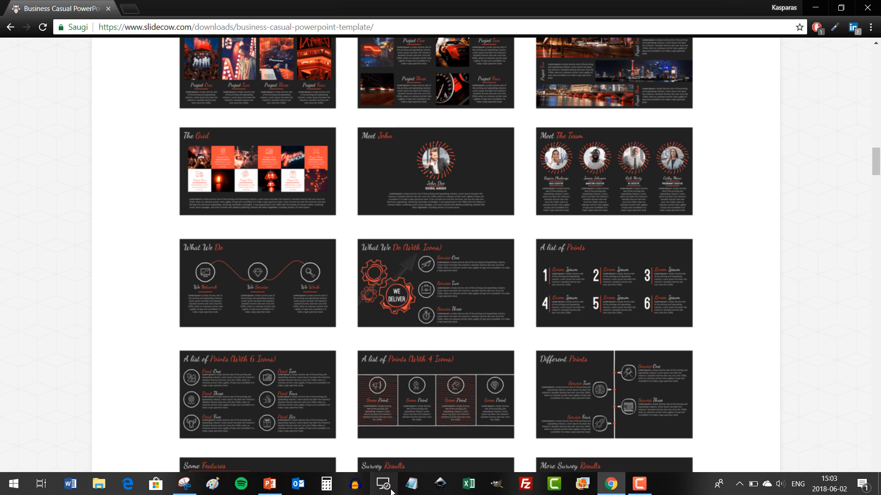
pyautogui.click(269, 483)
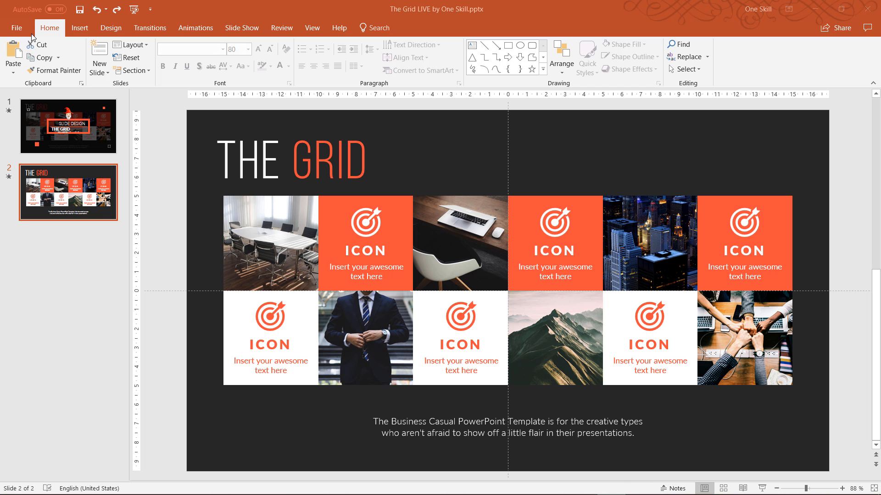
# - Create a new blank presentation, set the slide layout to Blank, and paste the Grid screenshot
pyautogui.click(17, 28)
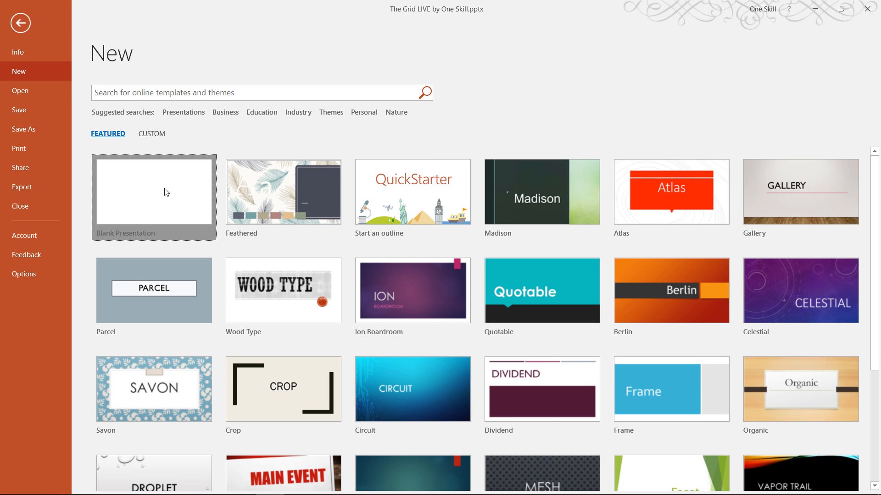
pyautogui.click(153, 192)
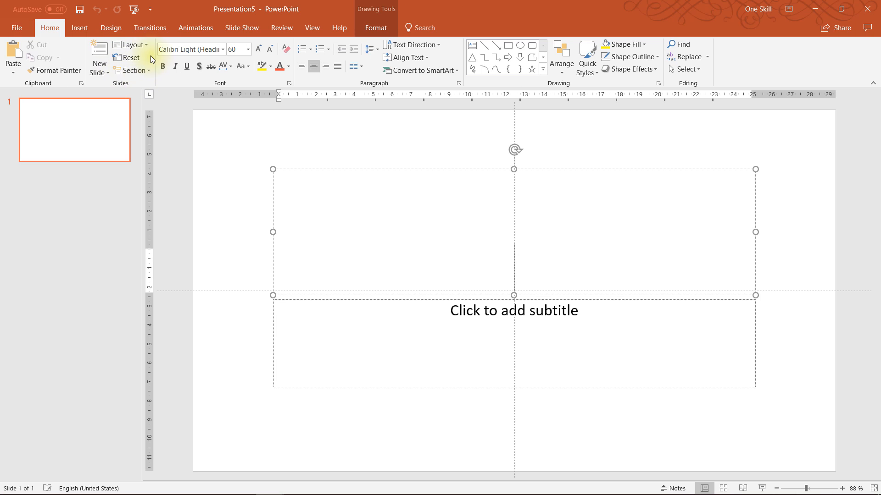
pyautogui.click(129, 44)
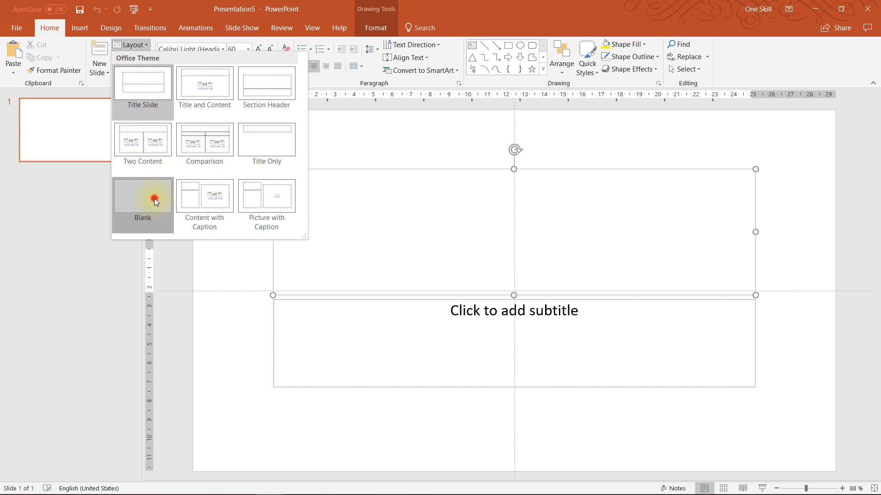
pyautogui.click(143, 196)
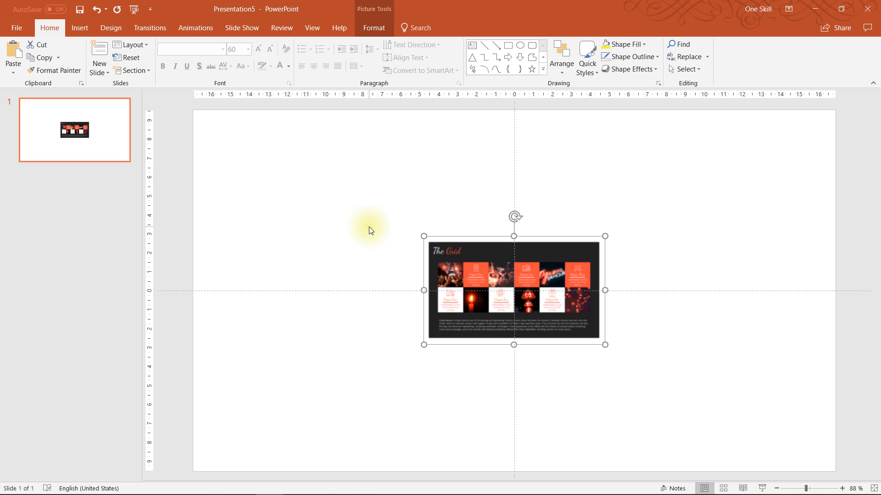
pyautogui.moveTo(214, 394)
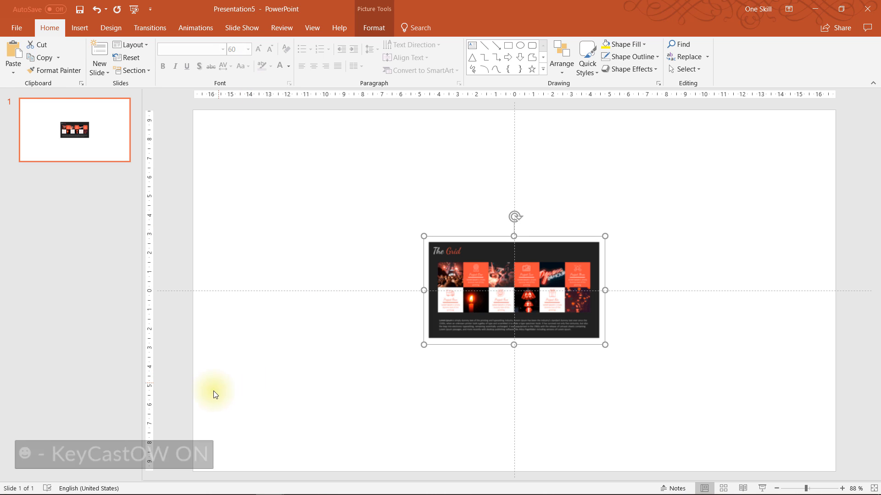
pyautogui.write('zdfbdfb')
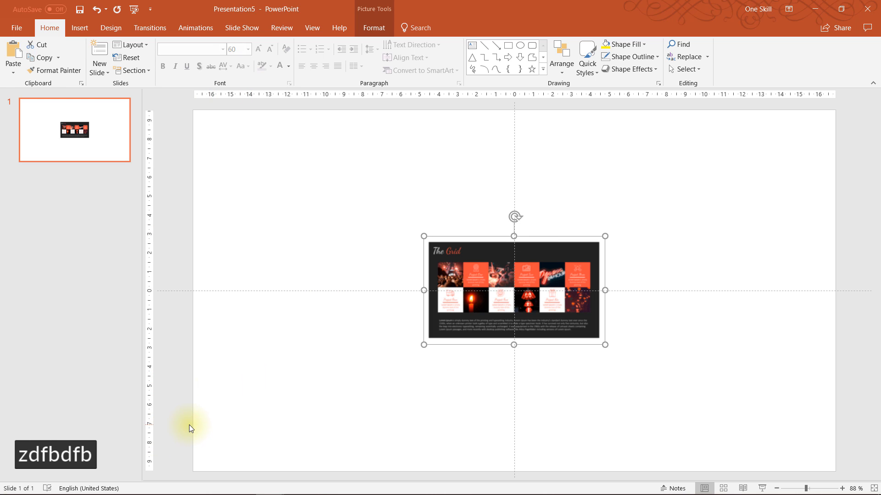
pyautogui.moveTo(151, 430)
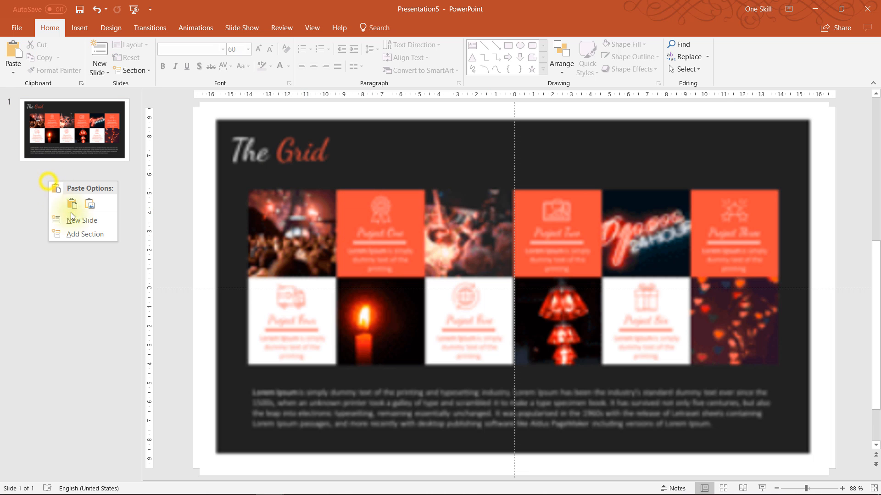
# - Add a new slide after the screenshot, show rulers and guides, and select the empty second slide
pyautogui.click(83, 220)
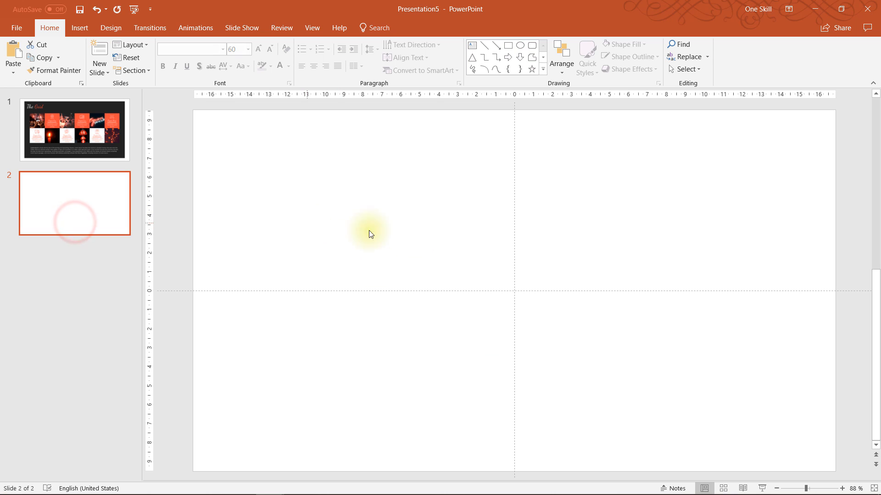
pyautogui.click(75, 129)
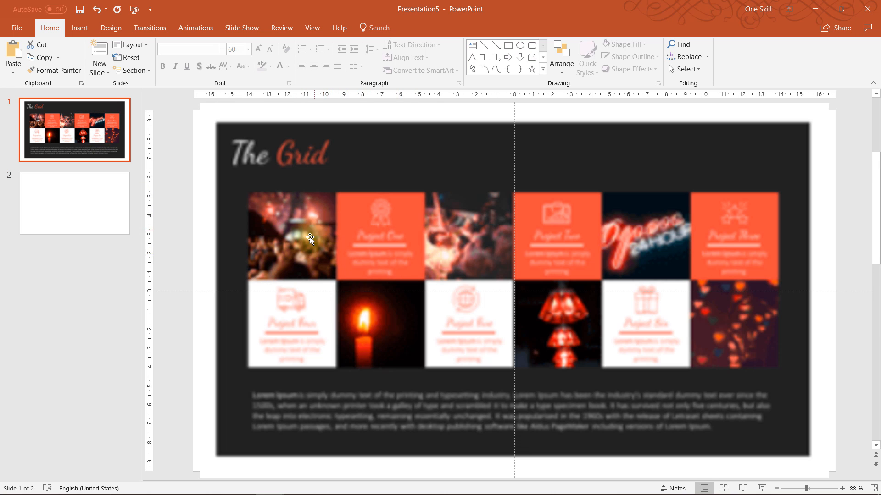
pyautogui.moveTo(512, 259)
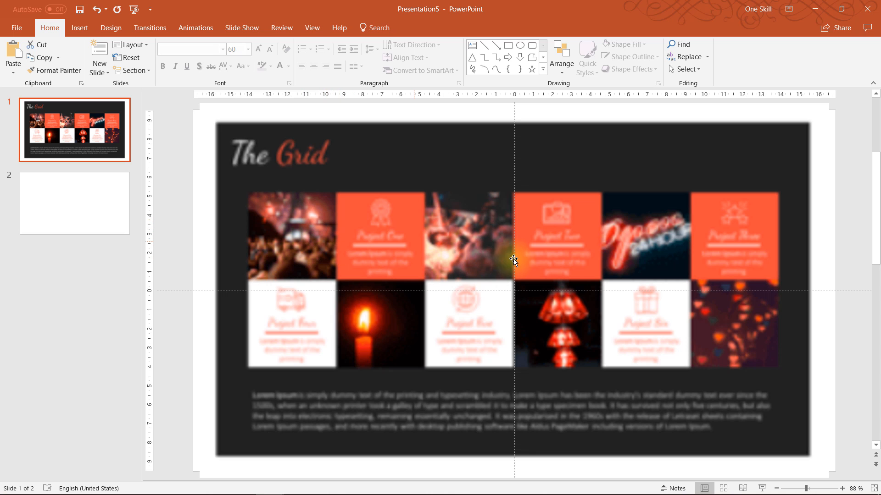
pyautogui.moveTo(292, 227)
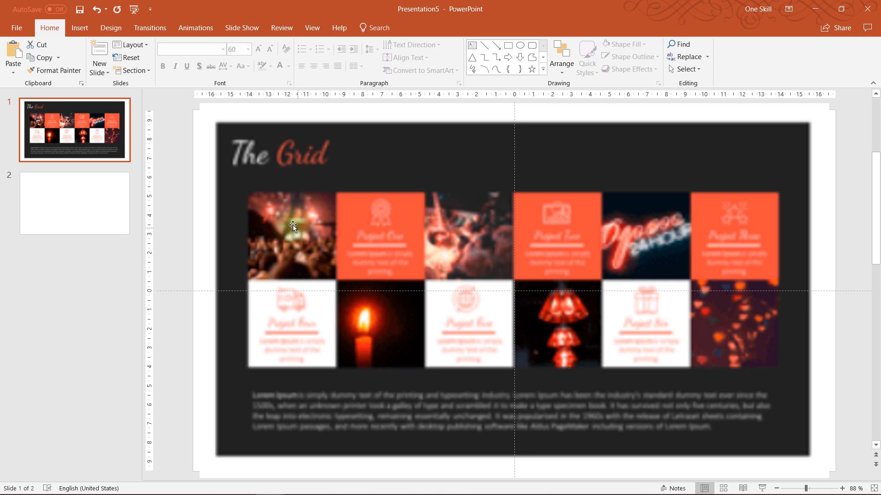
pyautogui.moveTo(302, 234)
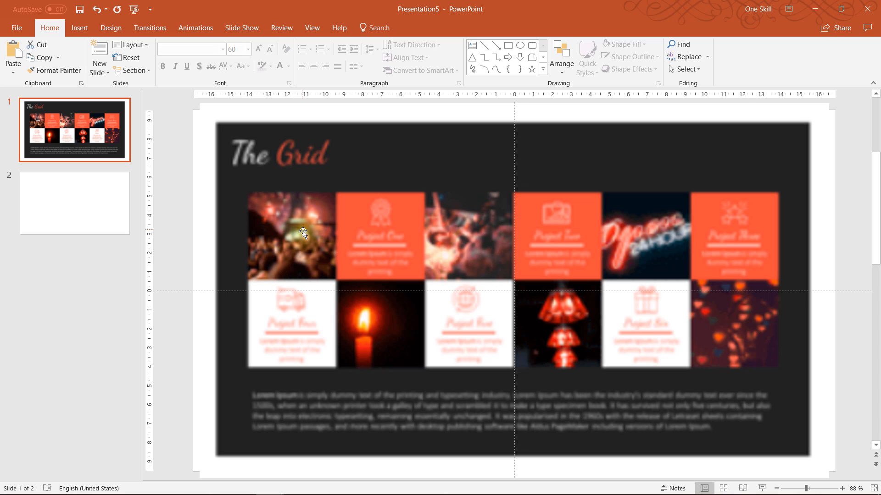
pyautogui.moveTo(277, 235)
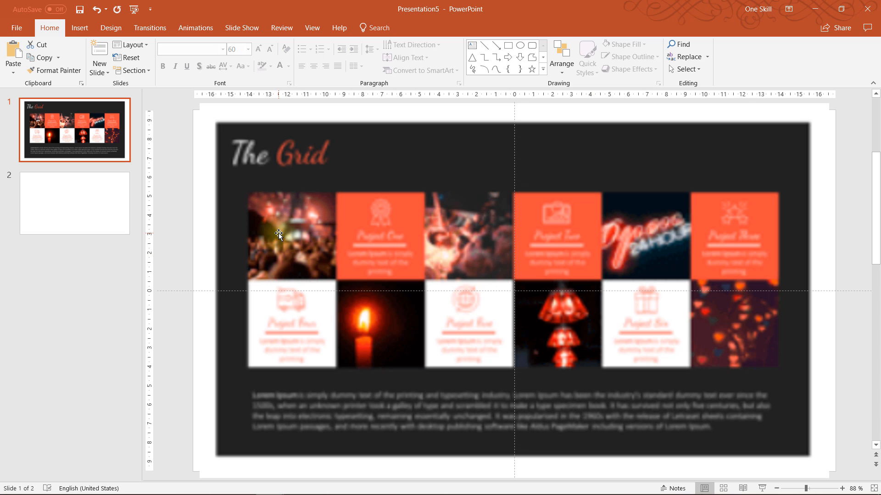
pyautogui.moveTo(399, 293)
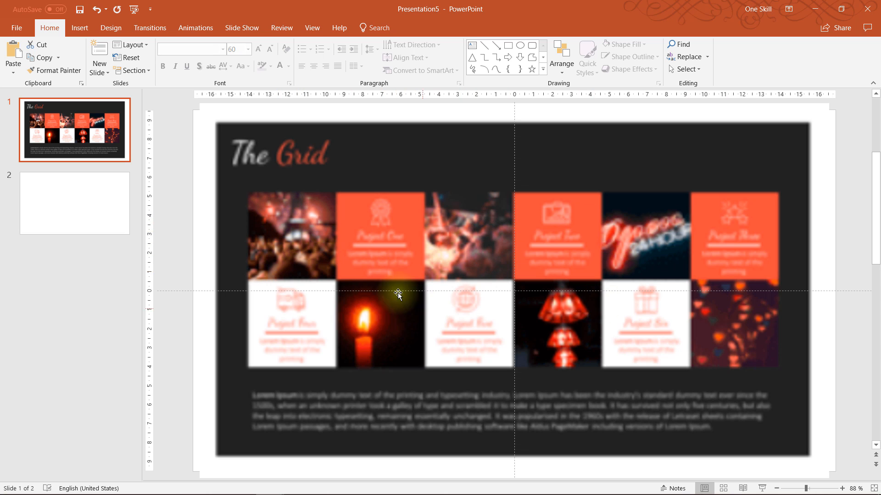
pyautogui.moveTo(64, 208)
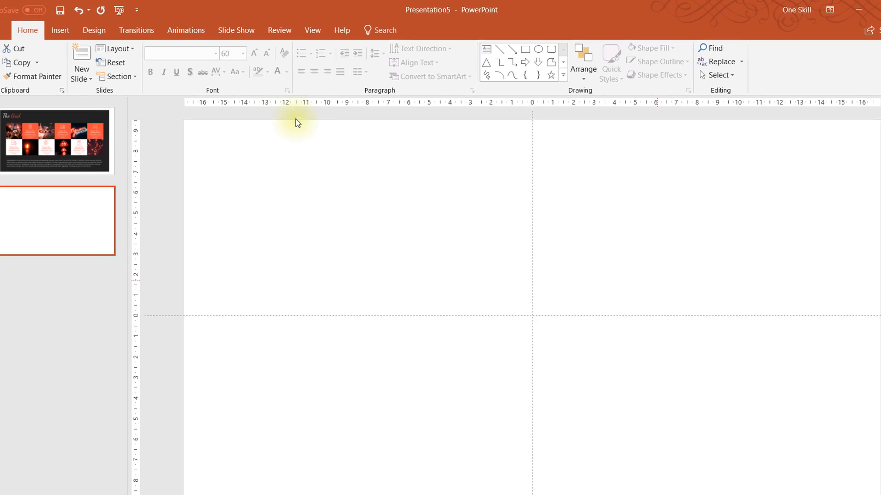
pyautogui.click(312, 29)
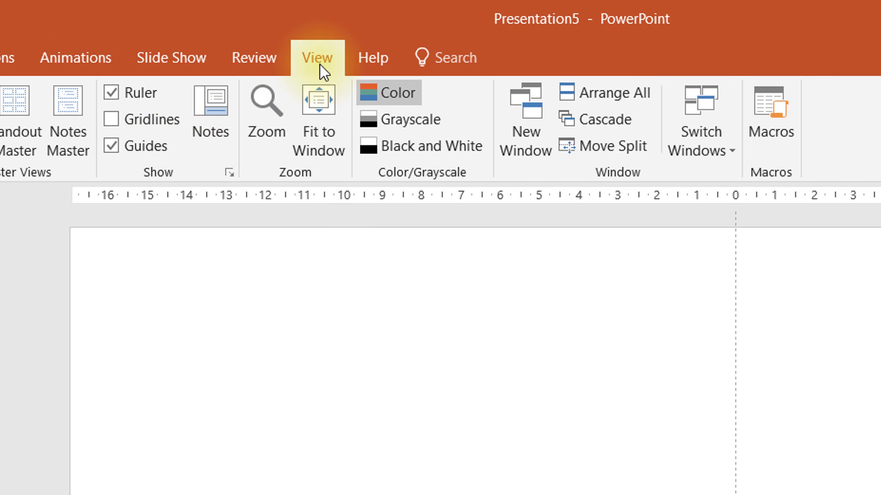
pyautogui.click(111, 146)
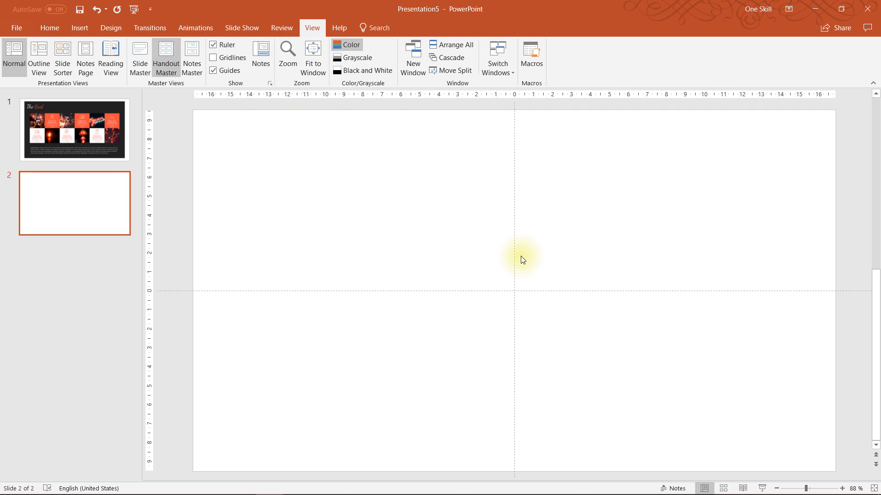
pyautogui.click(75, 129)
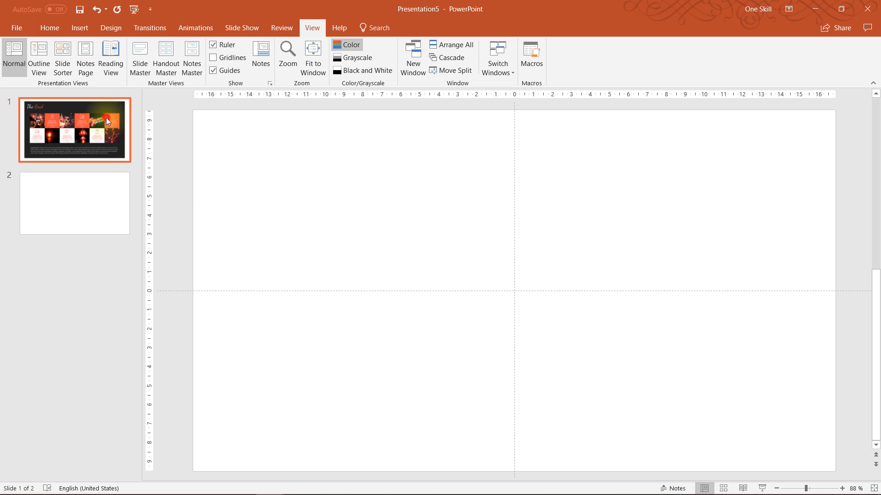
pyautogui.click(74, 129)
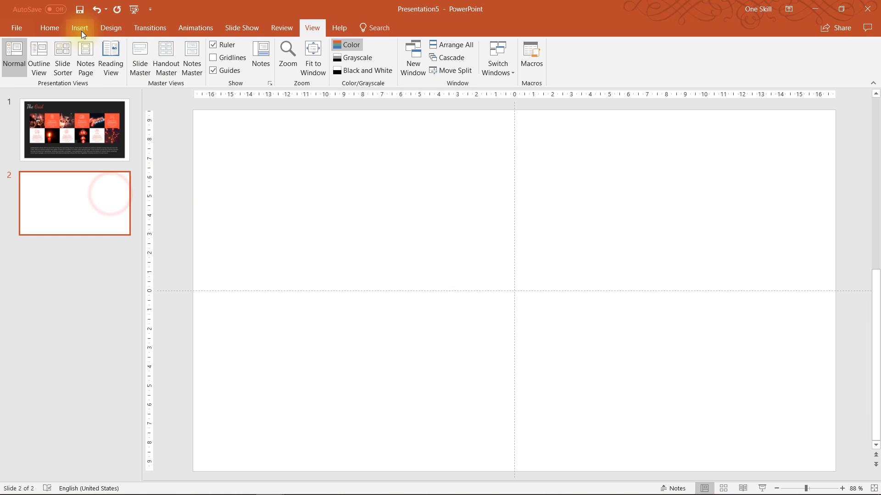
# - Draw a rectangle on the blank slide and size it to a 5 cm by 5 cm square
pyautogui.click(80, 27)
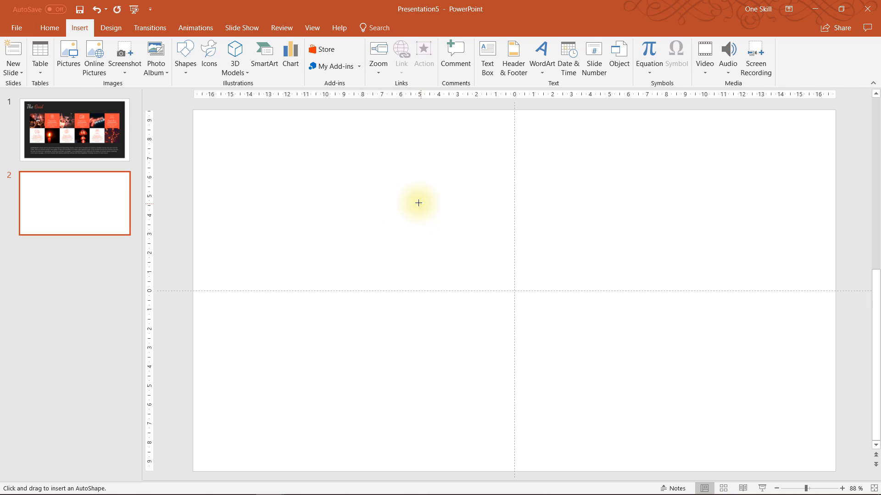
pyautogui.moveTo(419, 203); pyautogui.dragTo(452, 254)
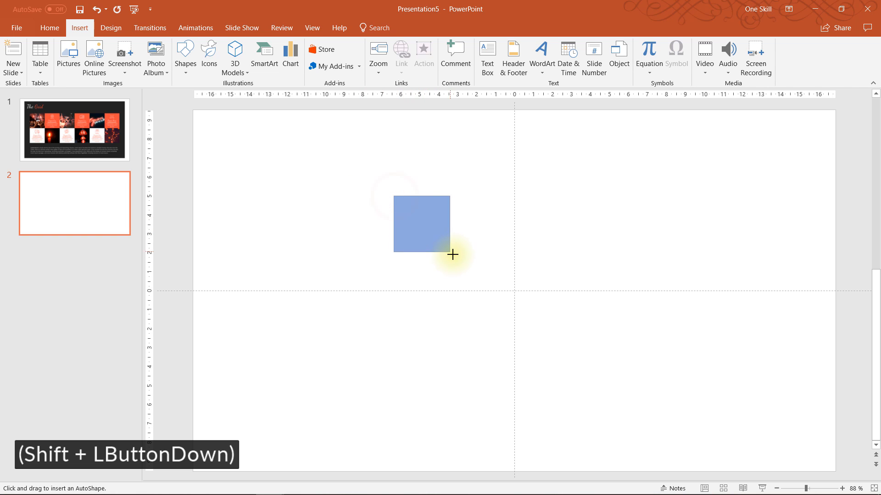
pyautogui.moveTo(452, 254); pyautogui.dragTo(481, 279)
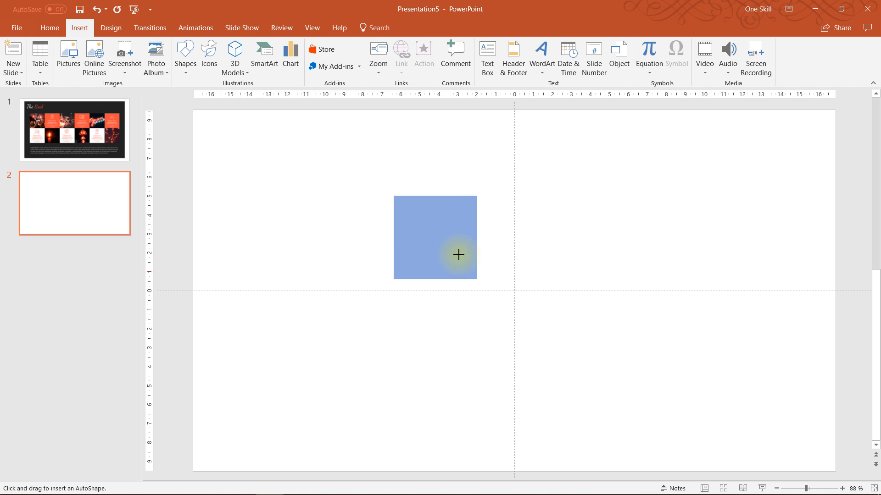
pyautogui.moveTo(395, 196); pyautogui.dragTo(476, 280)
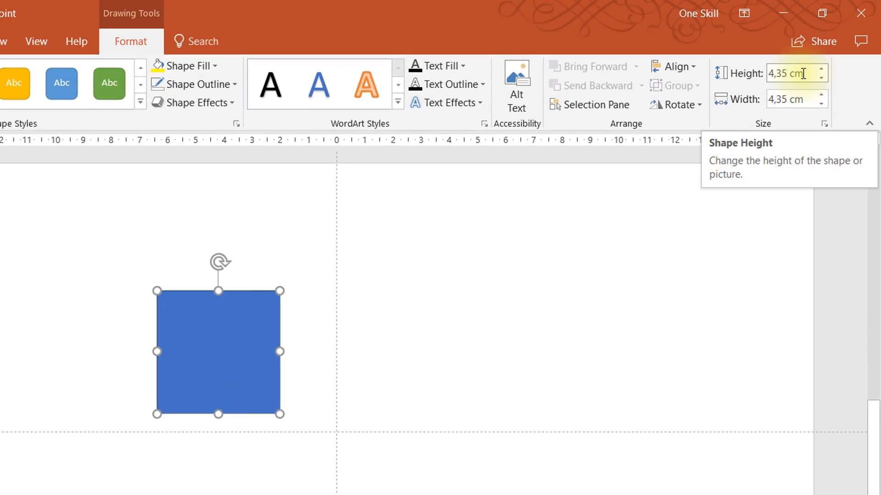
pyautogui.write('5')
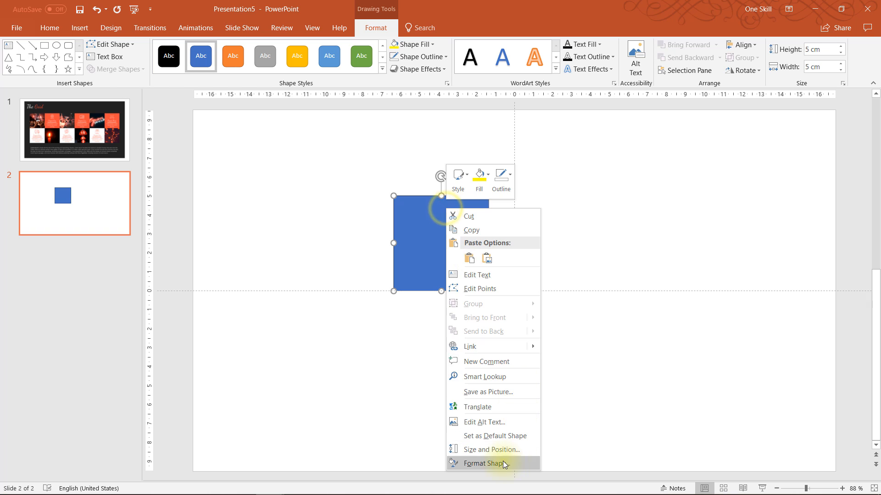
# - In Format Shape, make the square's blue fill partly transparent and thicken its outline
pyautogui.click(484, 463)
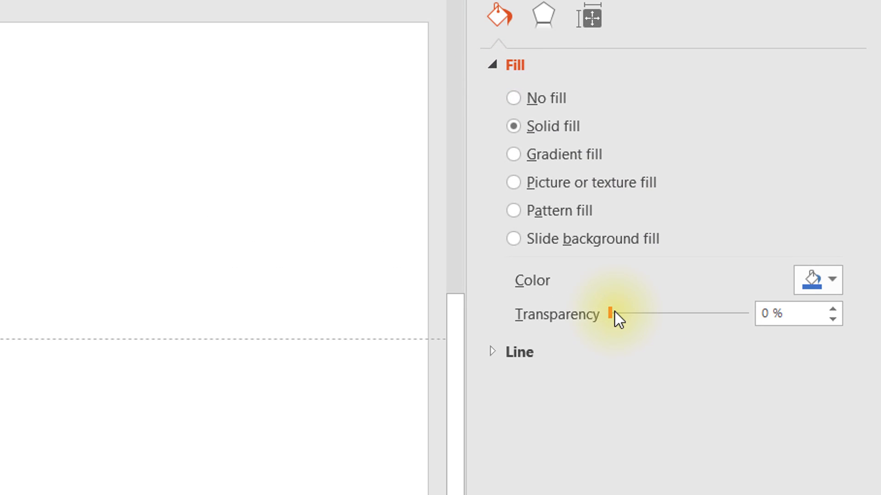
pyautogui.moveTo(612, 313); pyautogui.dragTo(692, 313)
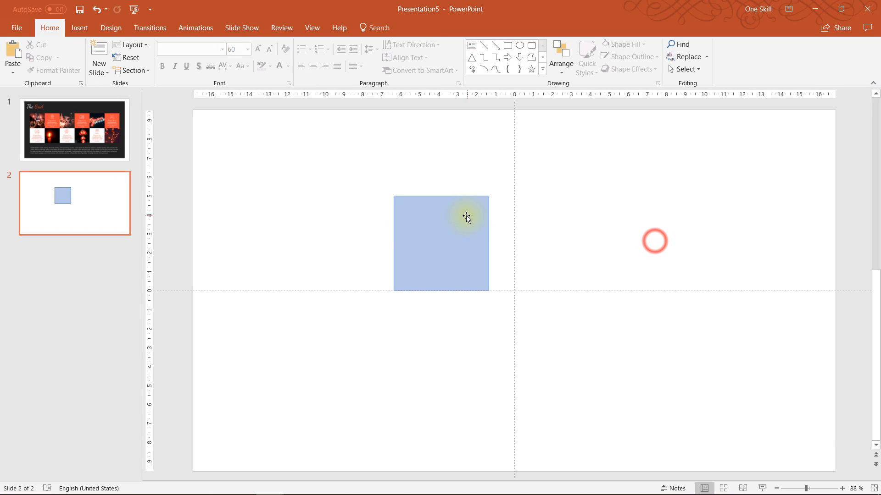
pyautogui.click(435, 56)
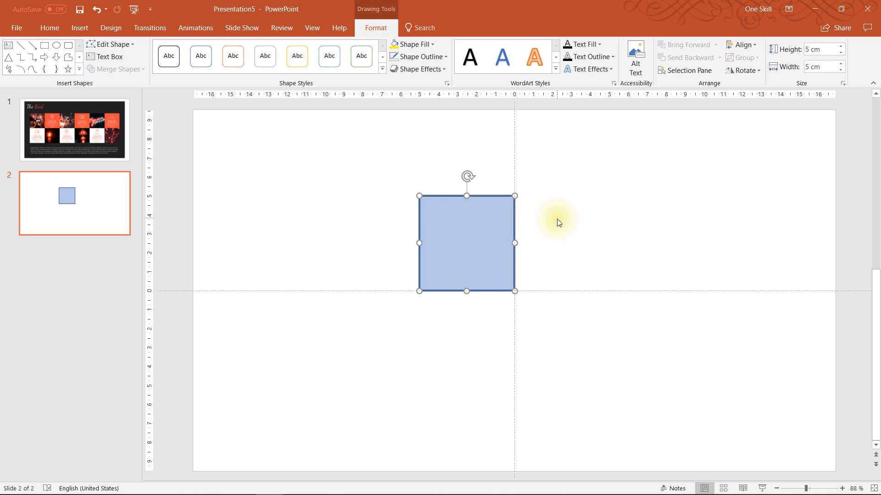
pyautogui.moveTo(538, 278)
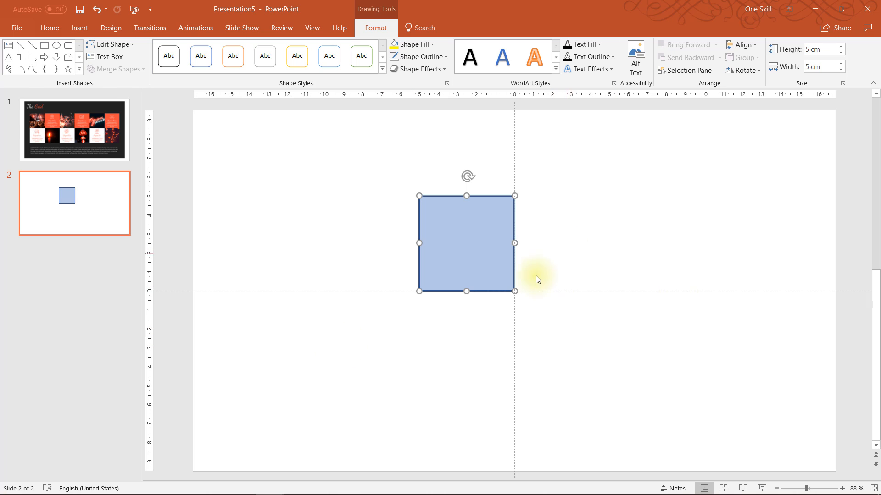
pyautogui.moveTo(478, 241)
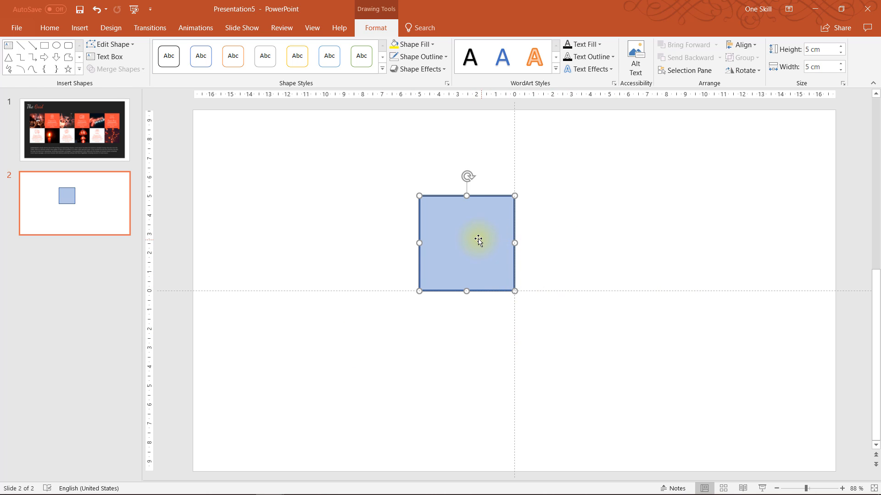
# - Duplicate the square with Ctrl+D into edge-to-edge rows, building the two-row grid of squares
pyautogui.press('ctrl+d')
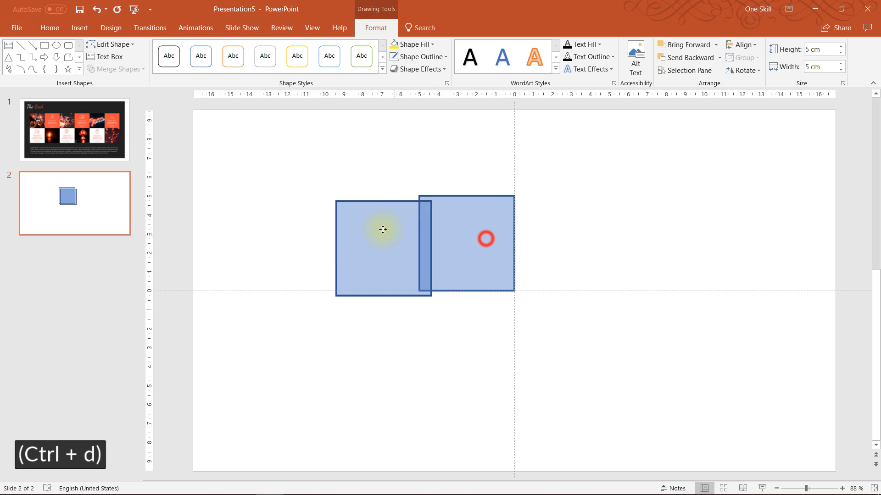
pyautogui.moveTo(382, 229); pyautogui.dragTo(379, 232)
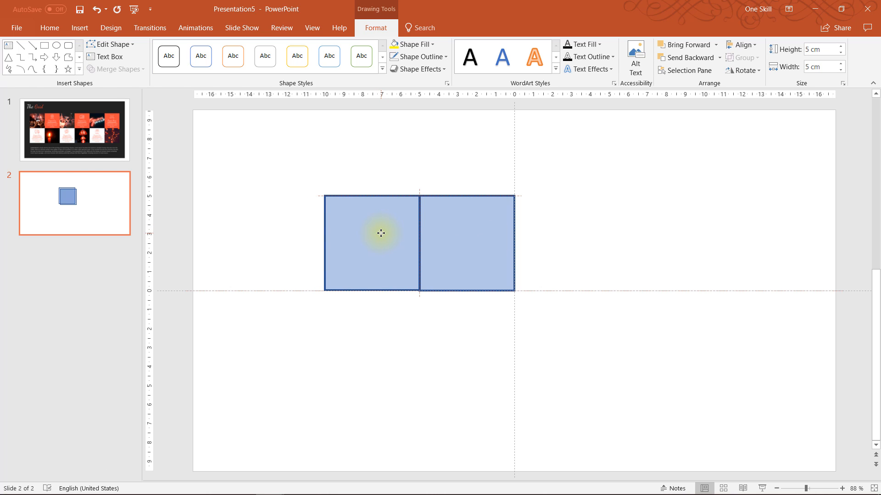
pyautogui.click(370, 234)
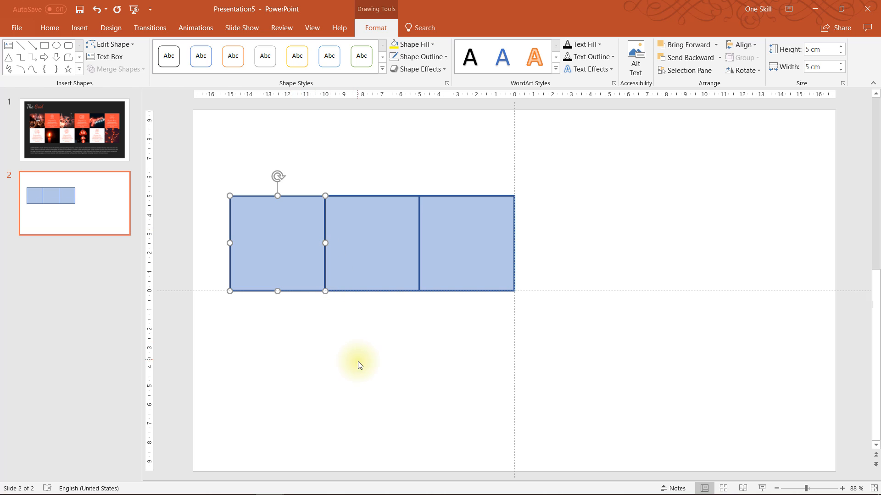
pyautogui.press('ctrl+d')
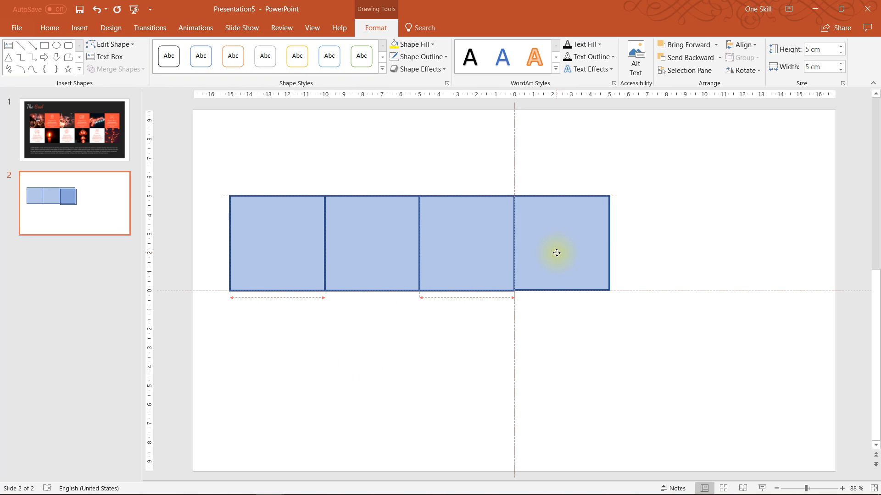
pyautogui.press('ctrl+d')
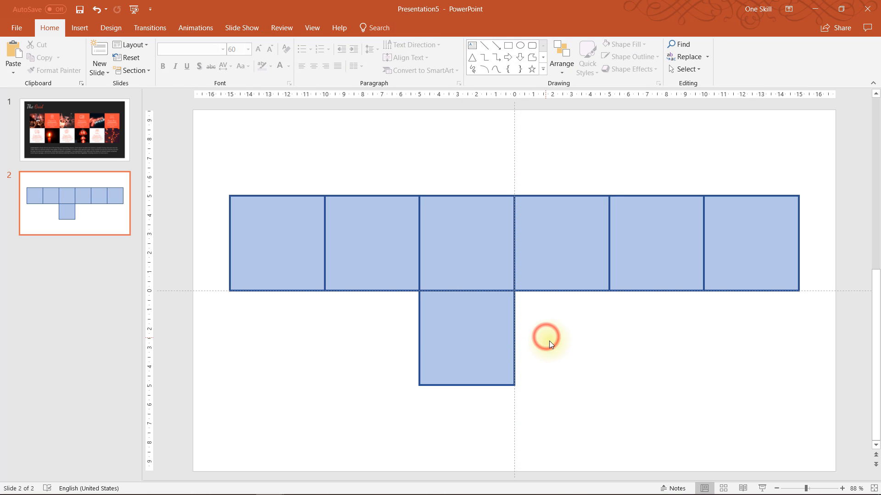
pyautogui.click(466, 336)
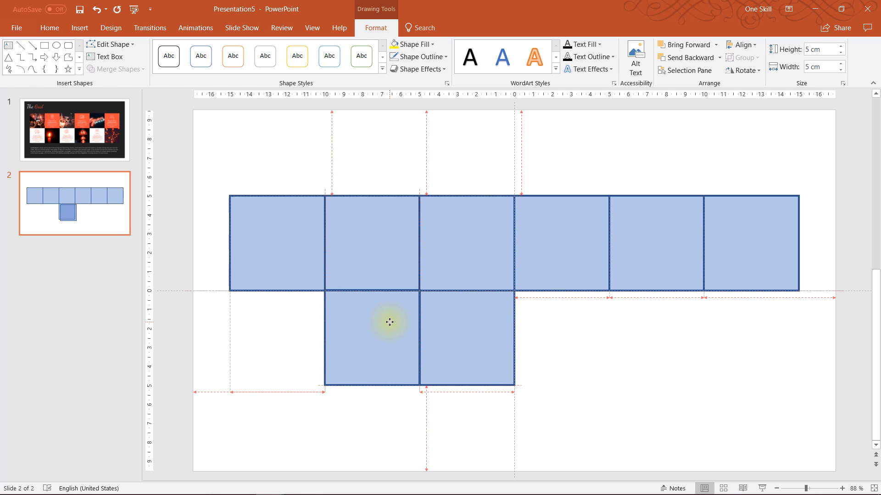
pyautogui.moveTo(387, 319)
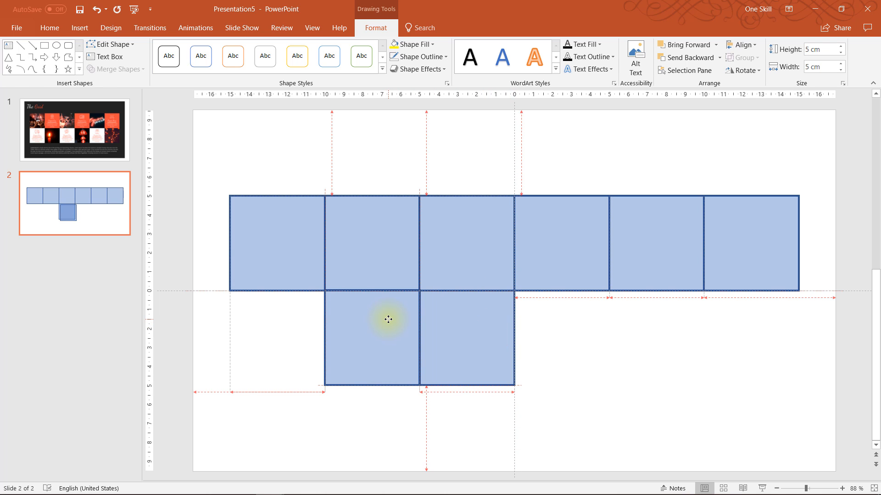
pyautogui.click(372, 338)
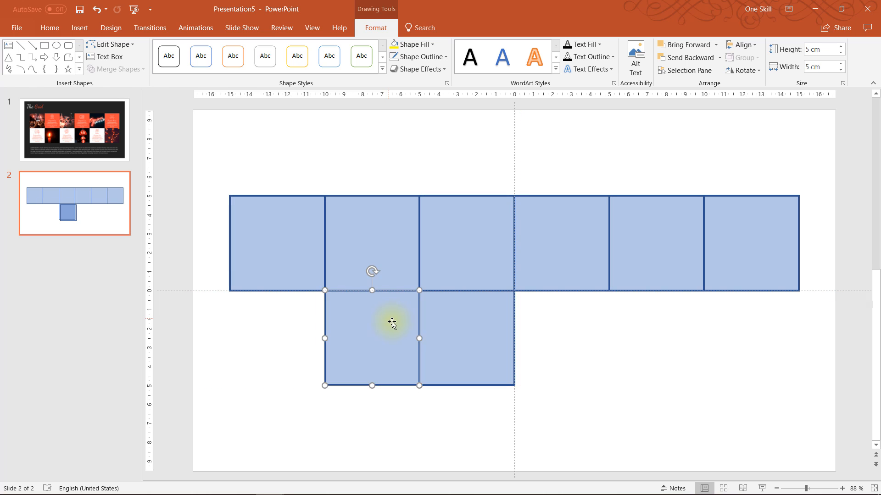
pyautogui.press('ctrl+d')
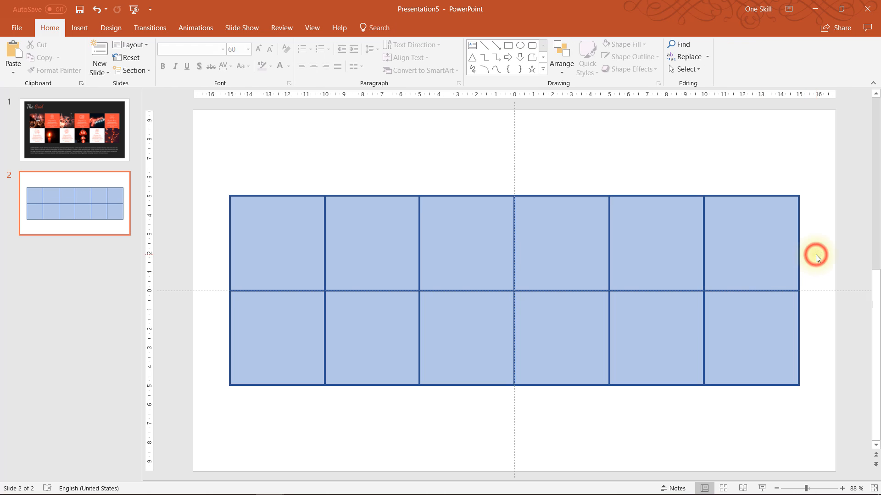
pyautogui.moveTo(324, 225)
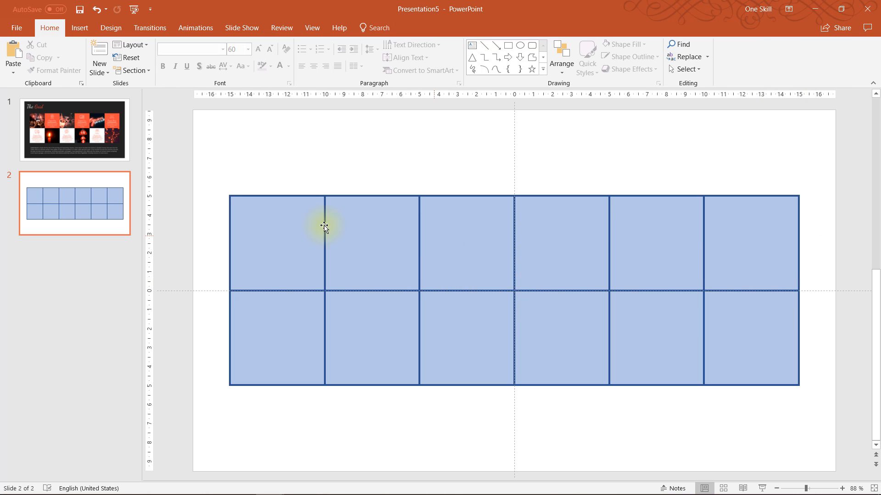
pyautogui.click(75, 129)
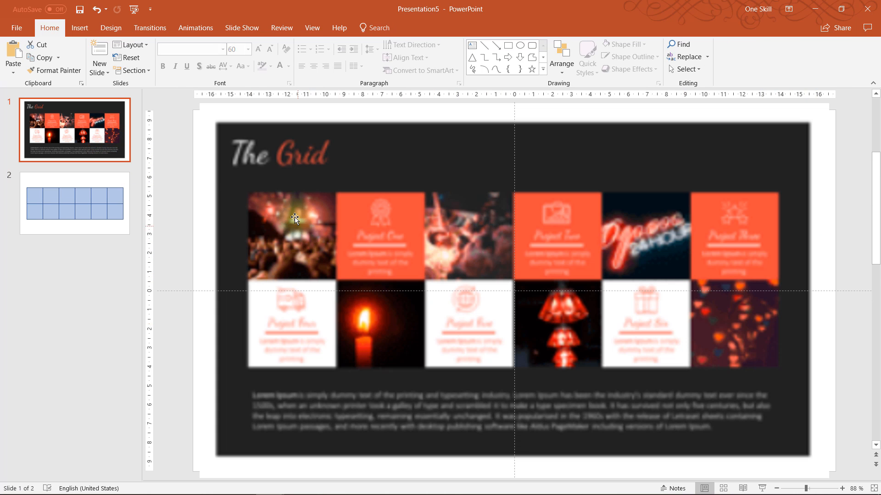
pyautogui.moveTo(317, 242)
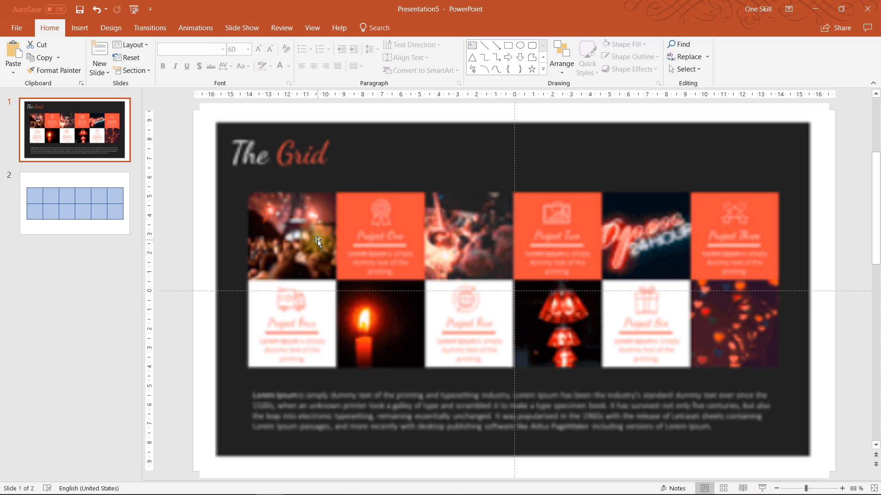
pyautogui.moveTo(289, 211)
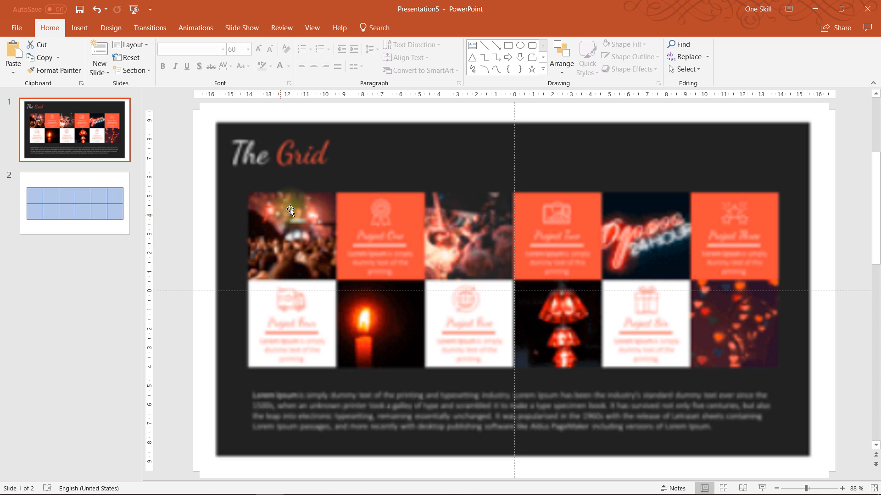
pyautogui.moveTo(676, 239)
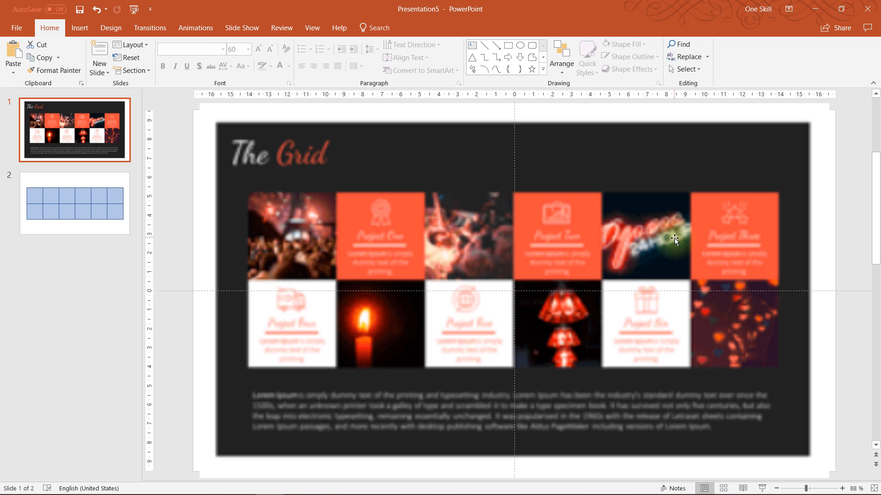
pyautogui.moveTo(664, 246)
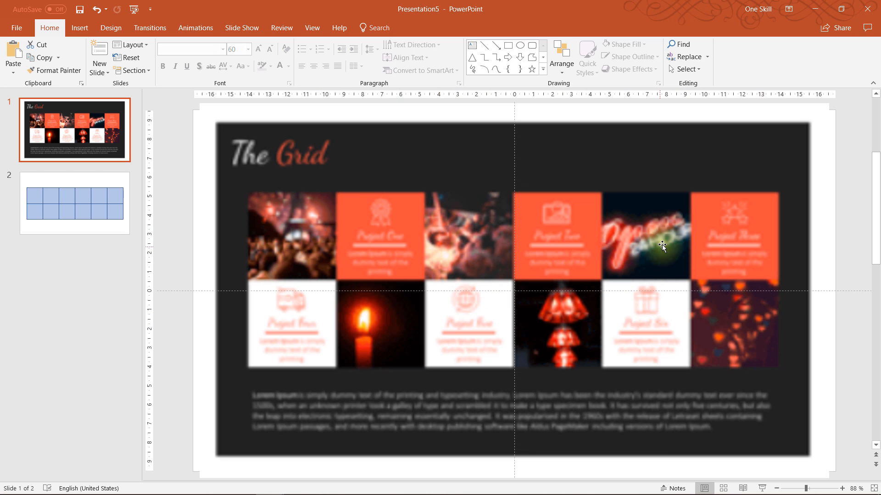
pyautogui.click(74, 203)
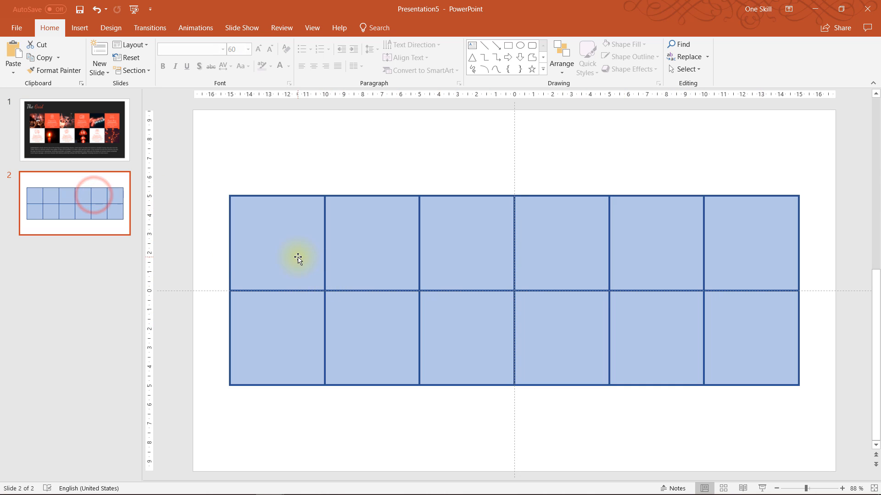
# - Select all twelve grid squares, copy them, and switch to Slide Master view
pyautogui.click(438, 260)
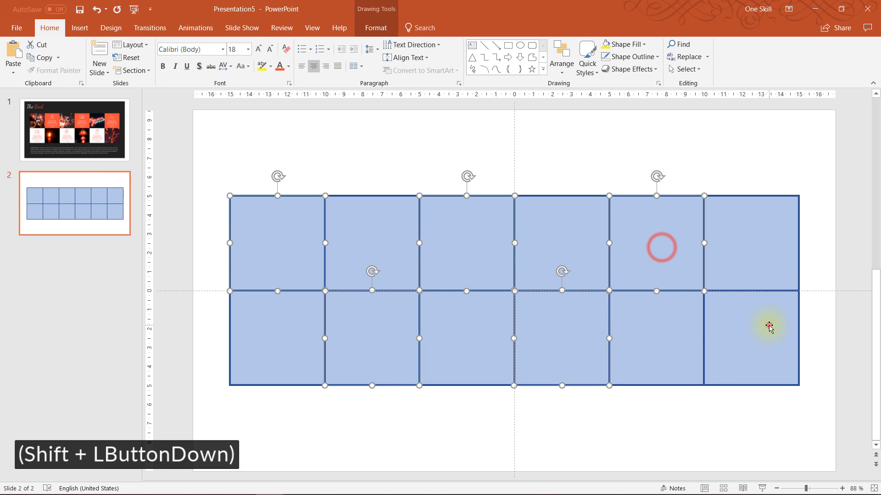
pyautogui.click(769, 327)
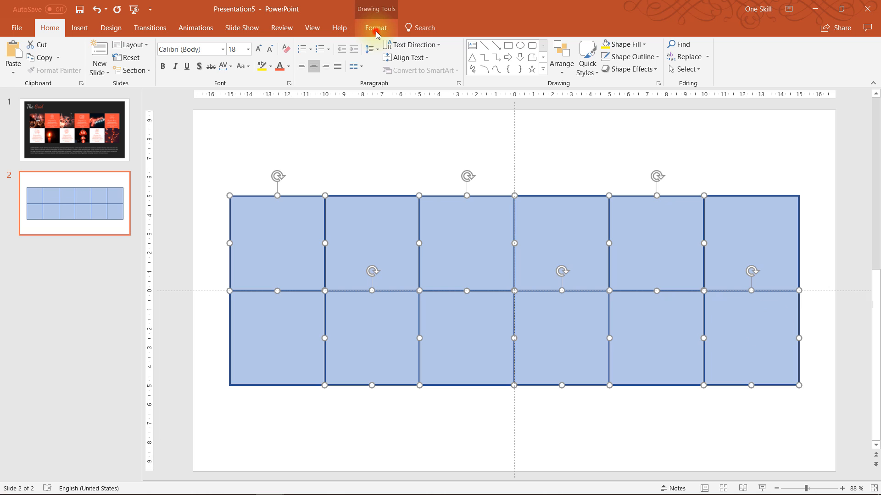
pyautogui.click(414, 44)
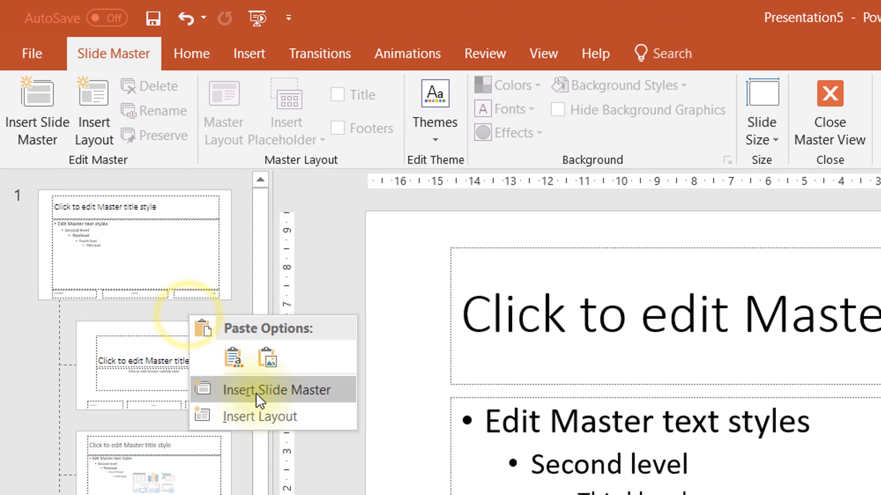
# - Add a new layout in the Slide Master, delete its placeholders, and paste the twelve-square grid
pyautogui.click(272, 390)
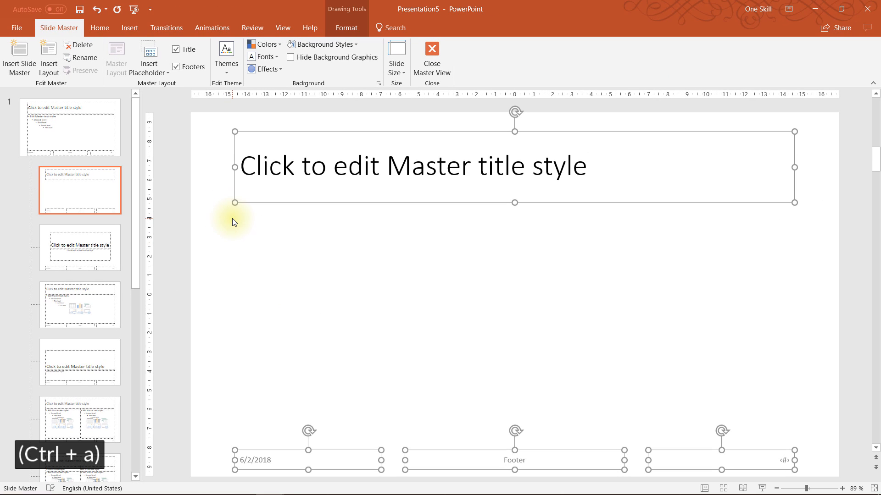
pyautogui.press('delete')
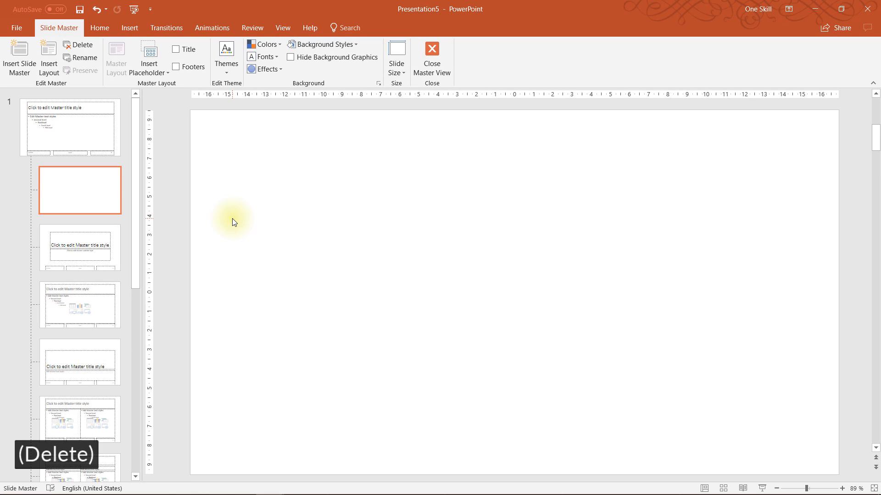
pyautogui.moveTo(456, 266)
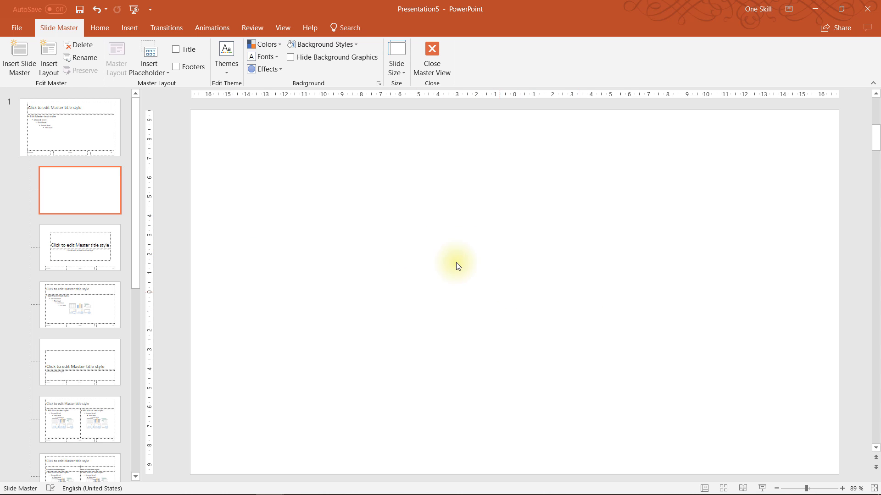
pyautogui.press('ctrl+v')
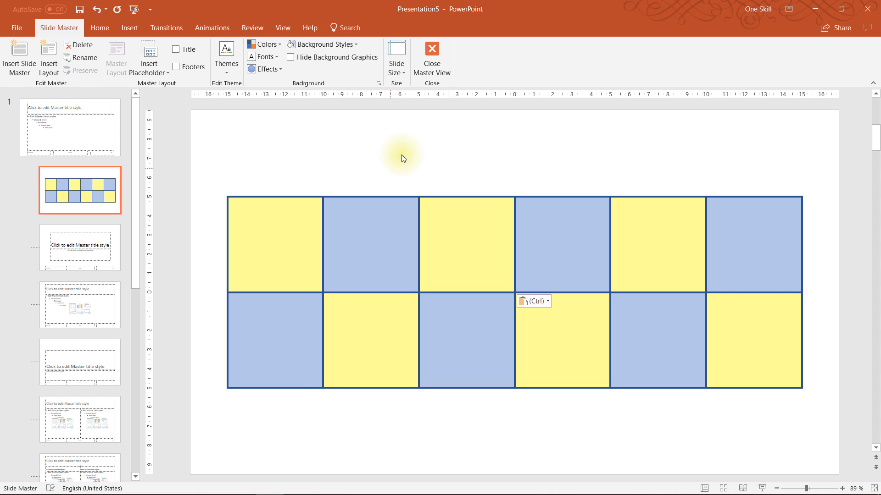
pyautogui.moveTo(149, 59)
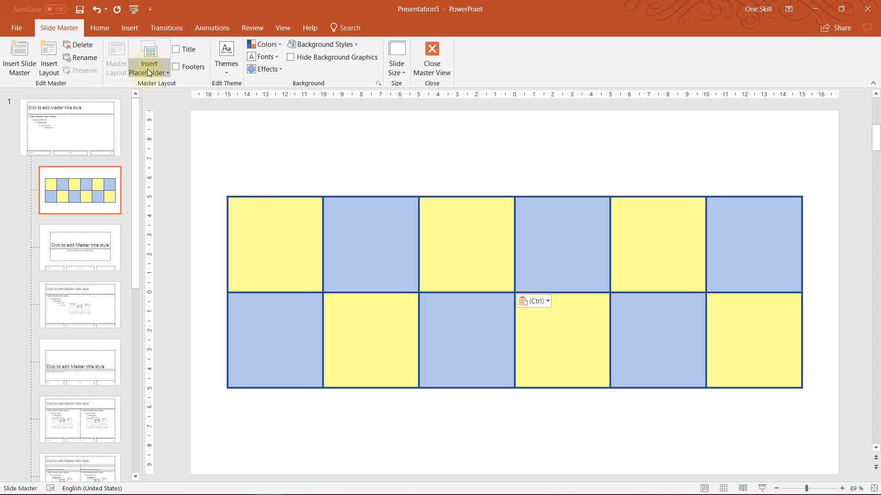
pyautogui.moveTo(259, 230)
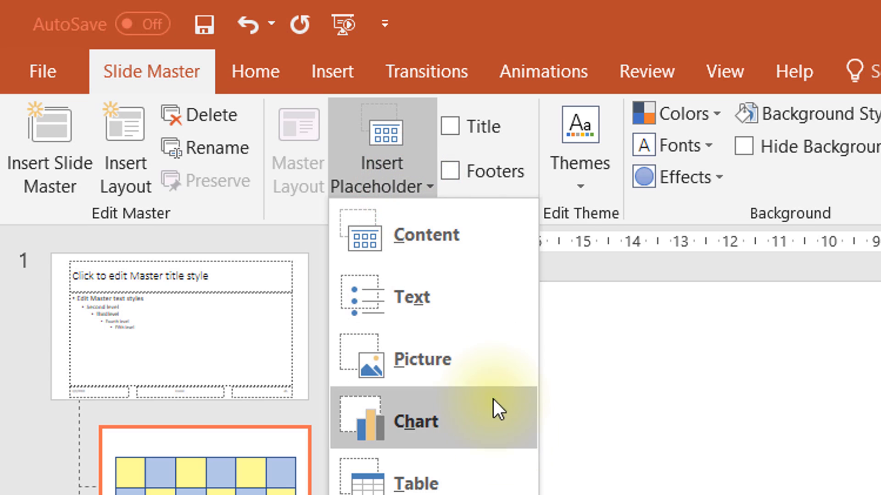
# - Insert a picture placeholder sized 5 cm by 5 cm and copy it onto the yellow squares
pyautogui.click(415, 422)
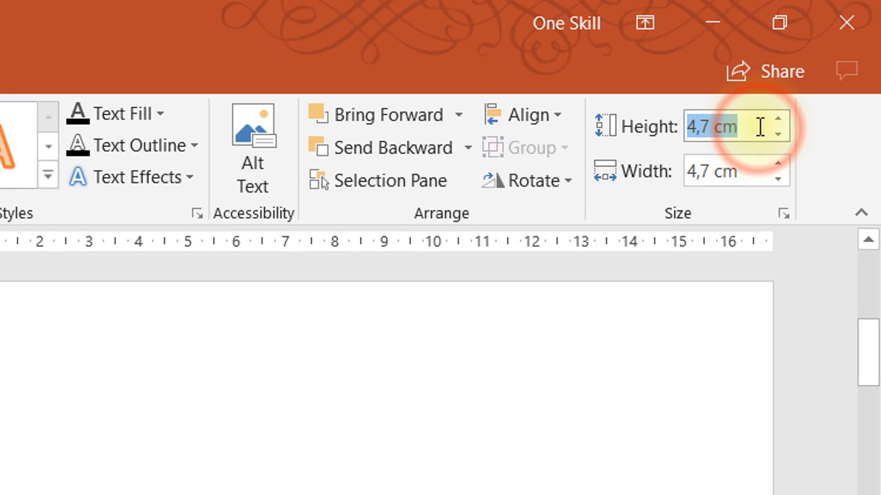
pyautogui.write('5 cm')
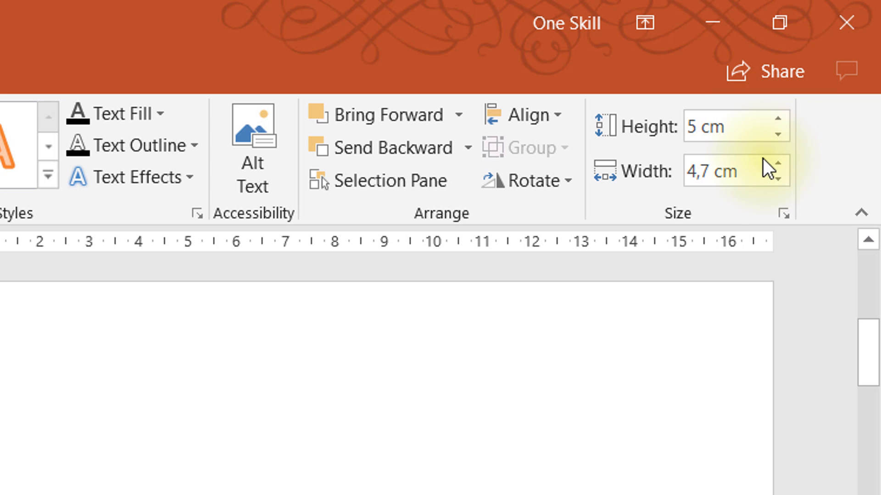
pyautogui.write('5 cm')
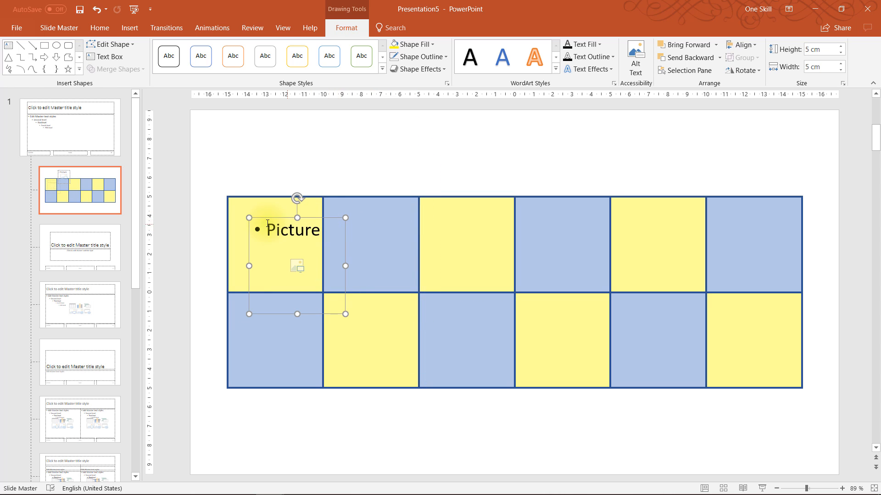
pyautogui.click(275, 204)
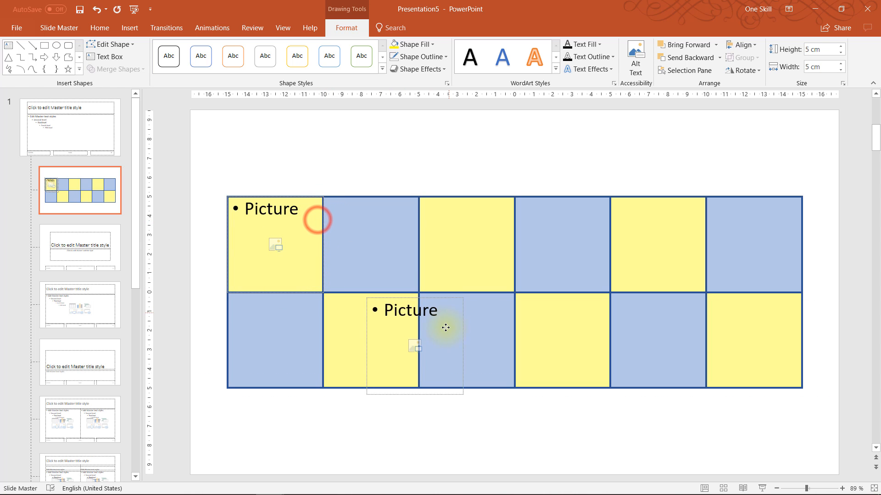
pyautogui.click(344, 301)
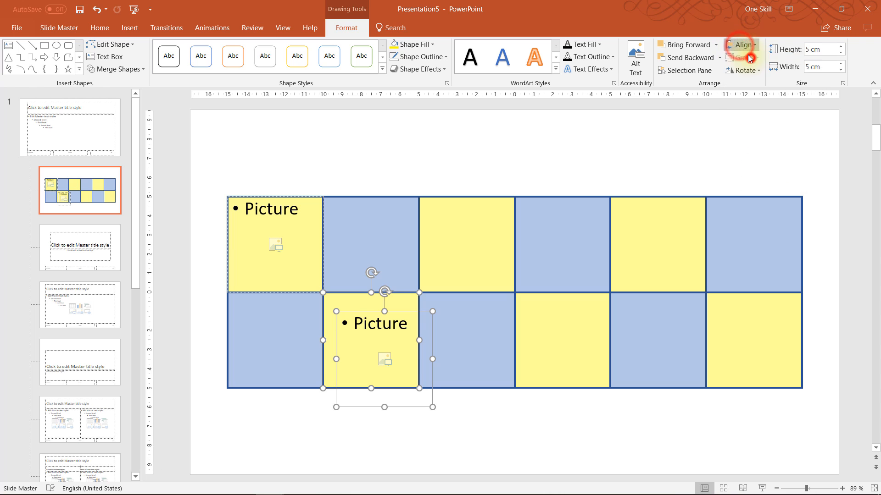
# - Snap the placeholders to the grid with Align Top and Align Right
pyautogui.click(742, 44)
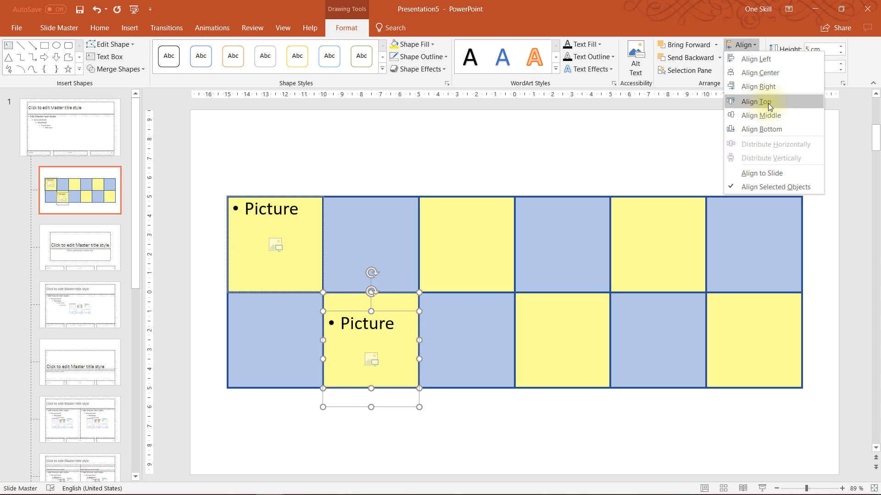
pyautogui.click(759, 102)
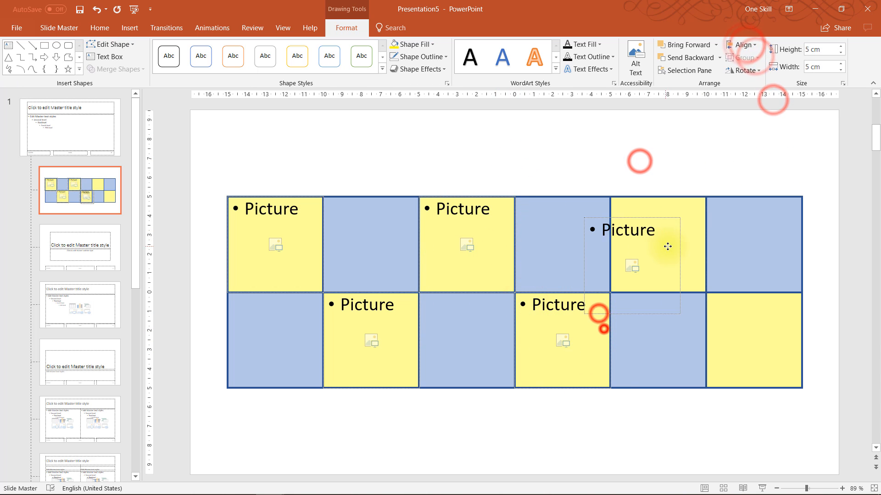
pyautogui.click(742, 45)
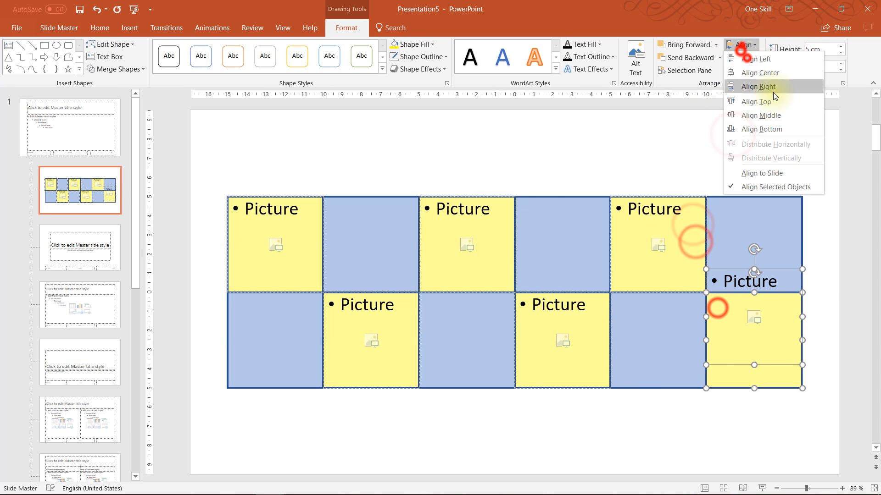
pyautogui.click(760, 86)
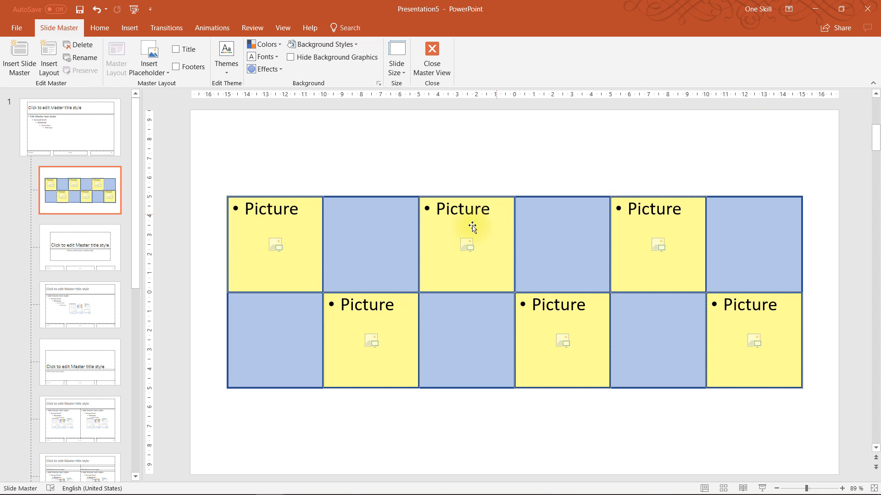
pyautogui.moveTo(307, 317)
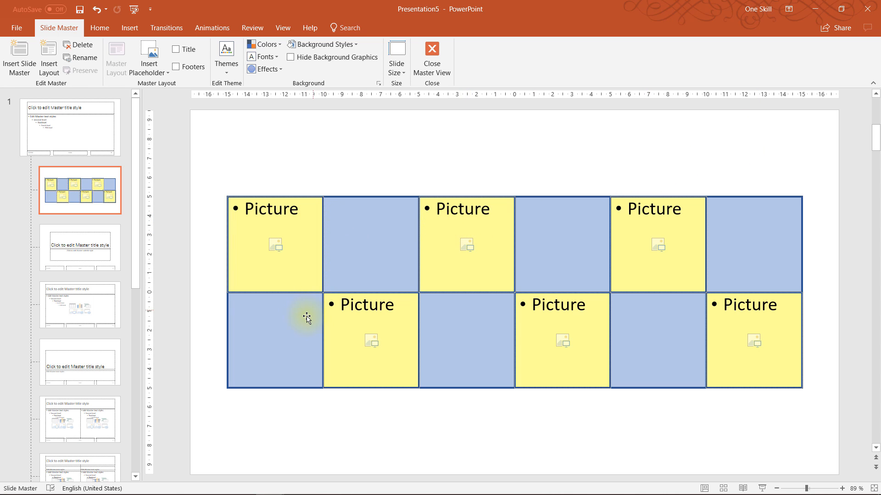
# - Delete the blue and yellow squares from the layout, keeping the six picture placeholders
pyautogui.click(275, 342)
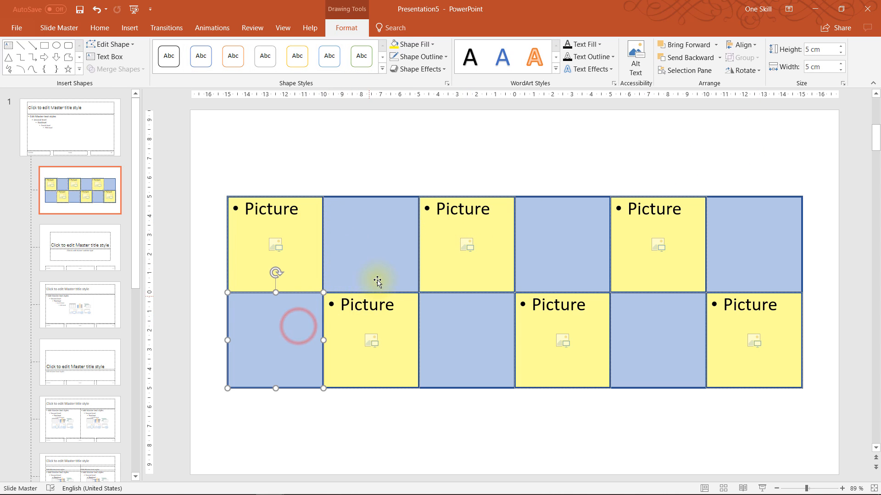
pyautogui.press('delete')
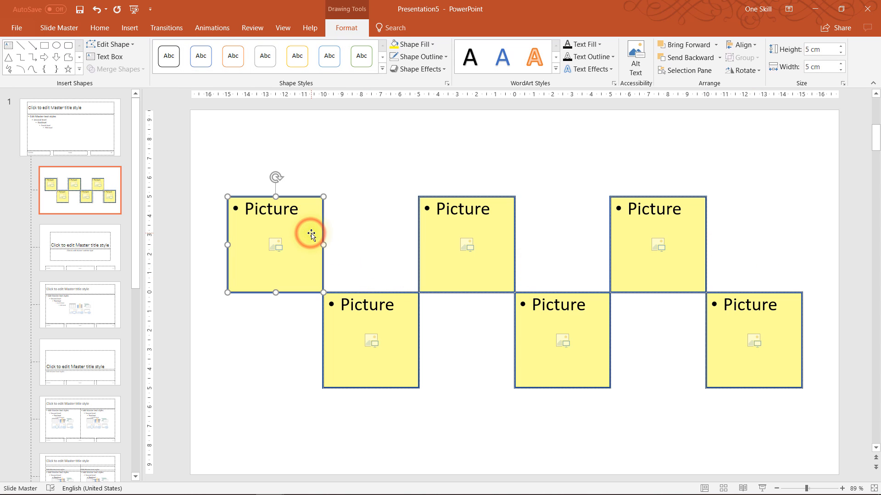
pyautogui.press('Delete')
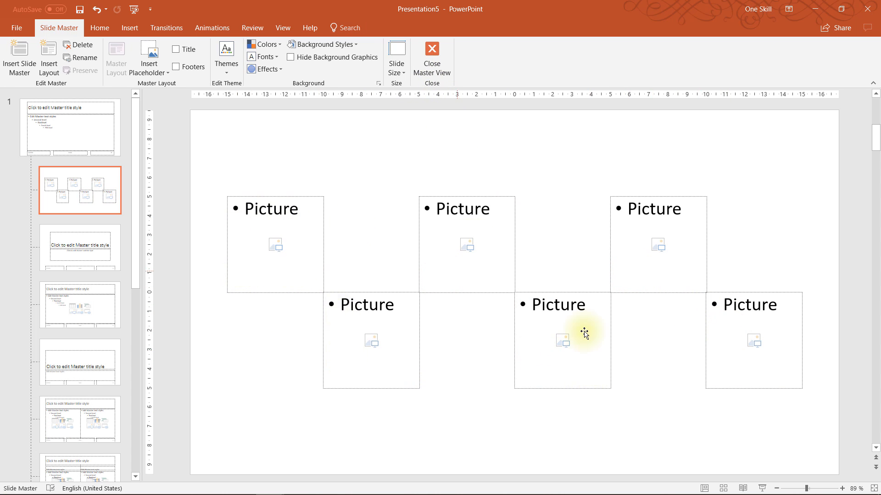
pyautogui.moveTo(431, 58)
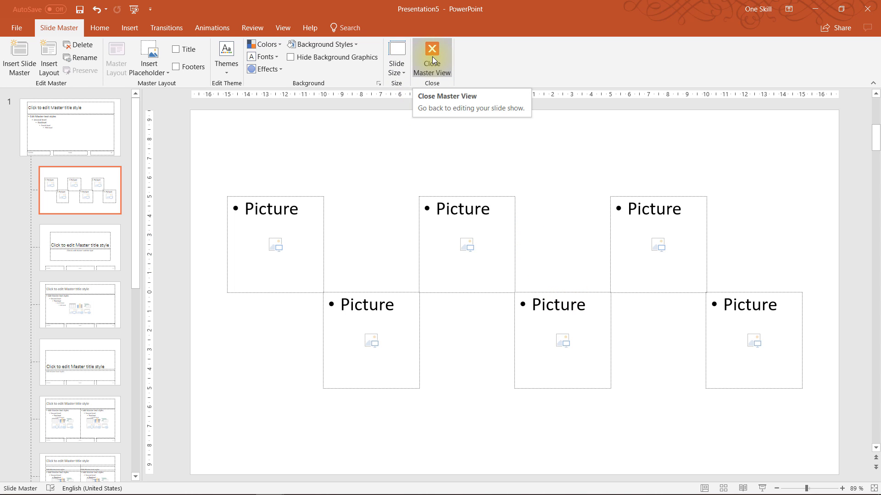
# - Close Master View, delete slide 2's yellow squares and apply the Custom Layout picture grid
pyautogui.click(431, 58)
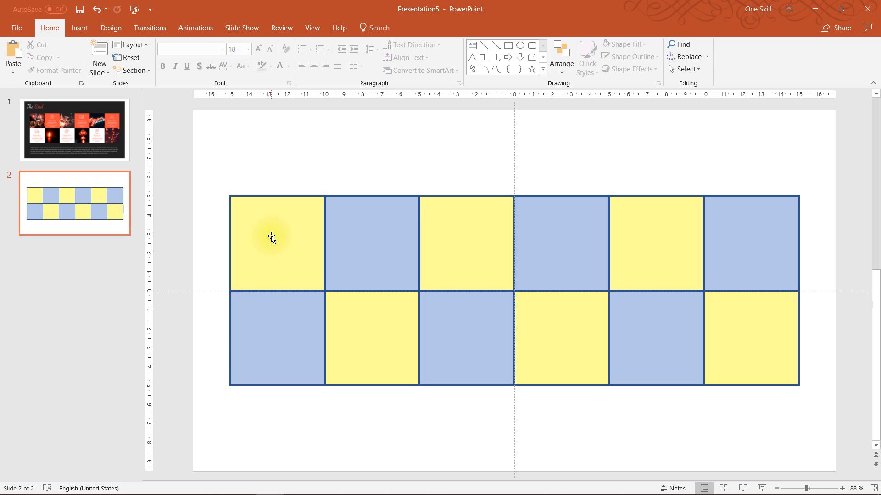
pyautogui.click(275, 242)
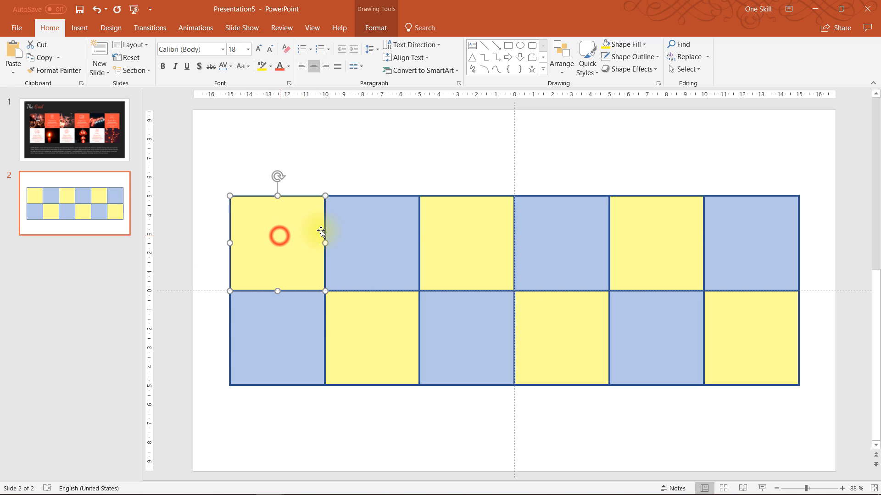
pyautogui.press('delete')
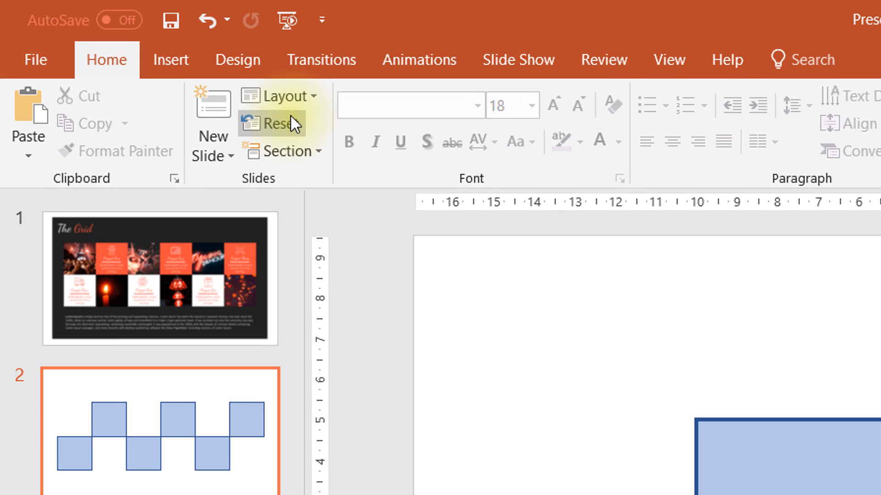
pyautogui.click(279, 96)
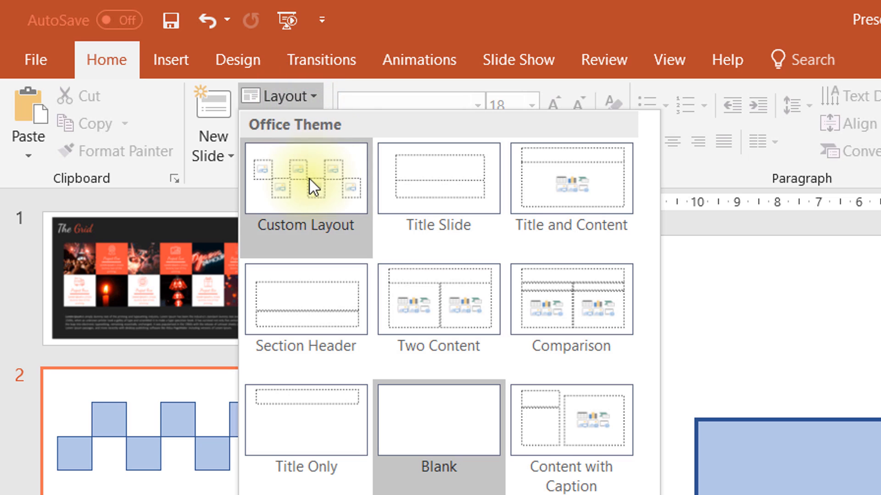
pyautogui.moveTo(312, 179)
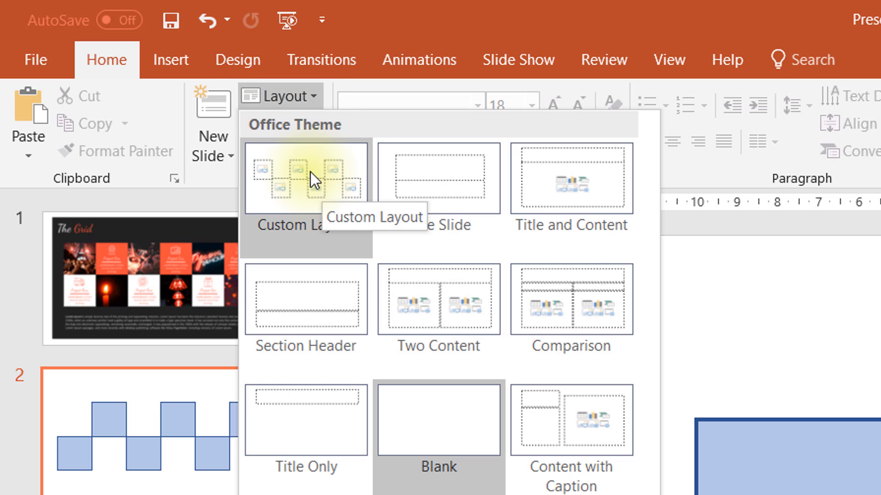
pyautogui.click(305, 178)
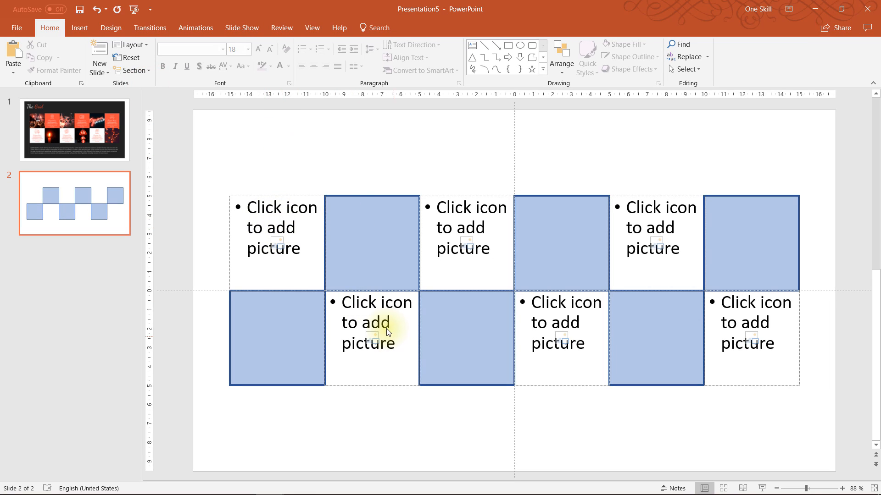
pyautogui.moveTo(656, 225)
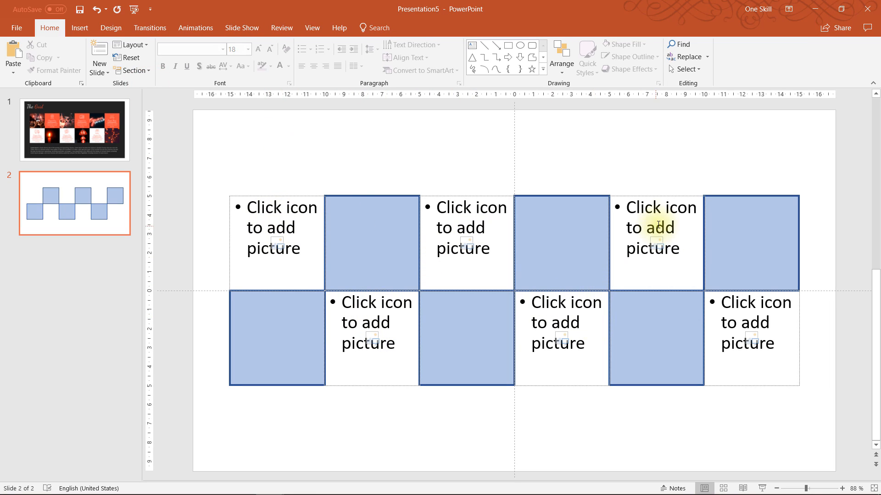
pyautogui.moveTo(281, 253)
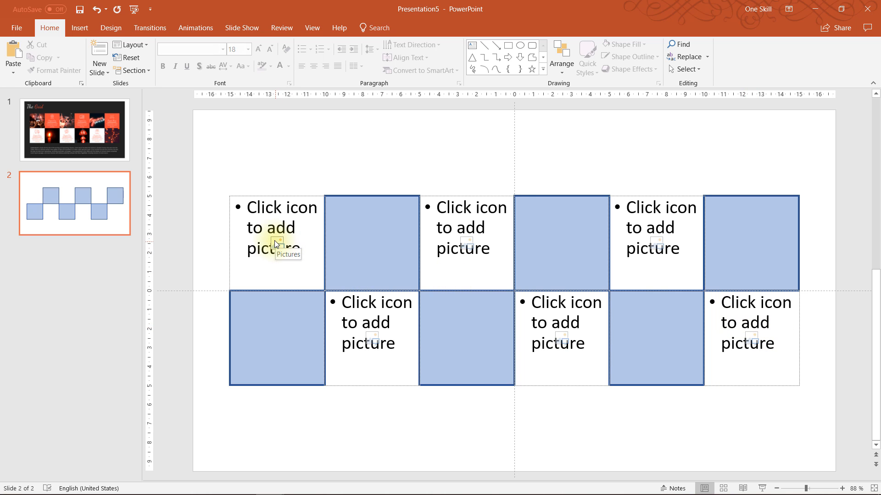
# - Fill the first placeholders with the meeting room, suited man and laptop photos
pyautogui.click(275, 244)
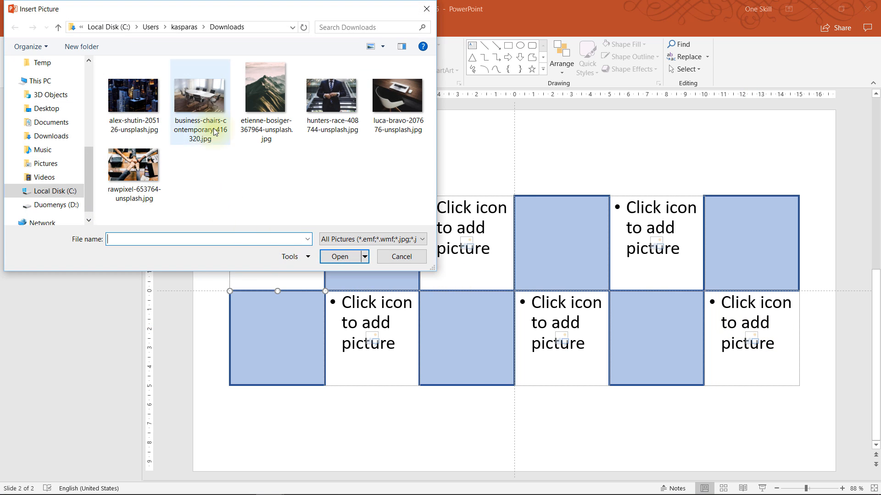
pyautogui.click(339, 256)
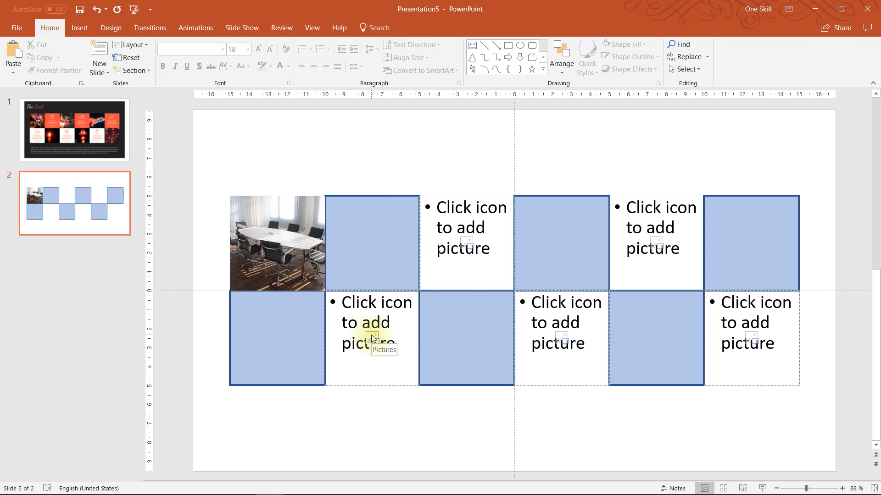
pyautogui.click(370, 339)
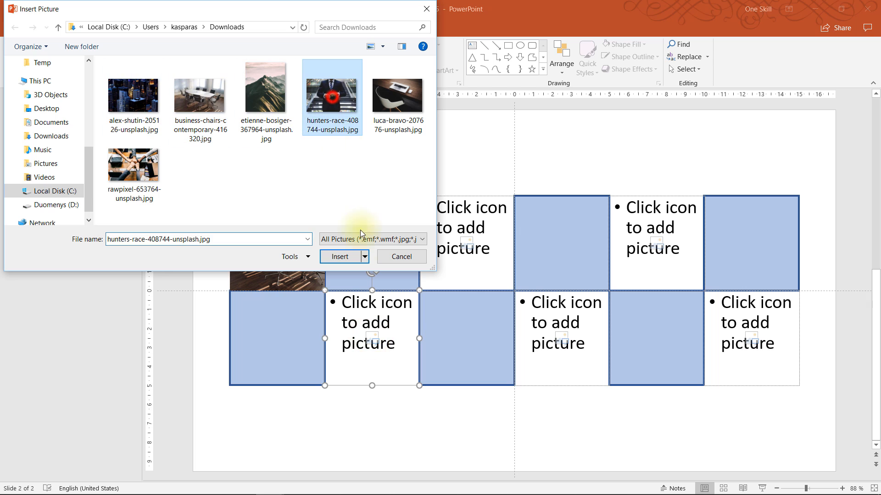
pyautogui.click(340, 256)
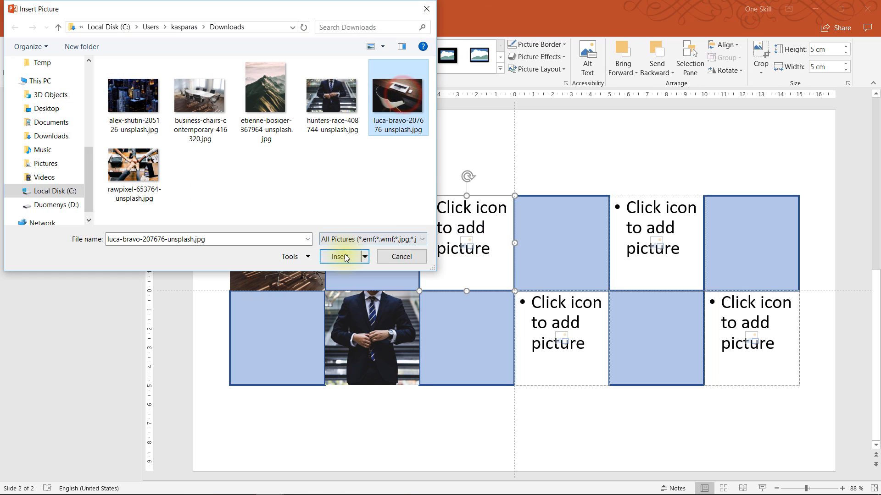
pyautogui.click(341, 256)
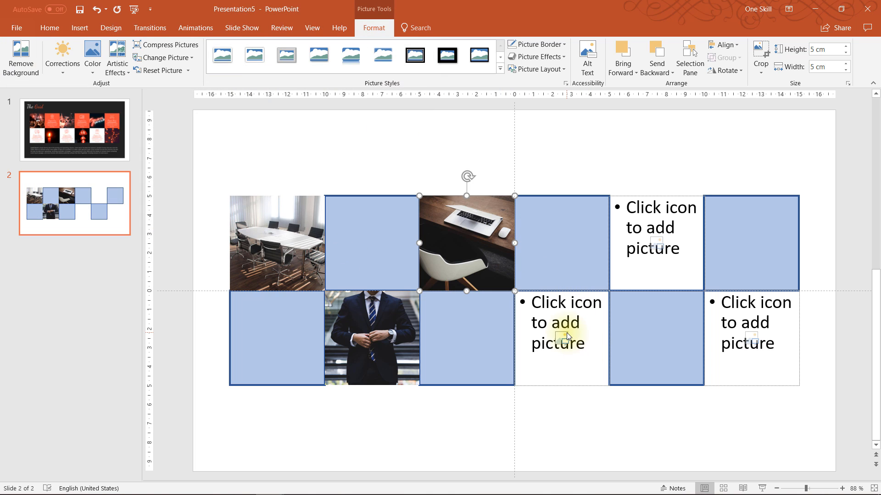
# - Fill the next placeholders with the mountain and hands-together photos
pyautogui.click(562, 339)
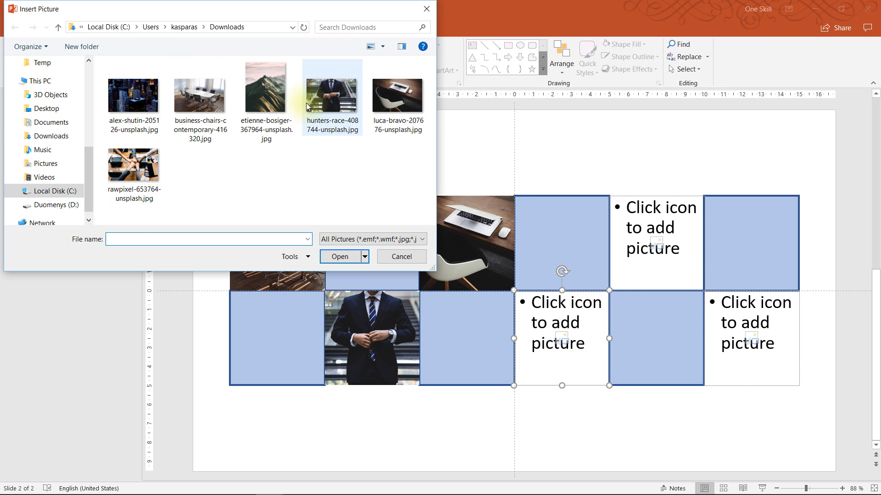
pyautogui.click(339, 256)
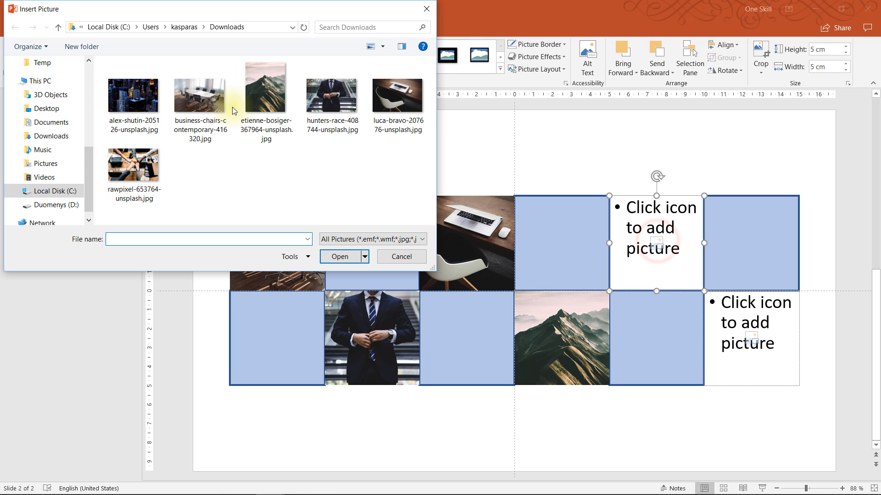
pyautogui.click(134, 163)
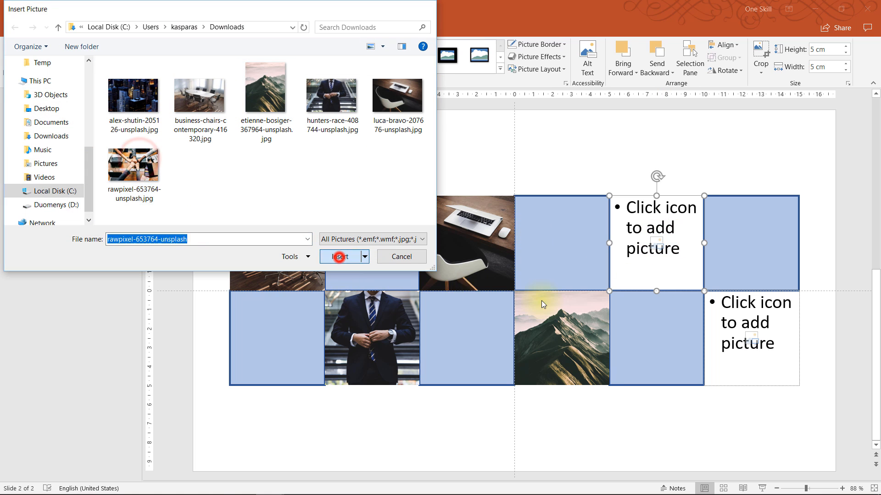
pyautogui.click(339, 256)
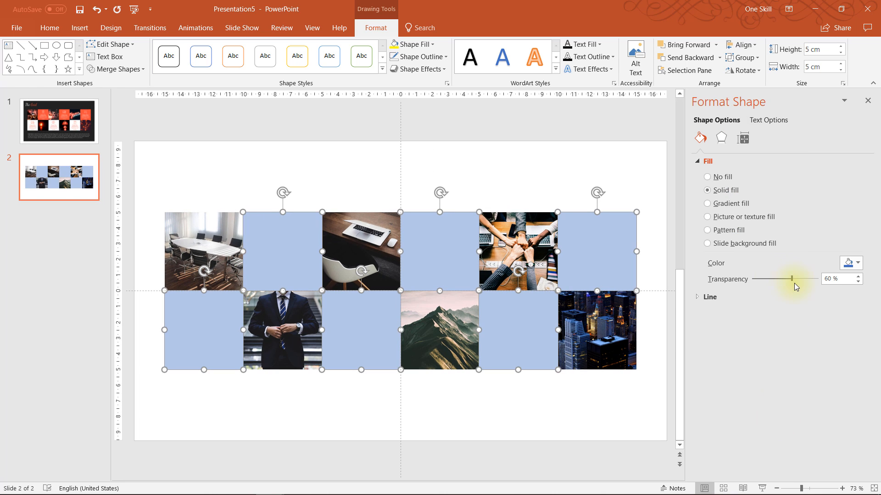
# - Set the blue squares' fill transparency to 60% in Format Shape
pyautogui.moveTo(792, 279); pyautogui.dragTo(762, 279)
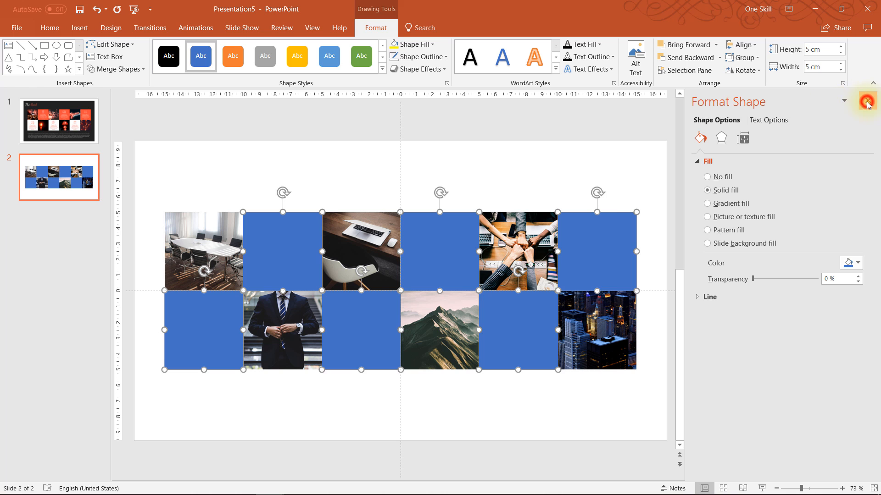
# - Close the Format Shape pane and show the reference The Grid slide
pyautogui.click(867, 104)
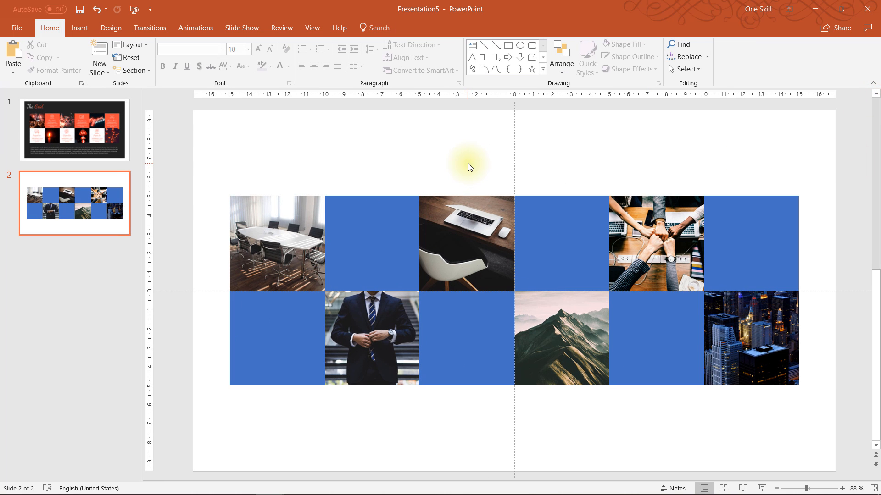
pyautogui.moveTo(348, 204)
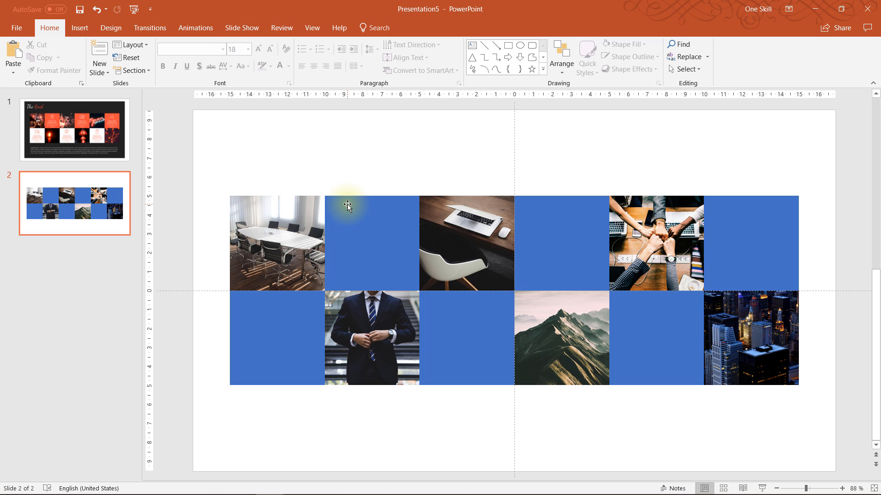
pyautogui.click(74, 129)
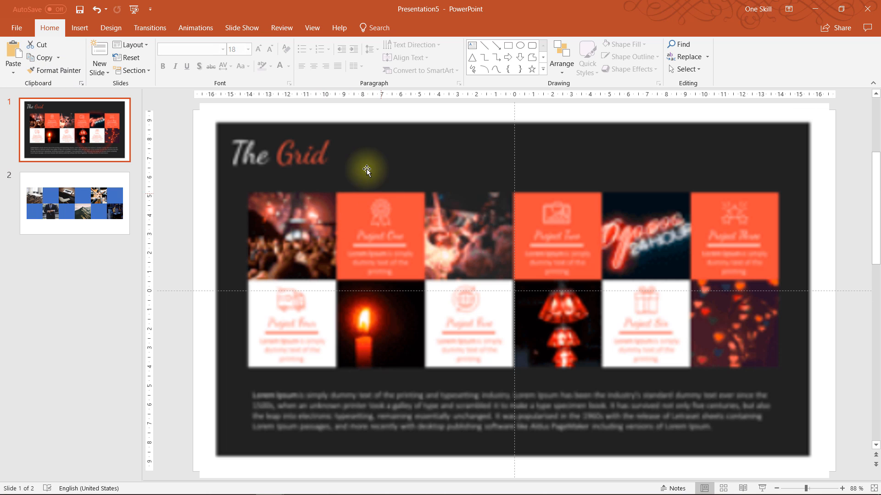
pyautogui.moveTo(374, 246)
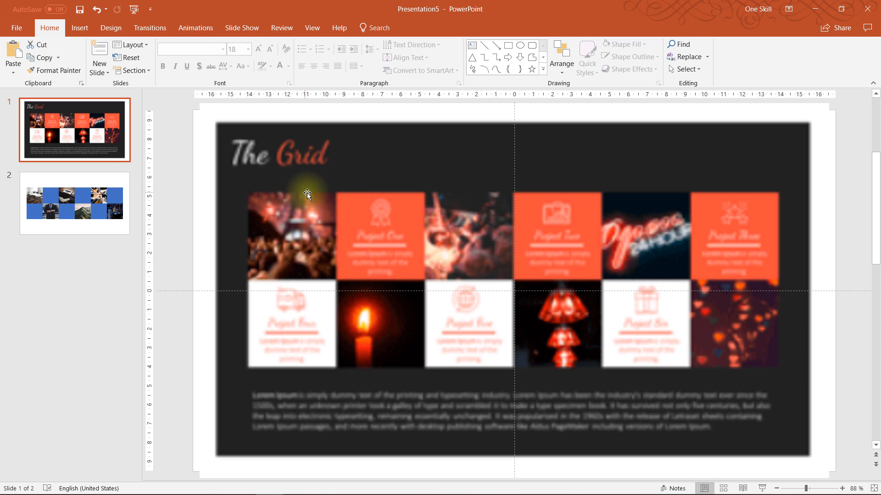
pyautogui.moveTo(174, 179)
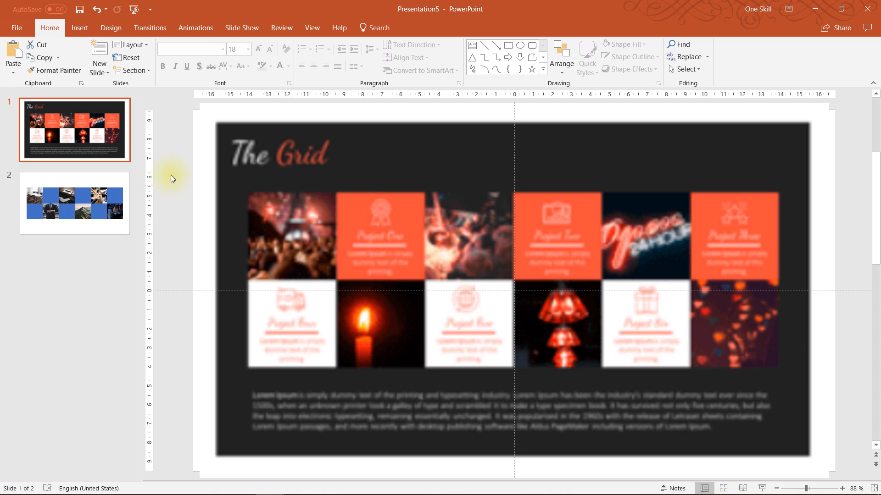
pyautogui.moveTo(129, 208)
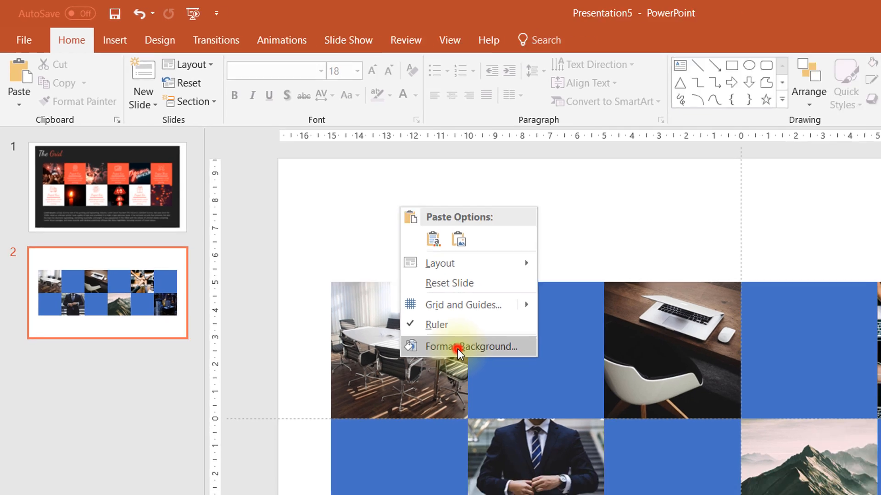
# - Give slide 2 a dark grey solid background, hide the guides and show the reference slide
pyautogui.click(467, 346)
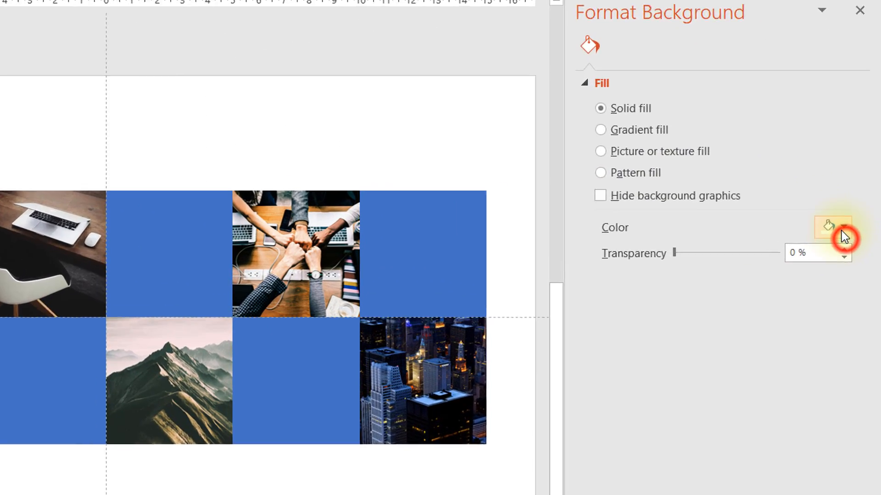
pyautogui.click(832, 225)
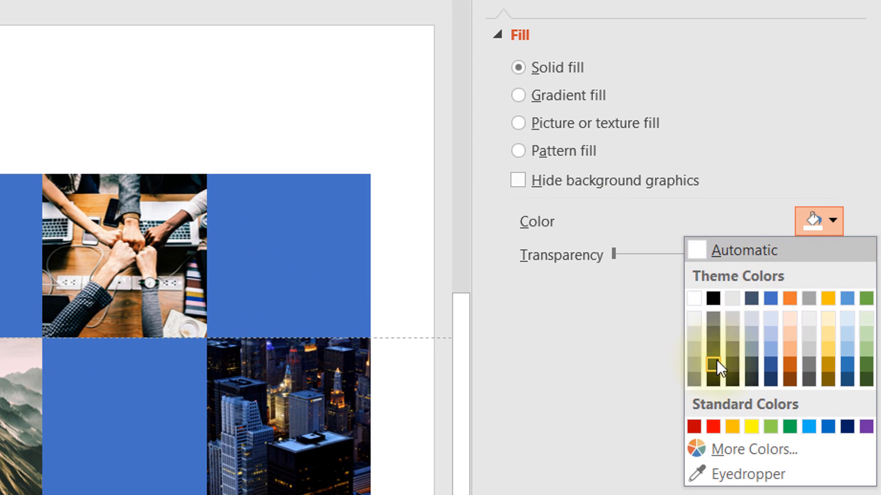
pyautogui.click(714, 368)
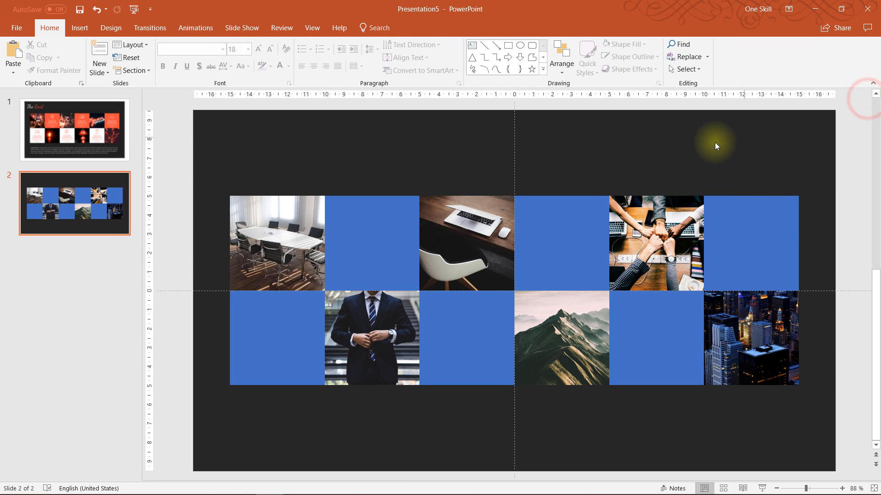
pyautogui.click(312, 28)
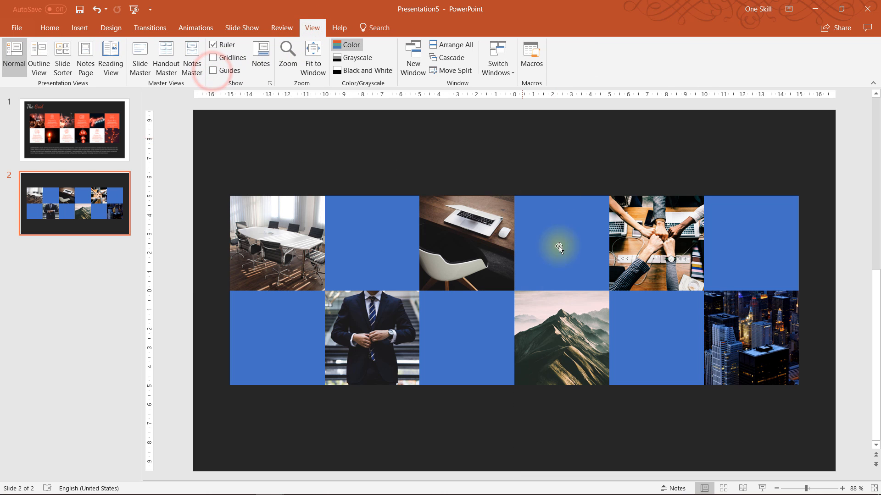
pyautogui.click(74, 129)
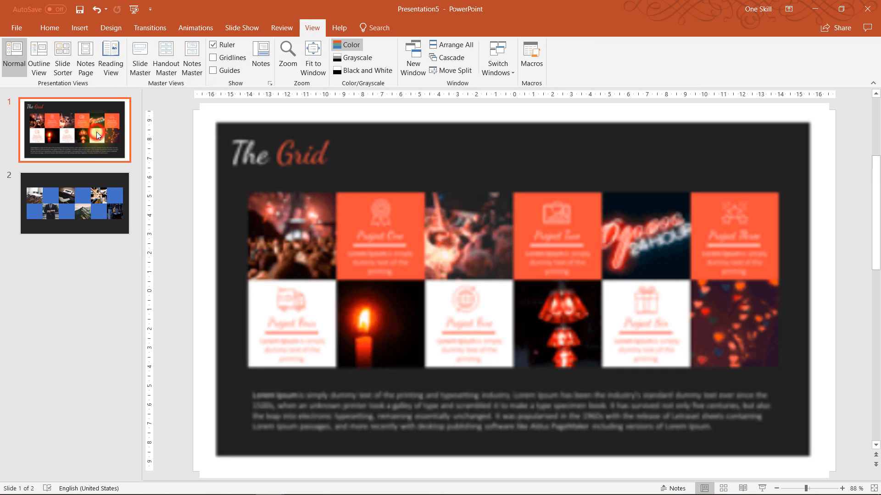
pyautogui.moveTo(348, 209)
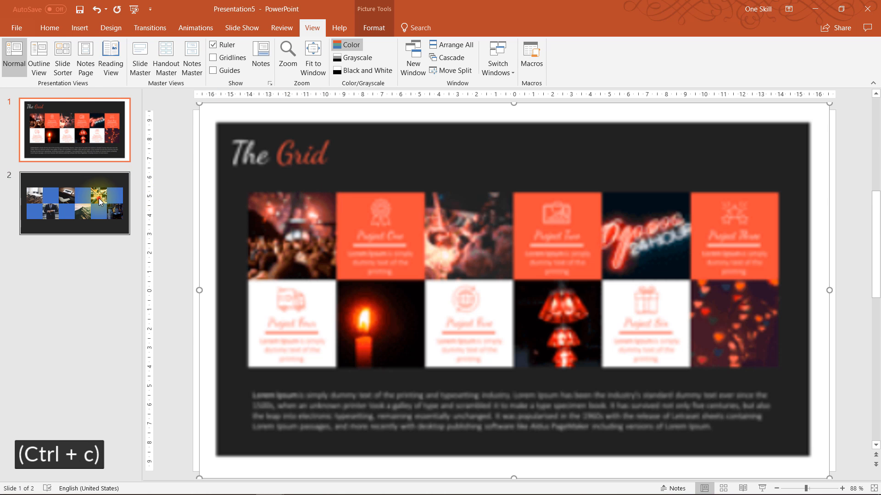
# - Paste the reference picture, eyedrop its orange onto the top-row tile, then remove the pasted copy
pyautogui.press('ctrl+v')
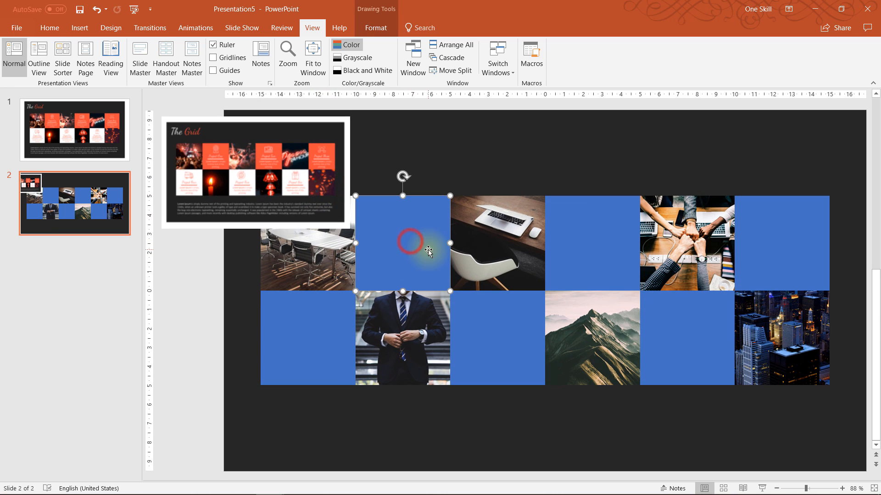
pyautogui.click(375, 27)
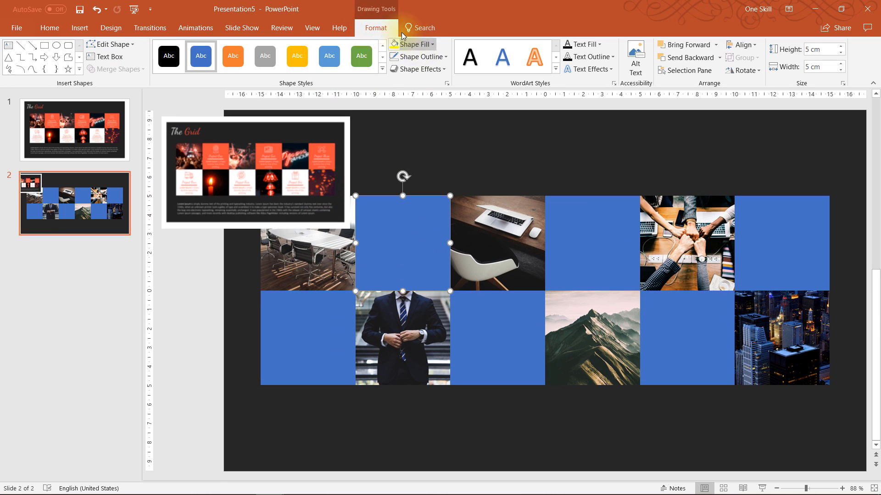
pyautogui.click(411, 44)
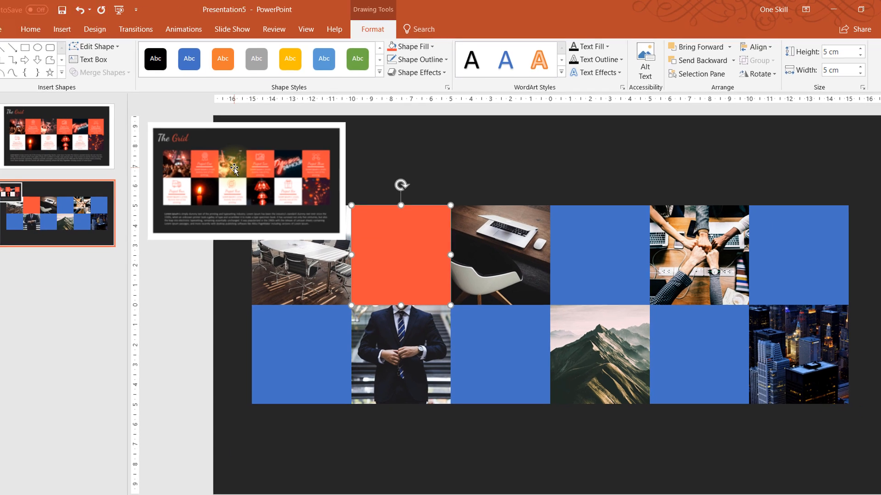
pyautogui.press('ctrl+z')
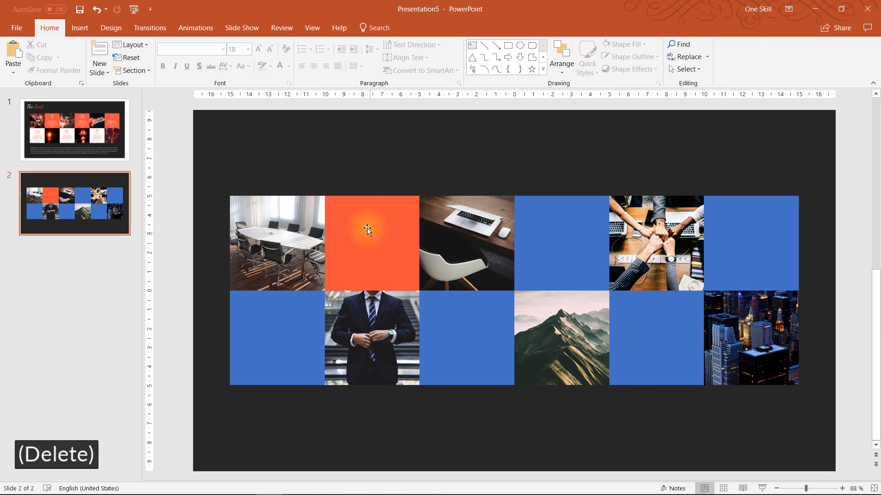
# - Copy the orange tile's formatting onto the remaining top-row blue tiles
pyautogui.click(371, 243)
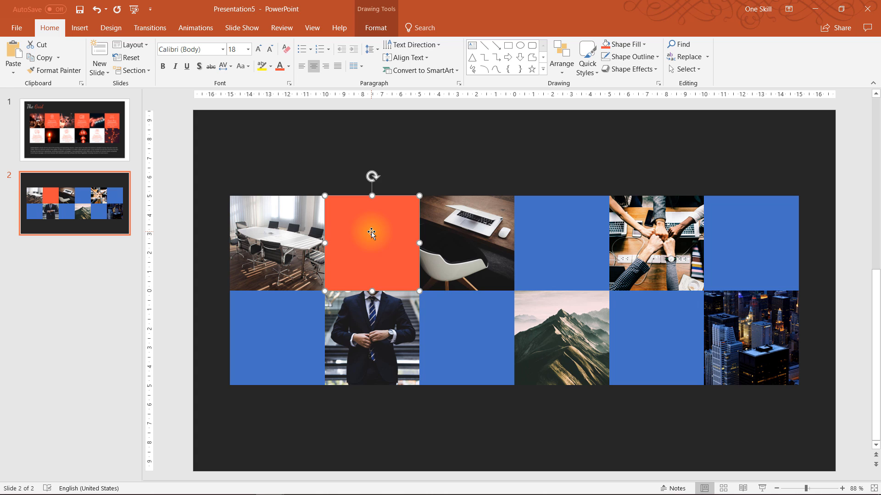
pyautogui.press('ctrl+shift+c')
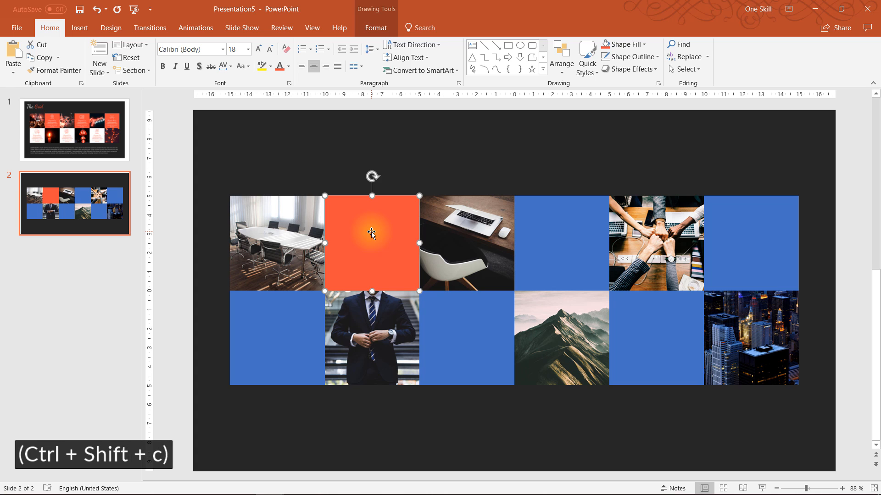
pyautogui.moveTo(542, 236)
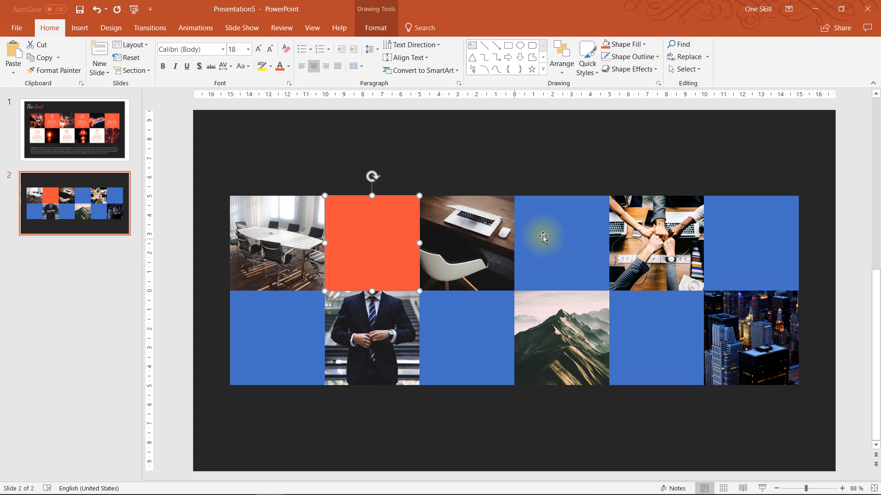
pyautogui.click(751, 243)
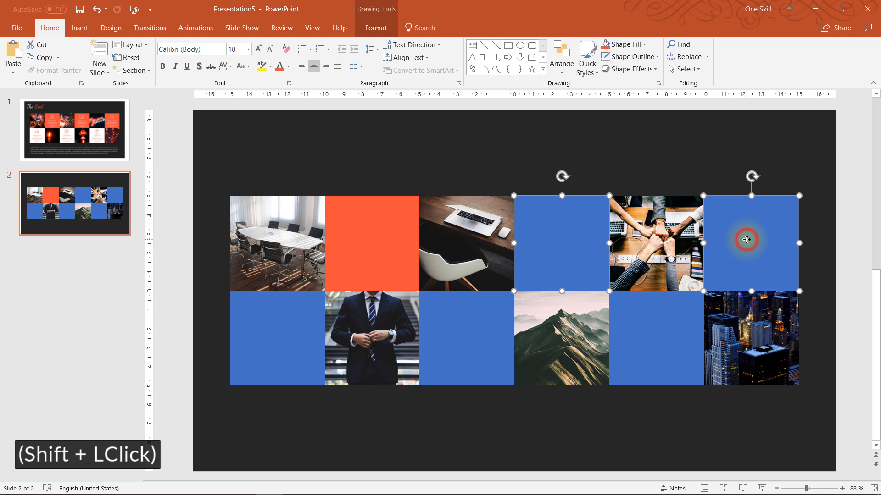
pyautogui.press('ctrl+shift+v')
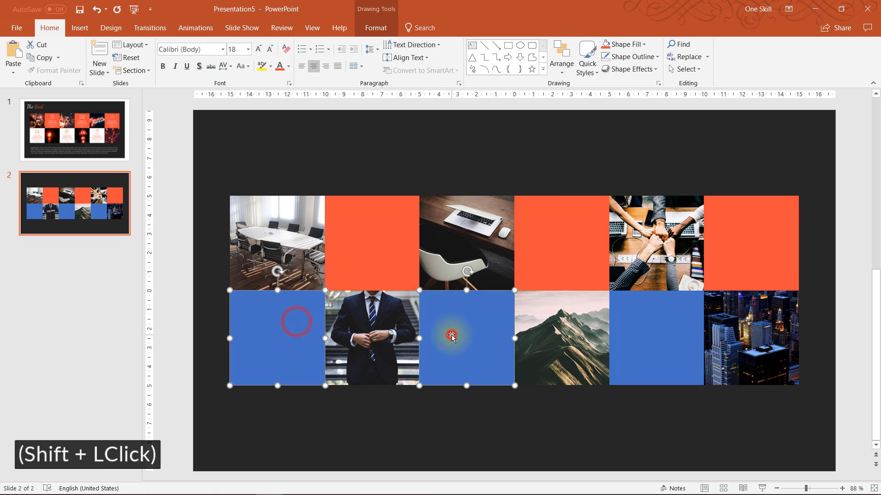
# - Fill the three bottom-row tiles white and compare the grid against the reference slide
pyautogui.click(655, 337)
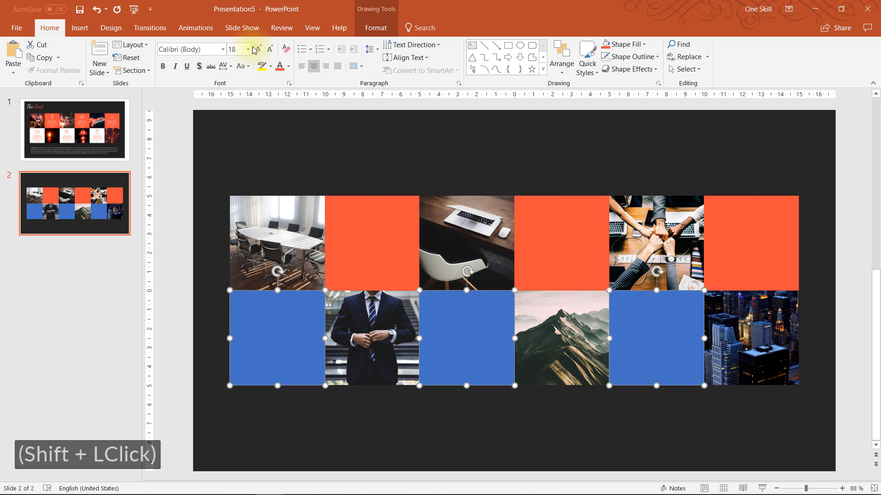
pyautogui.click(415, 44)
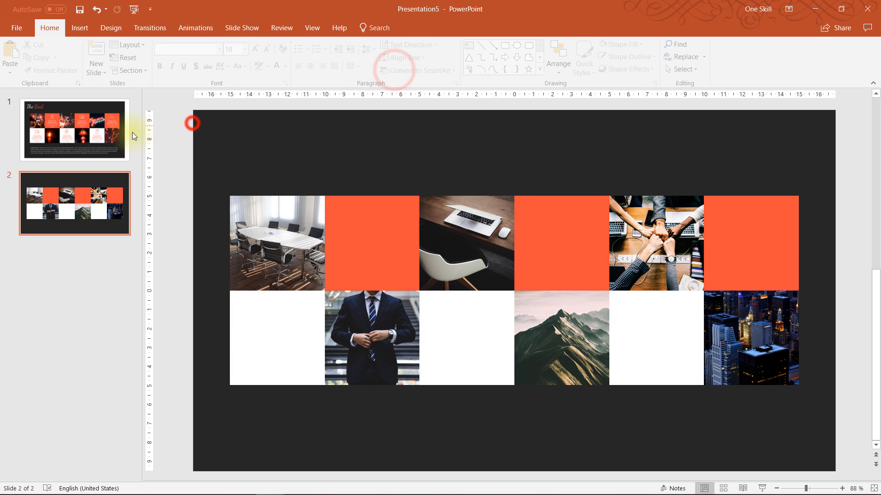
pyautogui.click(74, 129)
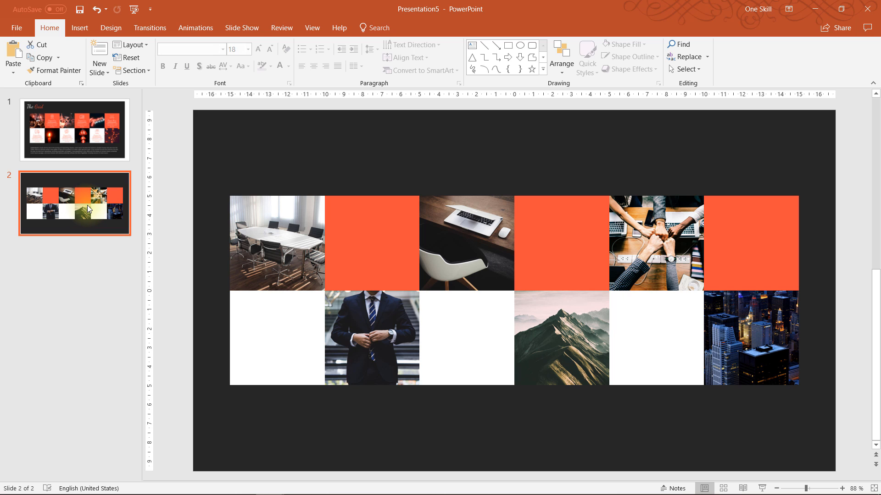
pyautogui.click(74, 129)
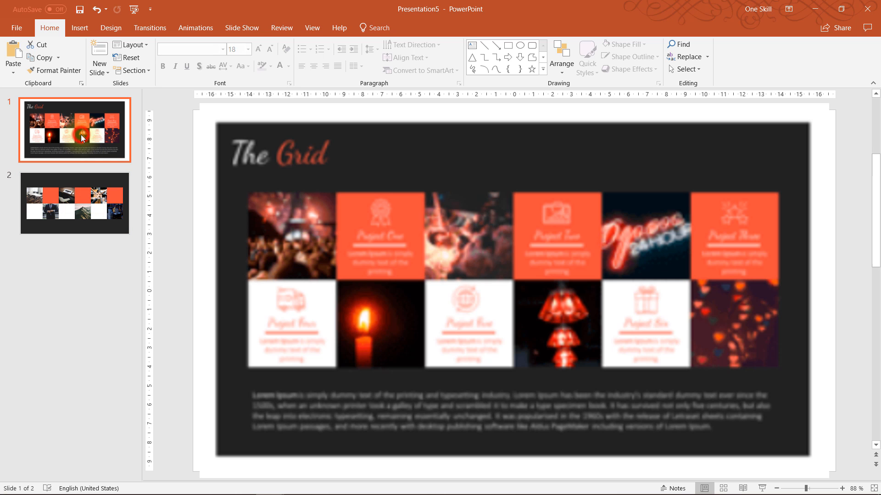
pyautogui.moveTo(339, 245)
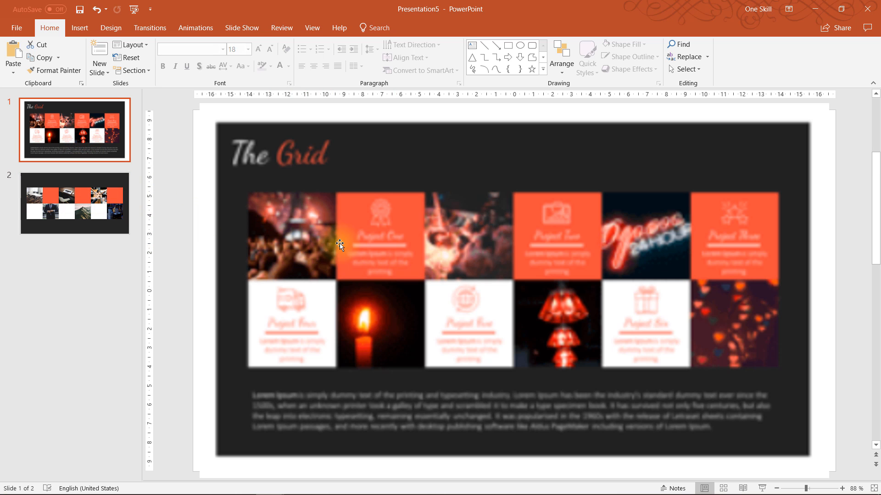
pyautogui.moveTo(385, 212)
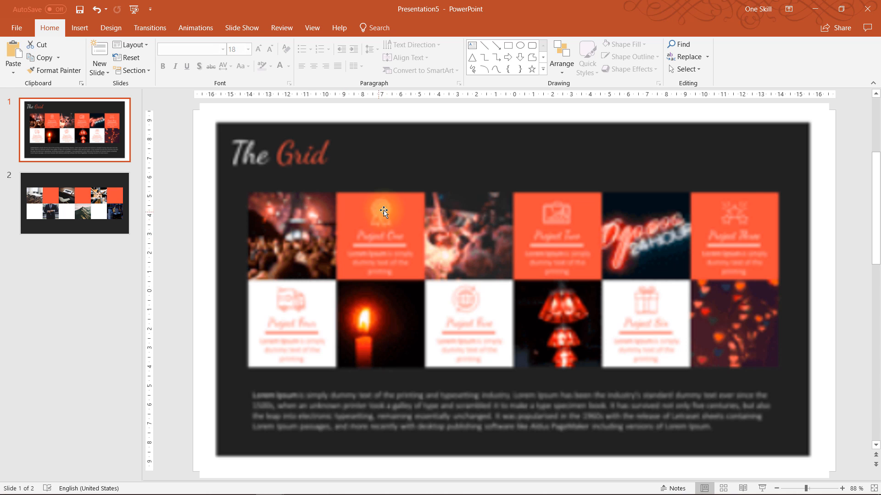
pyautogui.moveTo(402, 244)
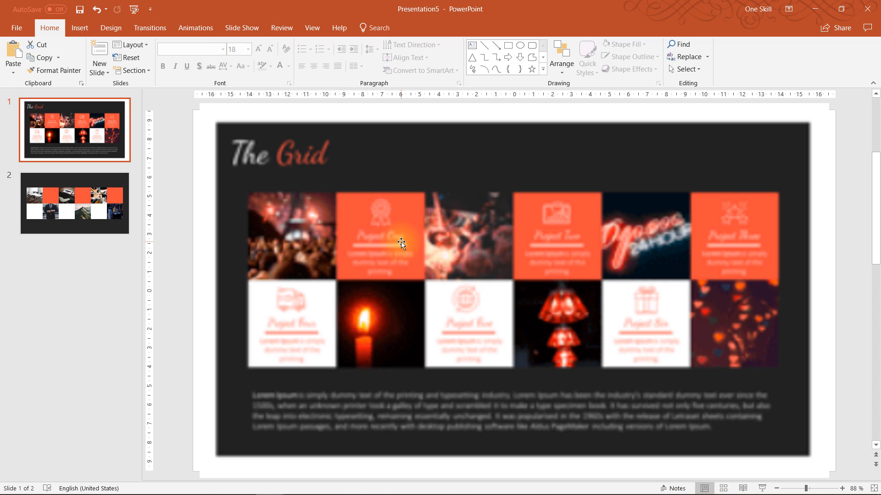
pyautogui.moveTo(380, 273)
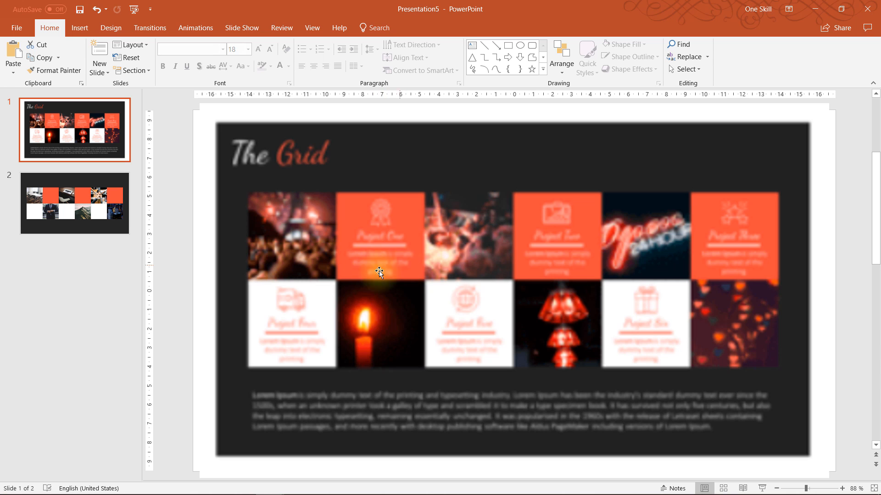
pyautogui.click(75, 203)
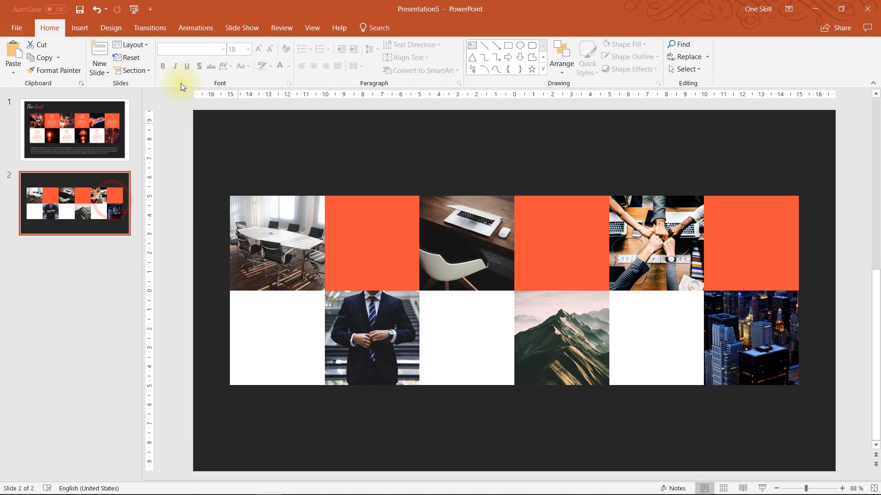
pyautogui.click(79, 27)
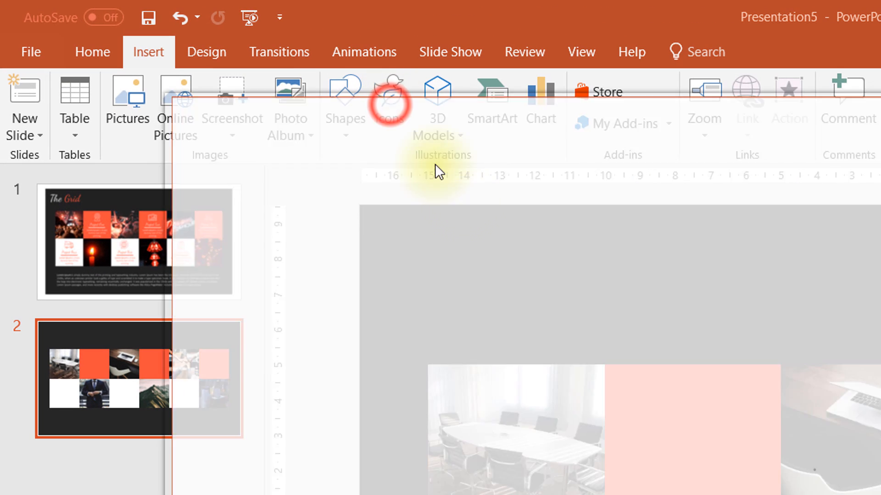
# - Insert the target icon from the Analytics icon library onto the slide
pyautogui.click(389, 104)
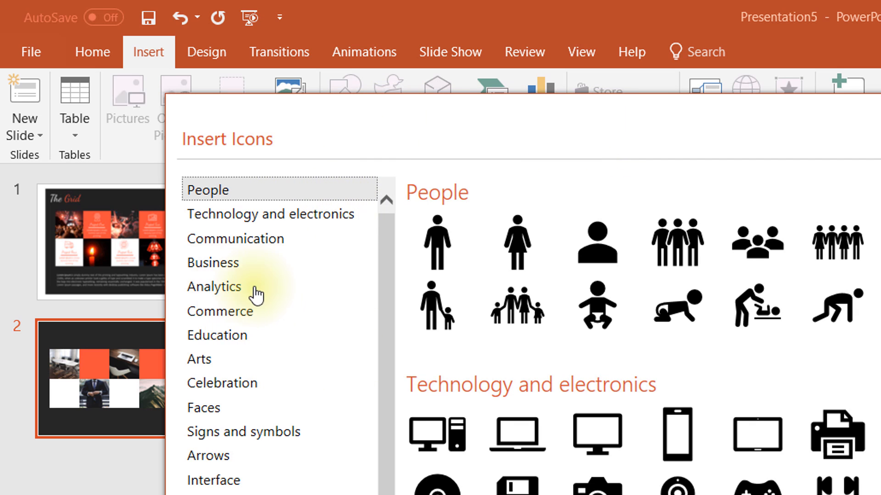
pyautogui.click(212, 263)
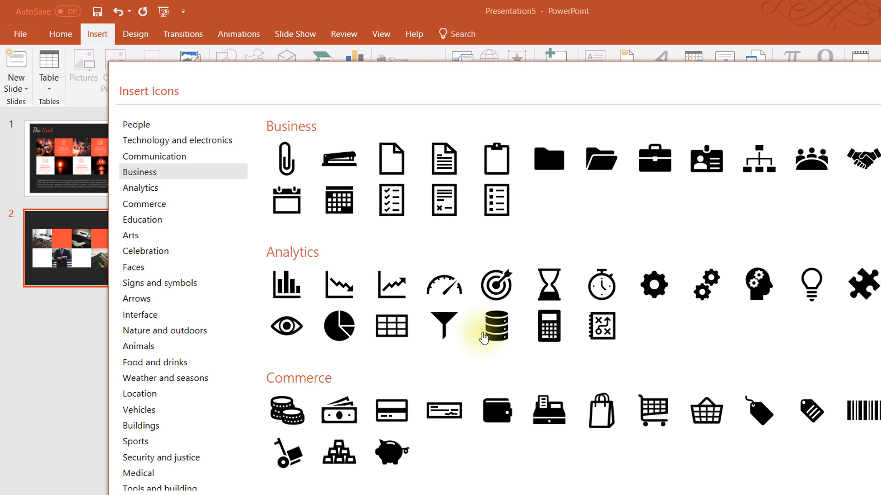
pyautogui.click(496, 285)
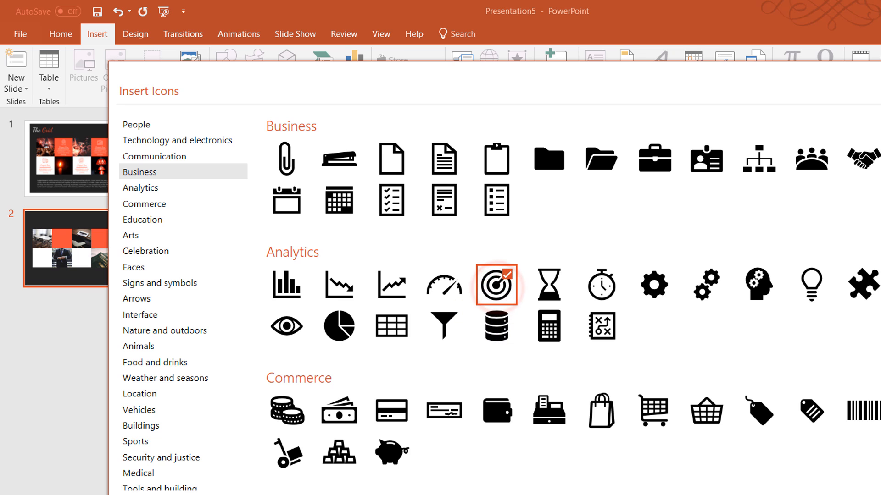
pyautogui.click(494, 284)
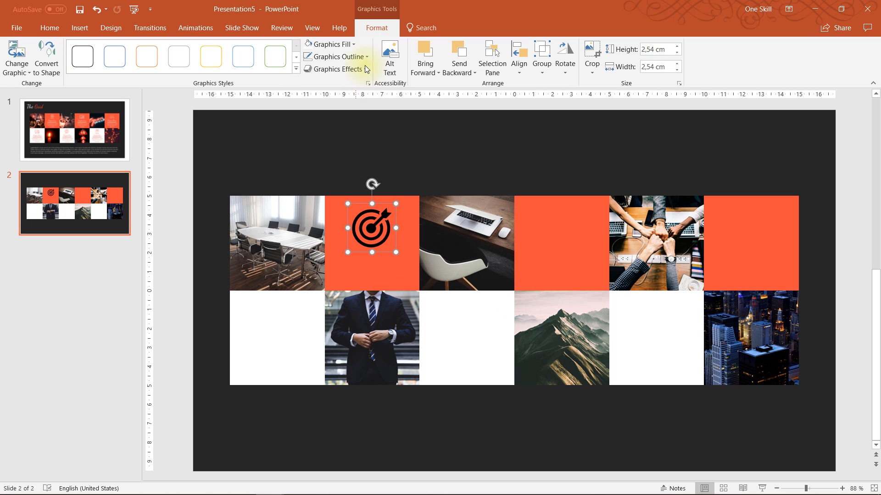
# - Recolour the target icon white and shrink it proportionally inside the first orange tile
pyautogui.click(331, 44)
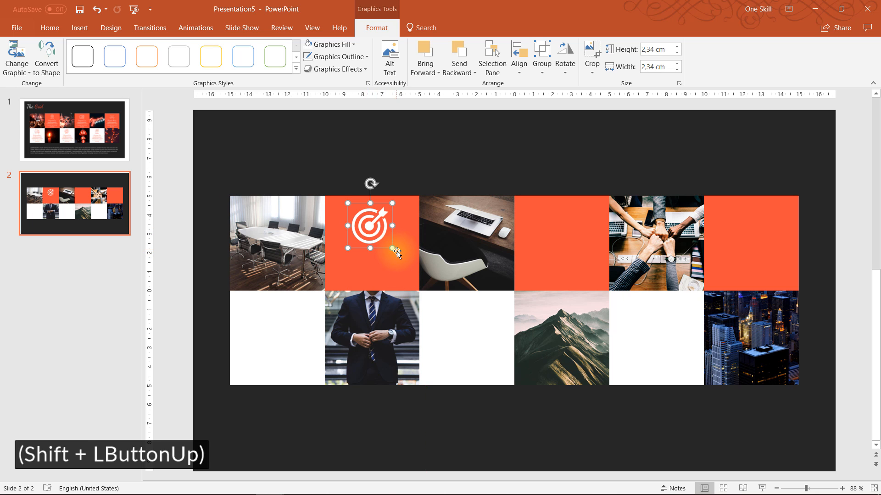
pyautogui.press('ctrl+z')
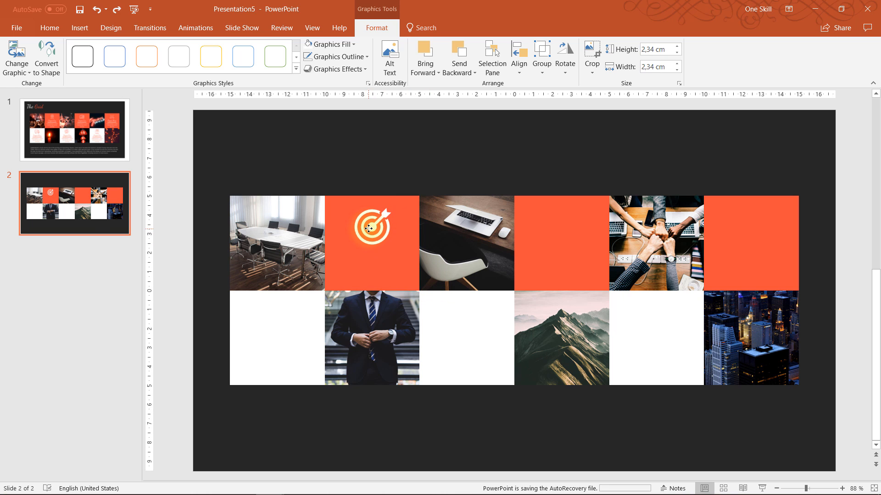
pyautogui.click(370, 229)
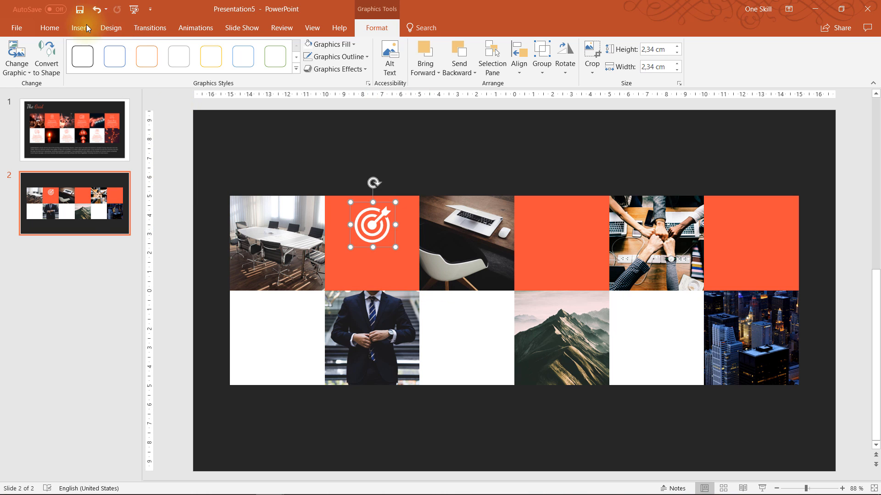
# - Add an ICON text box in white Lato Black
pyautogui.click(79, 27)
pyautogui.write('ICON')
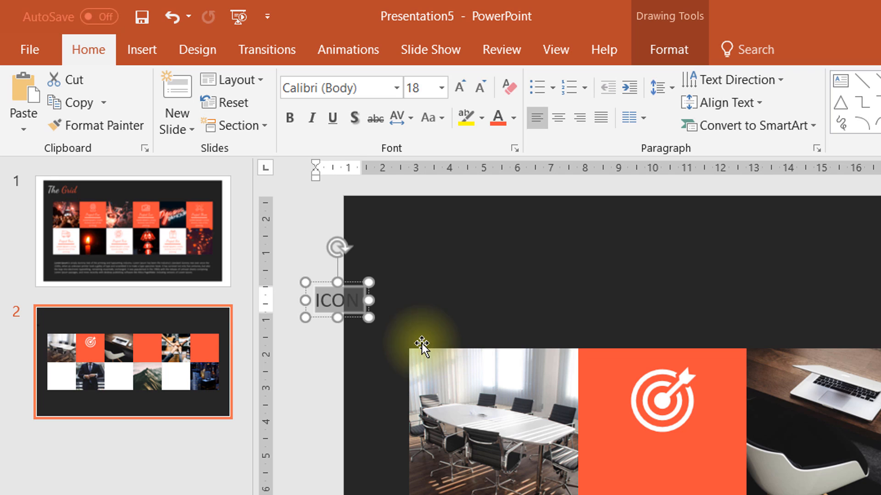
pyautogui.click(512, 119)
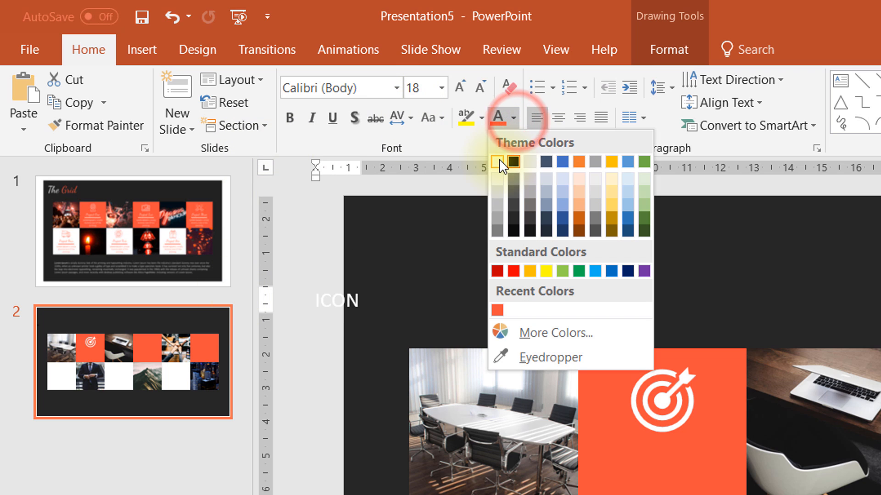
pyautogui.click(496, 163)
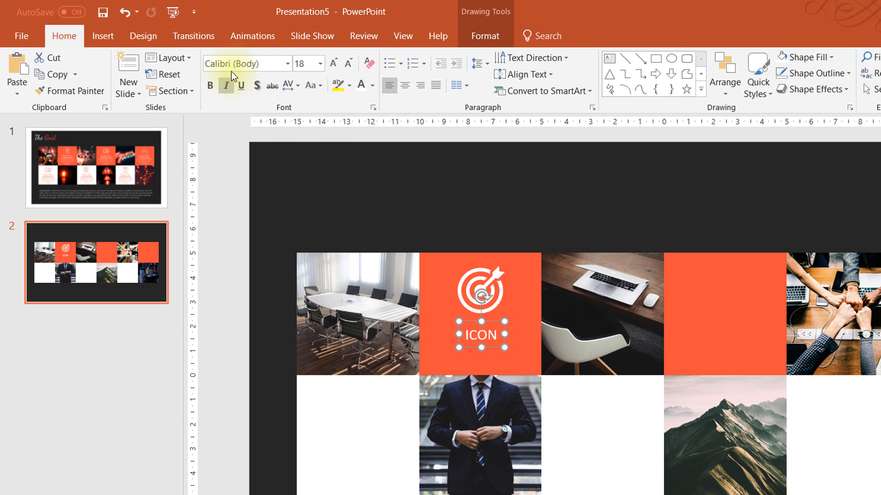
pyautogui.write('Lato Black')
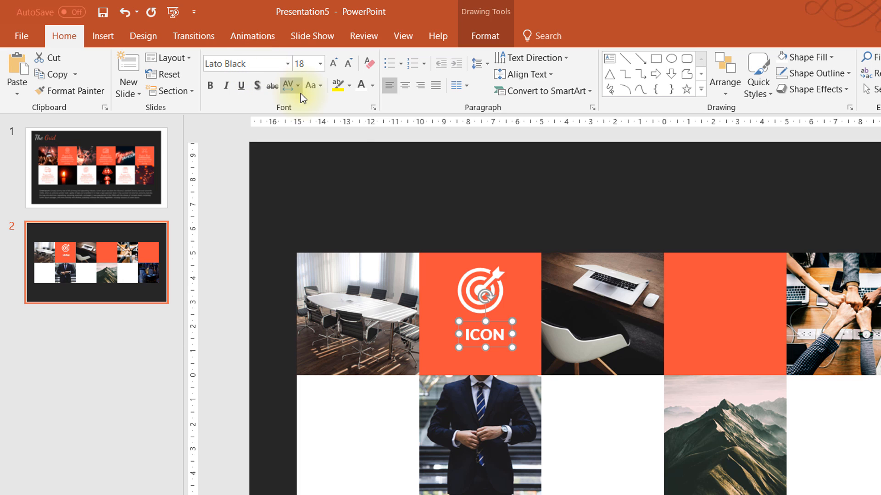
# - Set the ICON label's character spacing to Loose and place it under the target icon
pyautogui.click(288, 85)
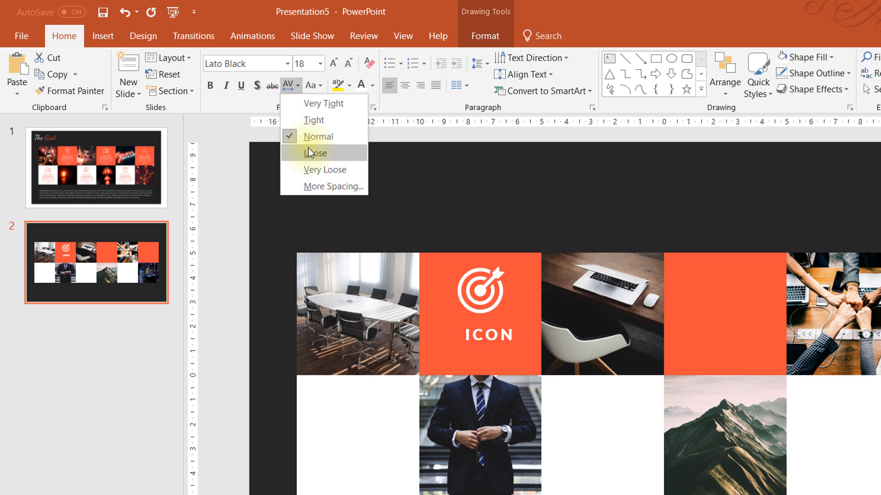
pyautogui.click(487, 335)
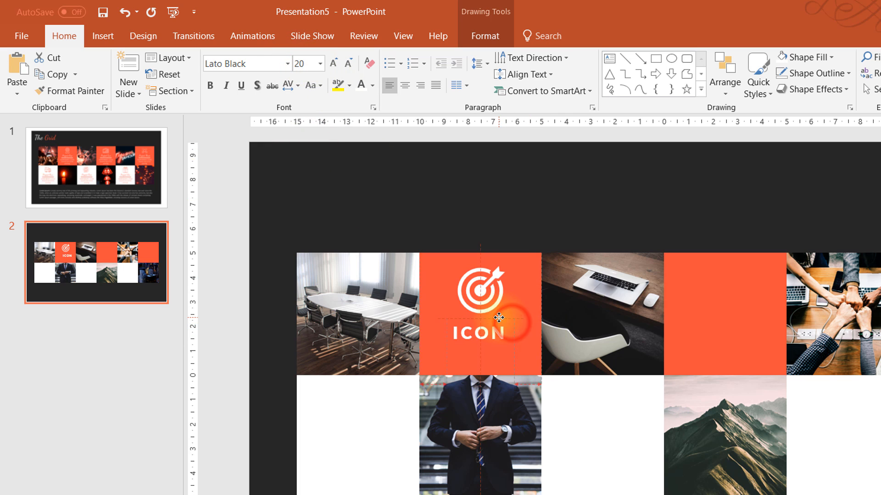
pyautogui.click(476, 329)
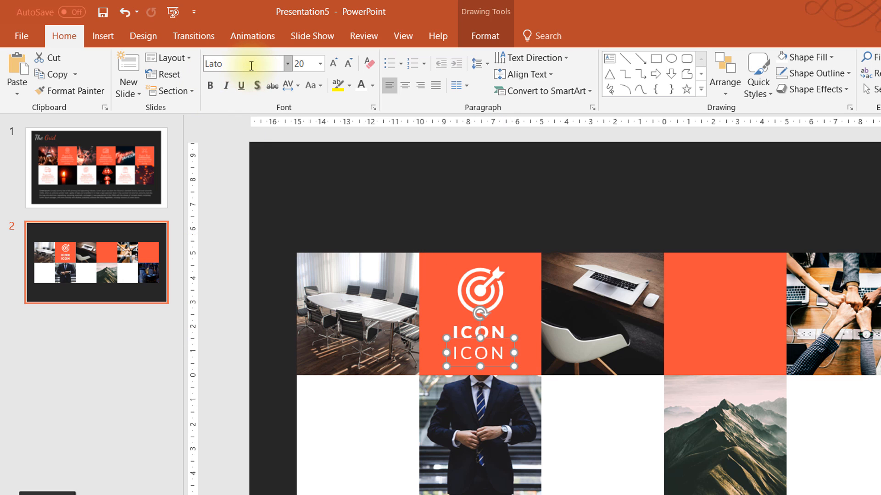
# - Set the copied label to size 15 and replace its text with 'Insert your awesome text here'
pyautogui.click(302, 63)
pyautogui.write('15')
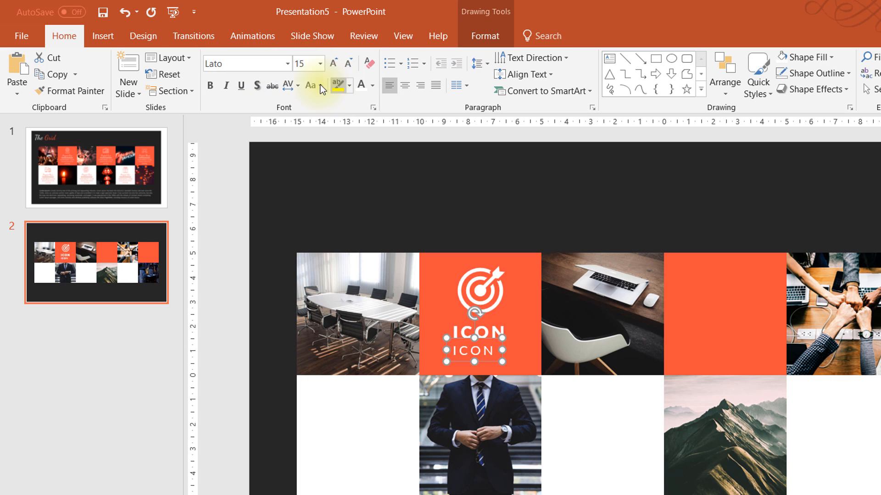
pyautogui.click(241, 63)
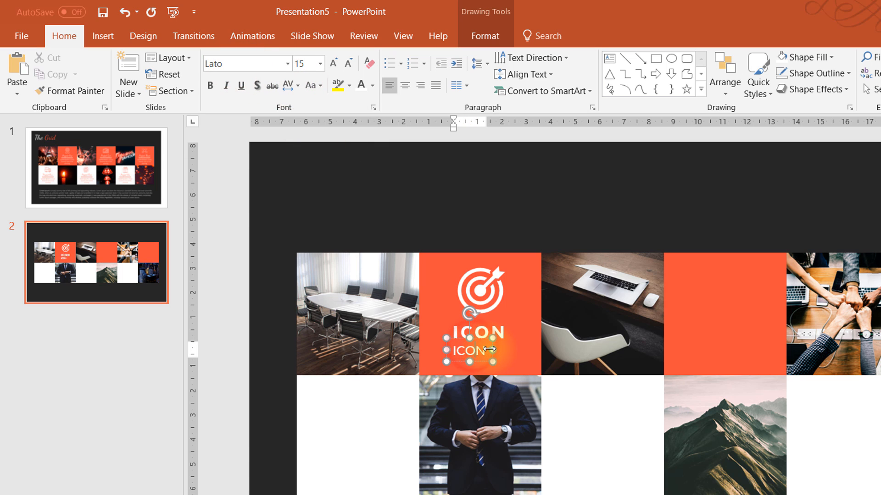
pyautogui.write('Insert your awesome')
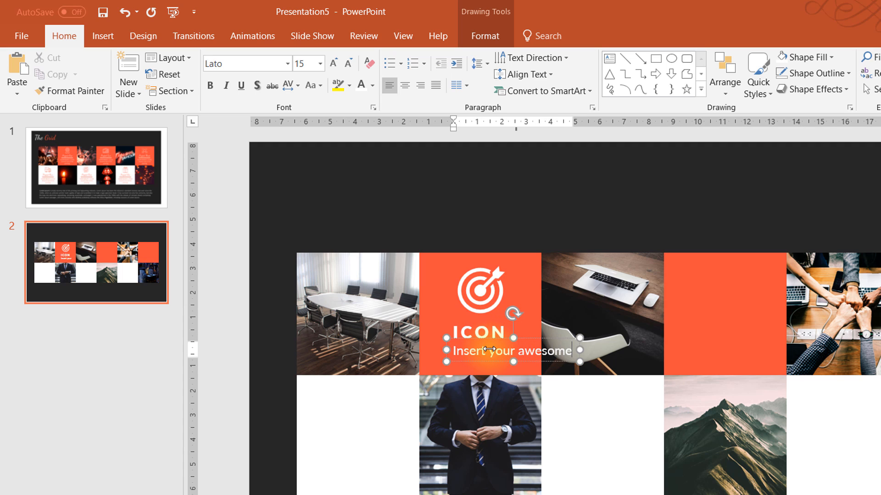
pyautogui.write('Text')
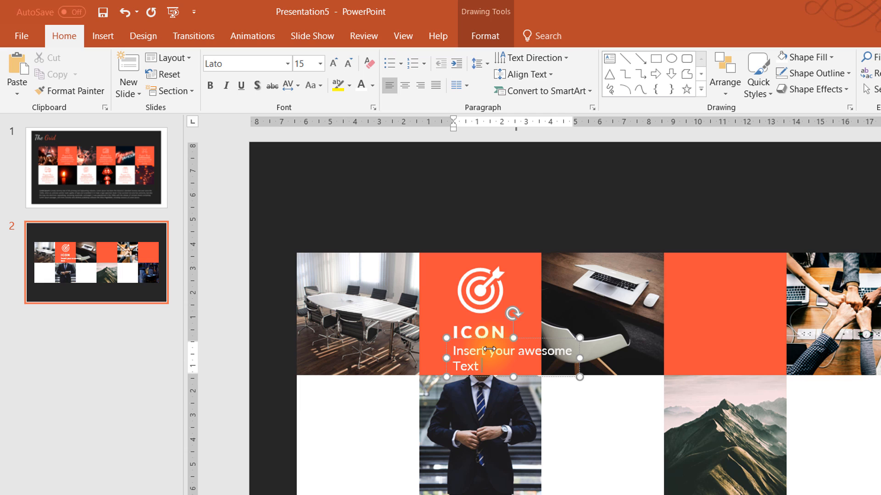
pyautogui.write('here')
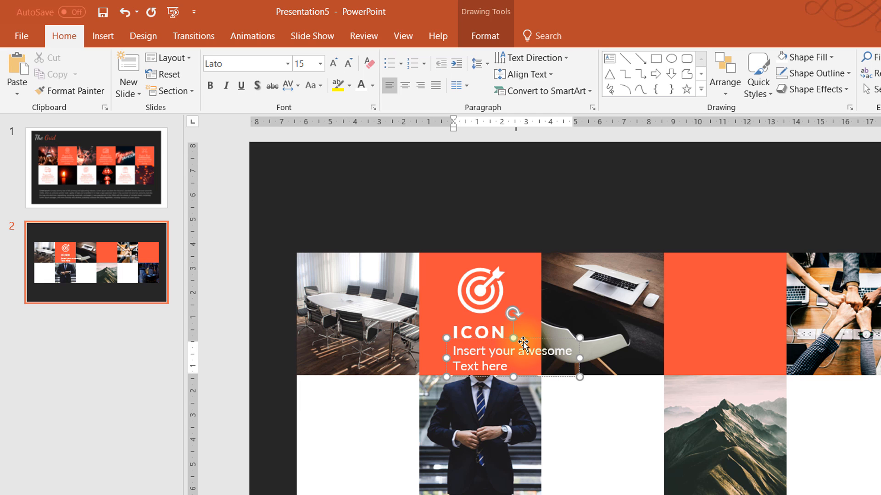
# - Make the caption Lato Light, centred, and widen its box to the orange tile's width
pyautogui.click(388, 86)
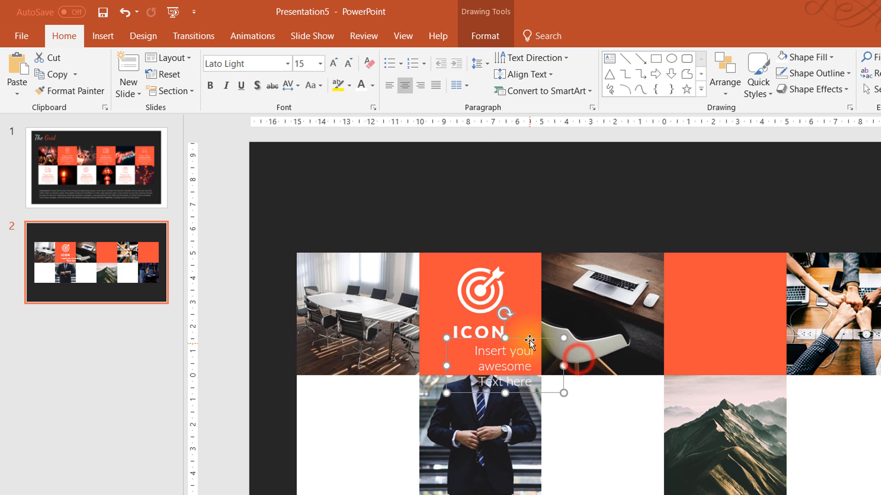
pyautogui.doubleClick(494, 350)
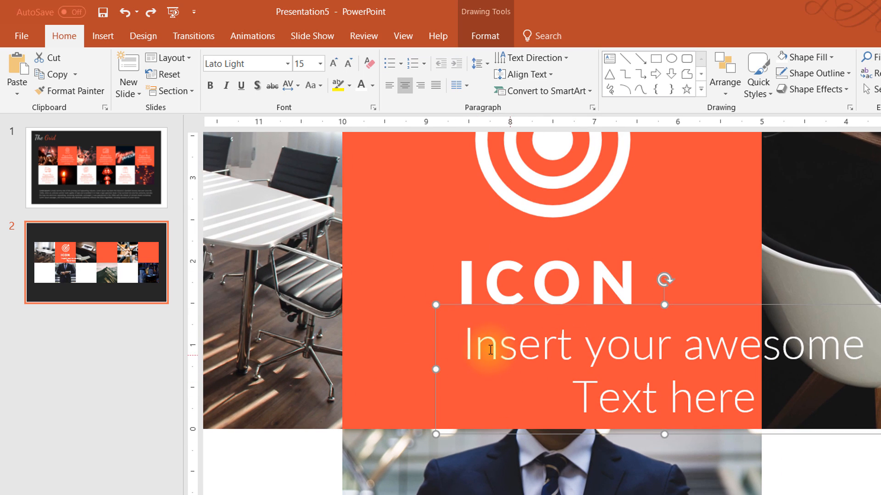
pyautogui.moveTo(492, 350); pyautogui.dragTo(328, 333)
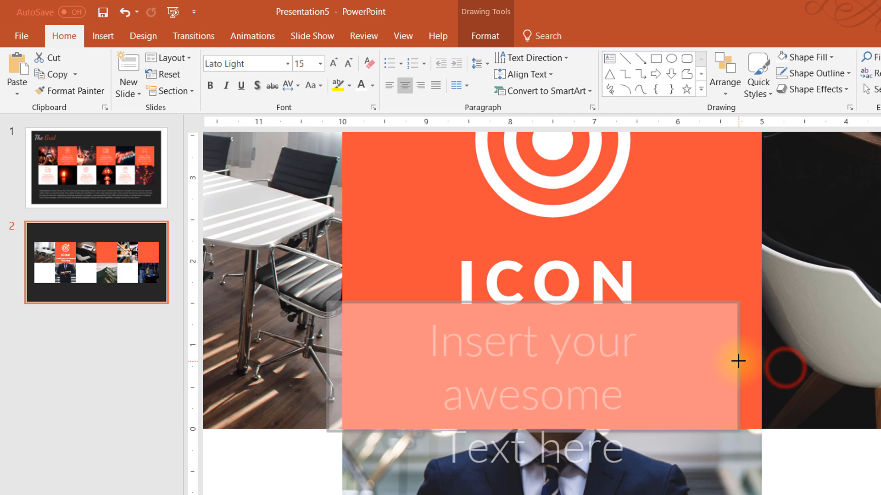
pyautogui.click(738, 362)
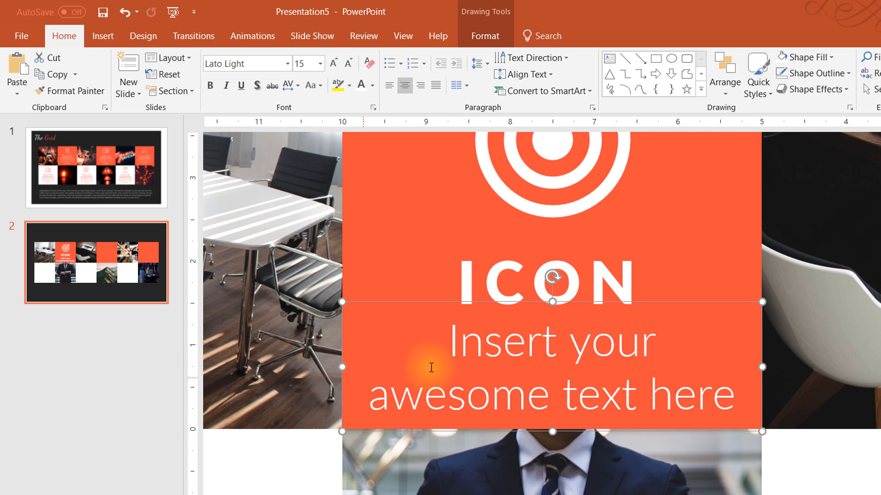
pyautogui.click(301, 63)
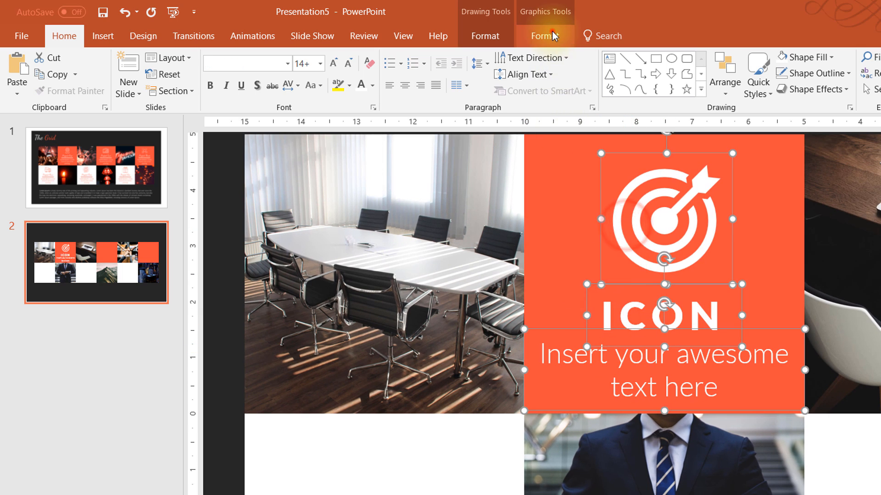
# - Group the icon, label and caption and centre the group vertically in its orange tile
pyautogui.click(669, 73)
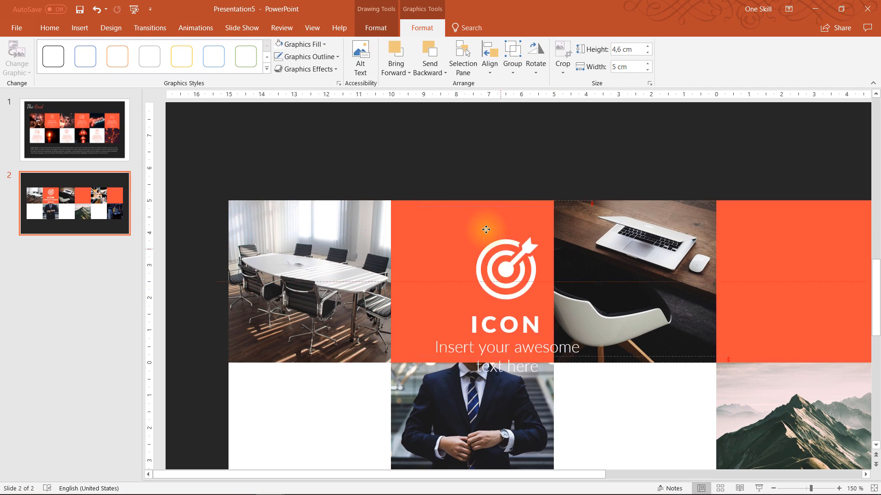
pyautogui.moveTo(486, 229); pyautogui.dragTo(509, 225)
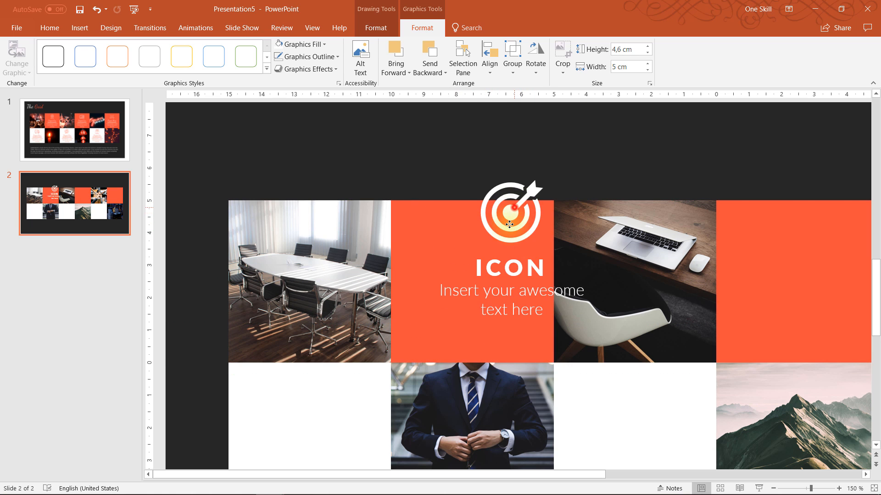
pyautogui.moveTo(509, 225); pyautogui.dragTo(477, 240)
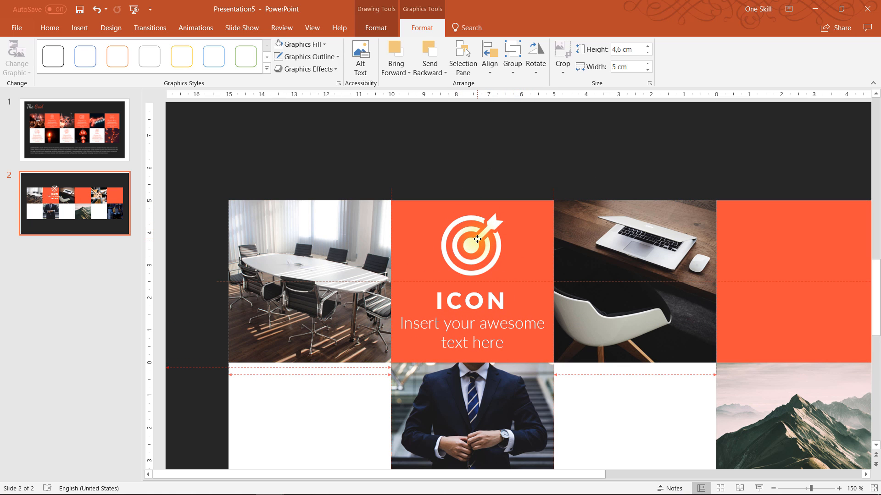
pyautogui.scroll(-3)
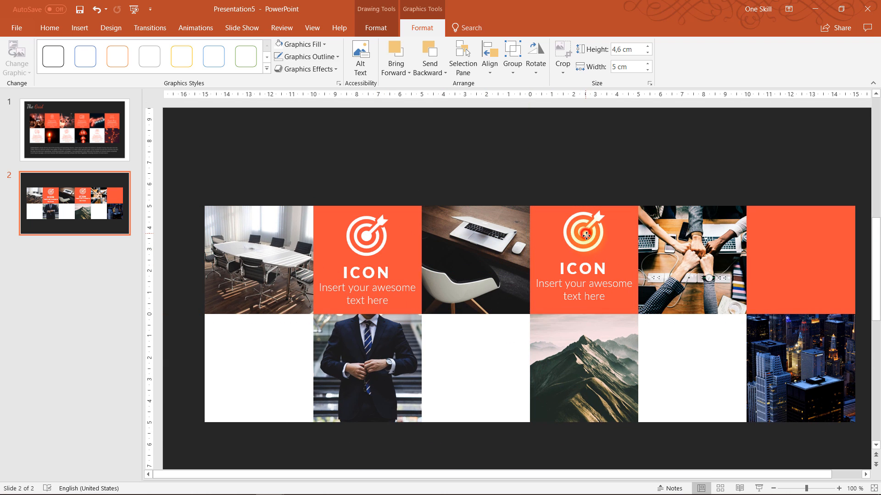
# - Duplicate the icon group into the other two orange tiles
pyautogui.press('ctrl+d')
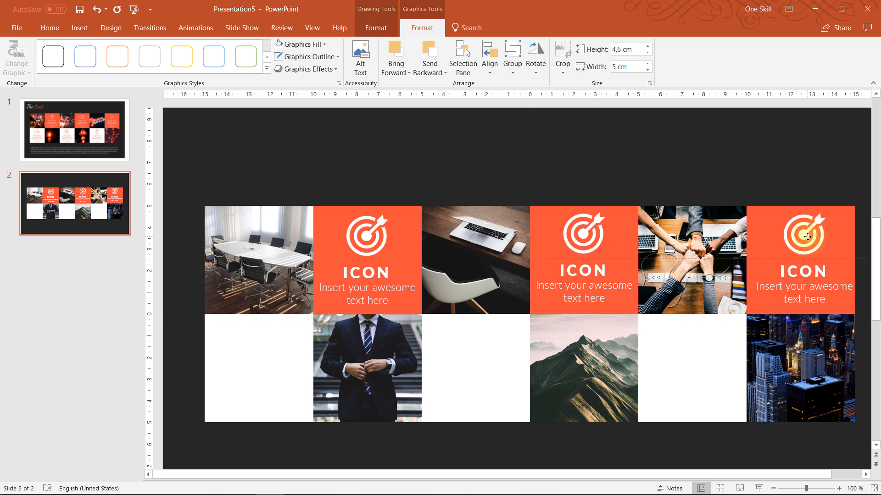
pyautogui.click(799, 260)
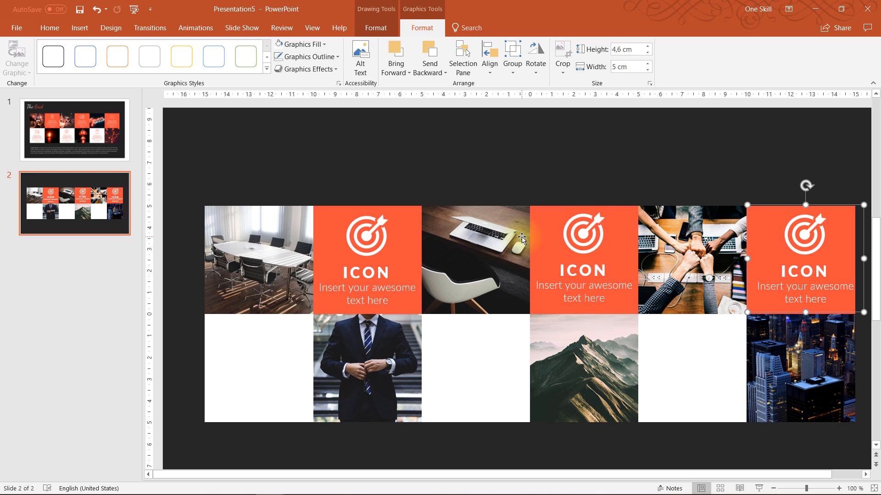
pyautogui.scroll(-3)
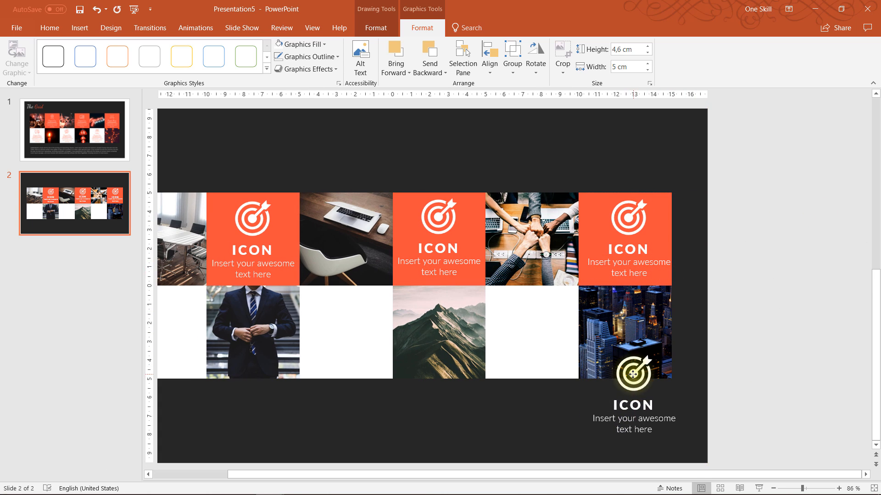
# - Place an icon-group copy below the grid and recolour its target icon orange
pyautogui.click(634, 380)
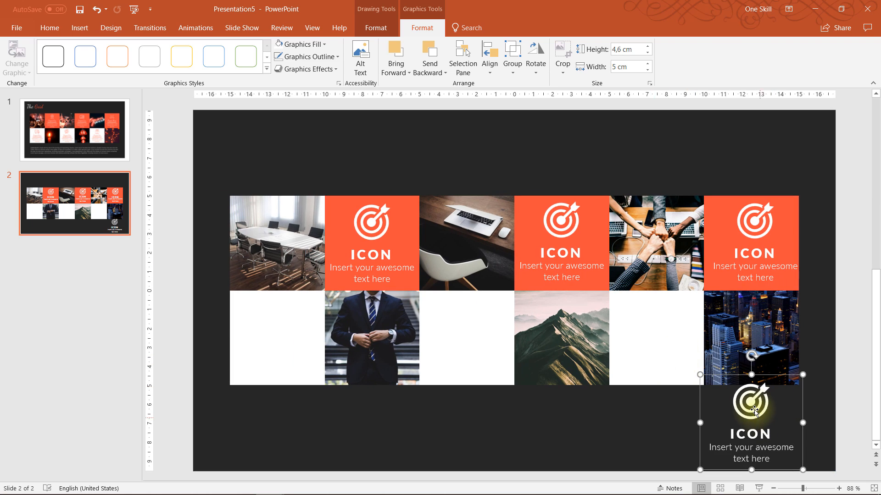
pyautogui.click(752, 400)
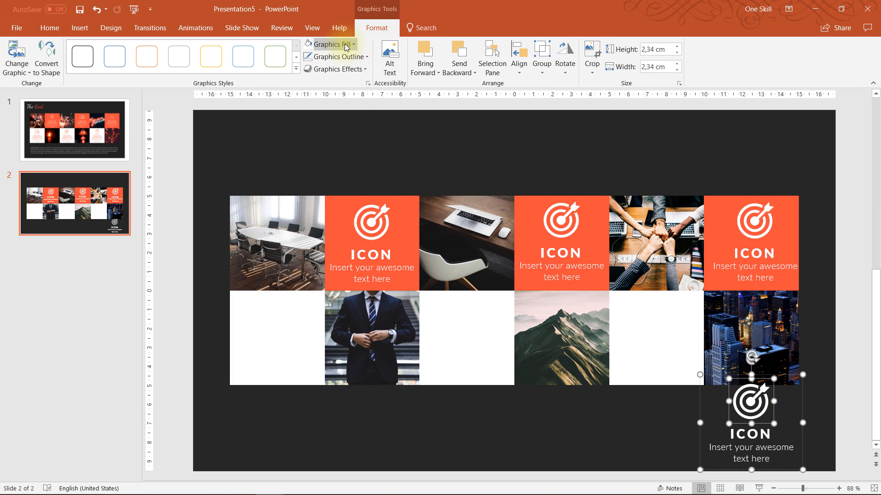
pyautogui.click(329, 44)
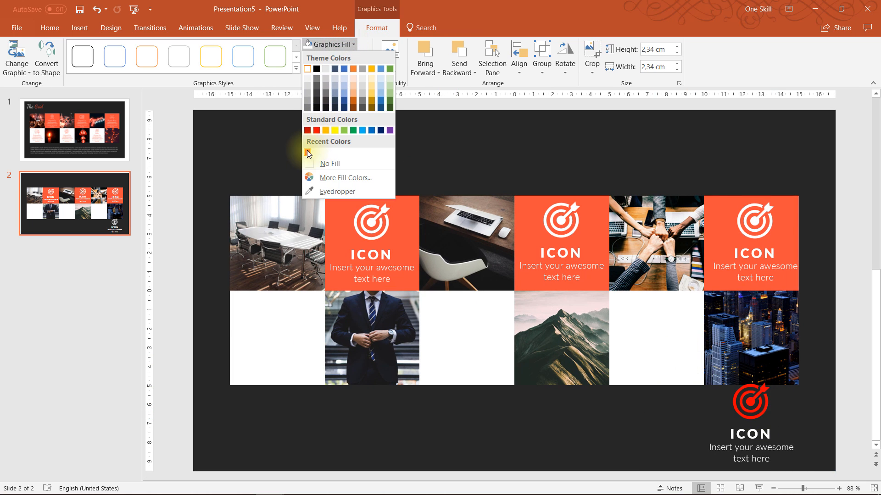
pyautogui.click(750, 401)
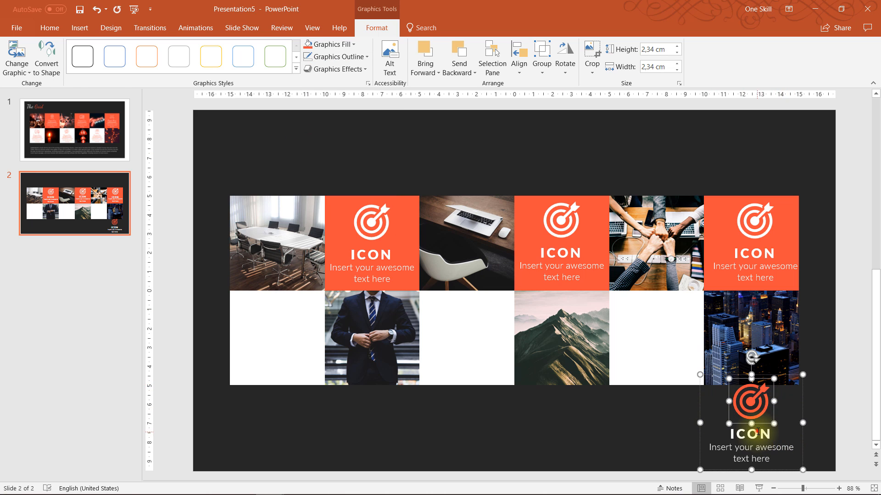
# - Colour the tile's text orange and duplicate the orange tile for the white cells
pyautogui.click(749, 432)
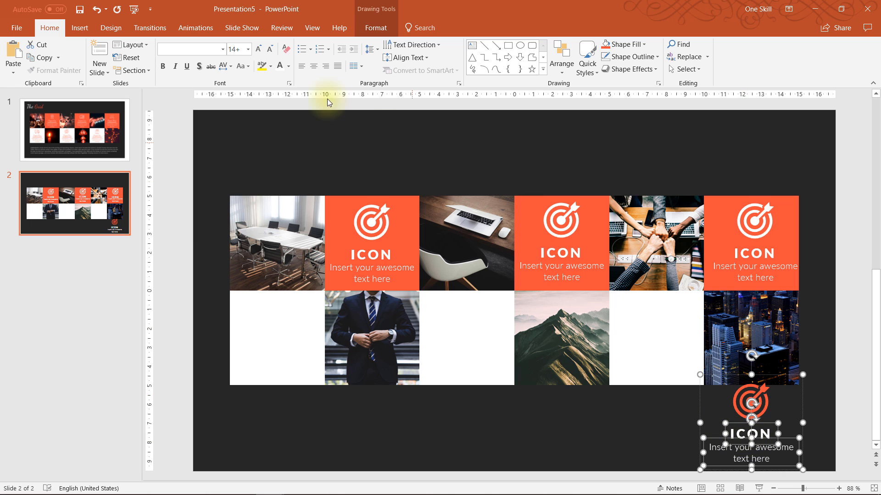
pyautogui.click(288, 66)
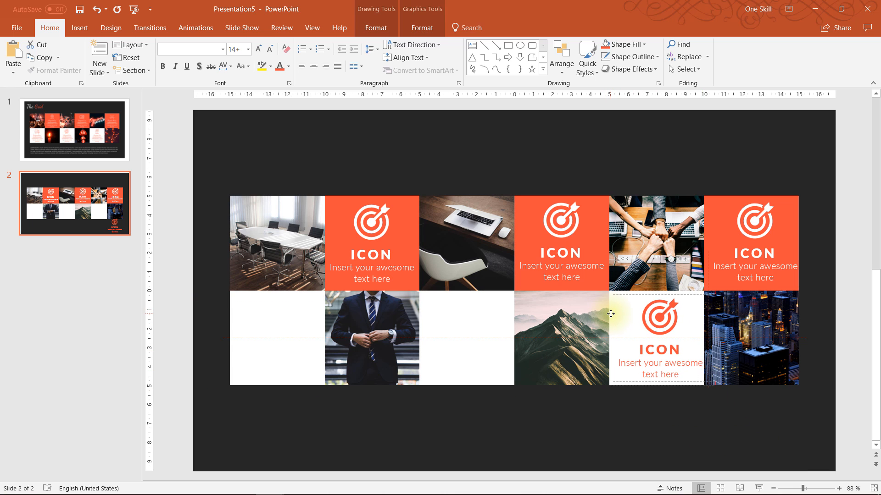
pyautogui.press('ctrl+d')
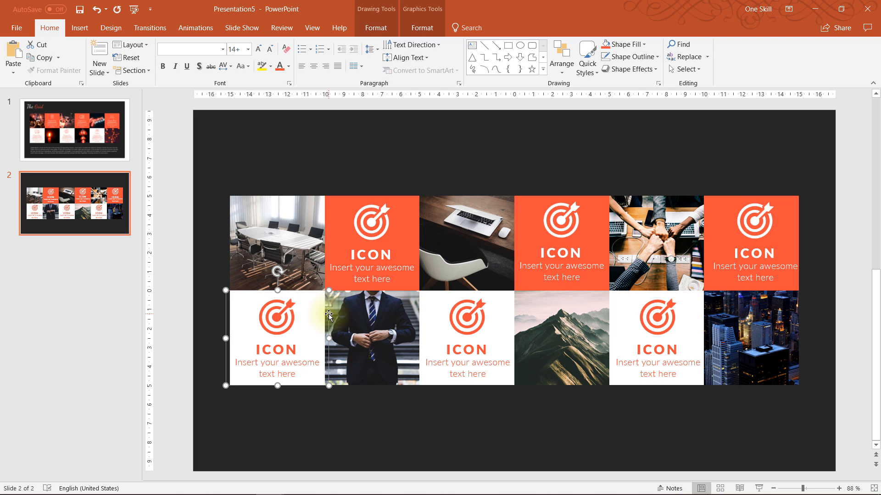
pyautogui.moveTo(211, 201)
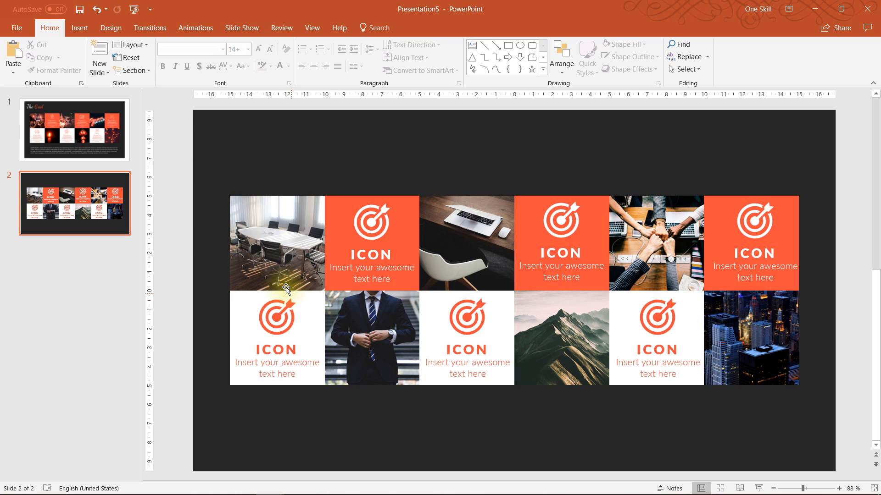
pyautogui.moveTo(111, 171)
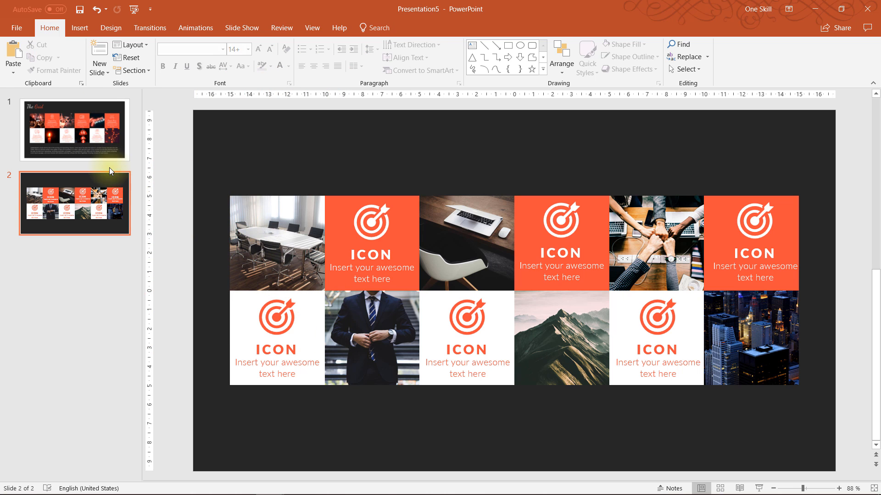
# - Replace the pasted text above the grid with 'THE GRID' at size 40
pyautogui.click(75, 129)
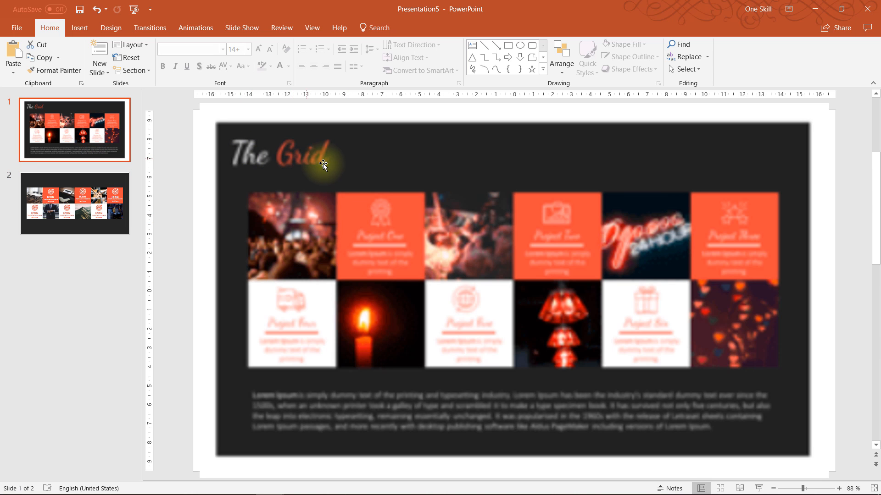
pyautogui.moveTo(212, 169)
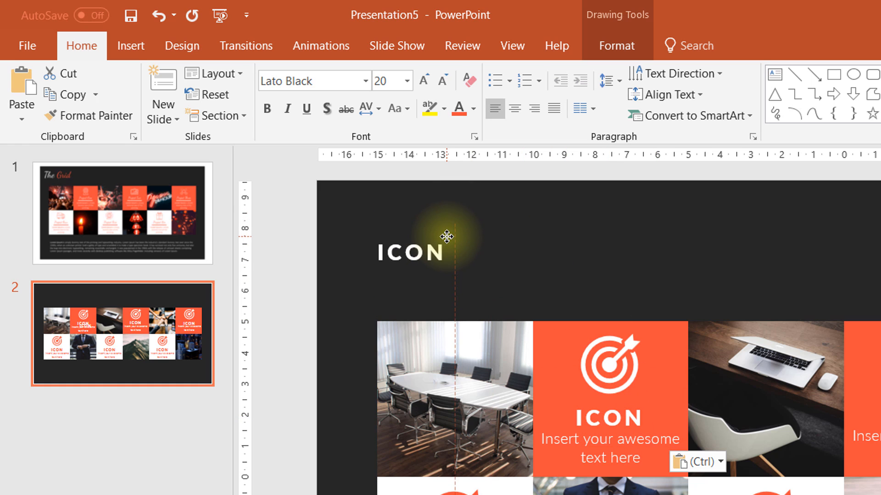
pyautogui.click(411, 236)
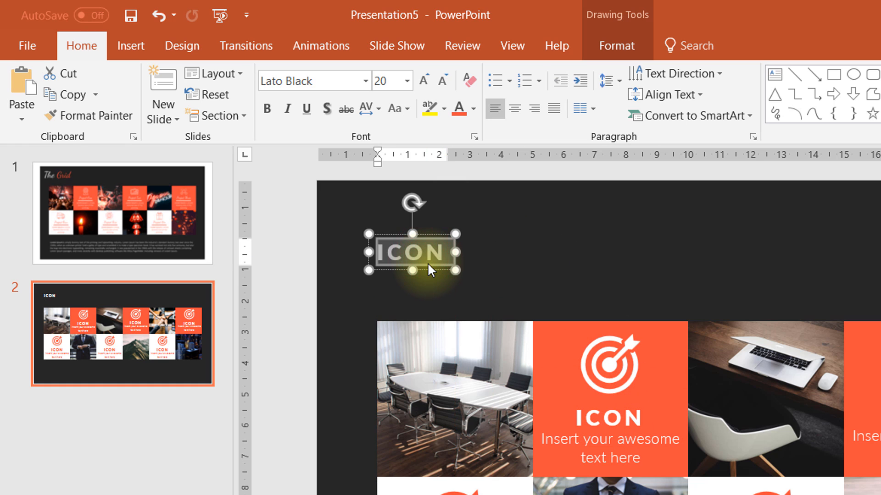
pyautogui.write('THE GRID')
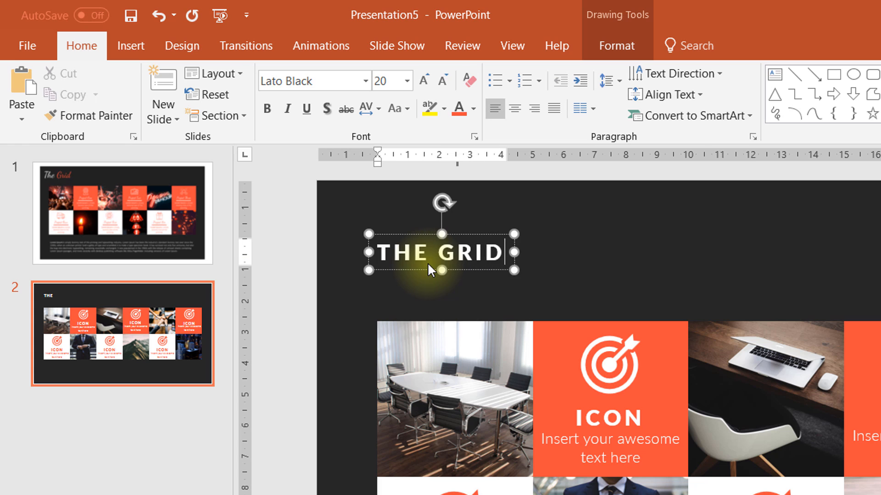
pyautogui.tripleClick(440, 253)
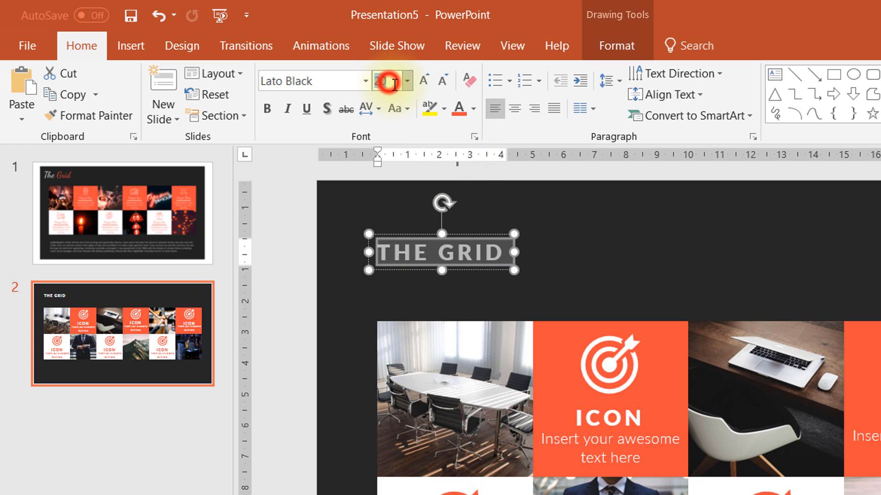
pyautogui.write('40')
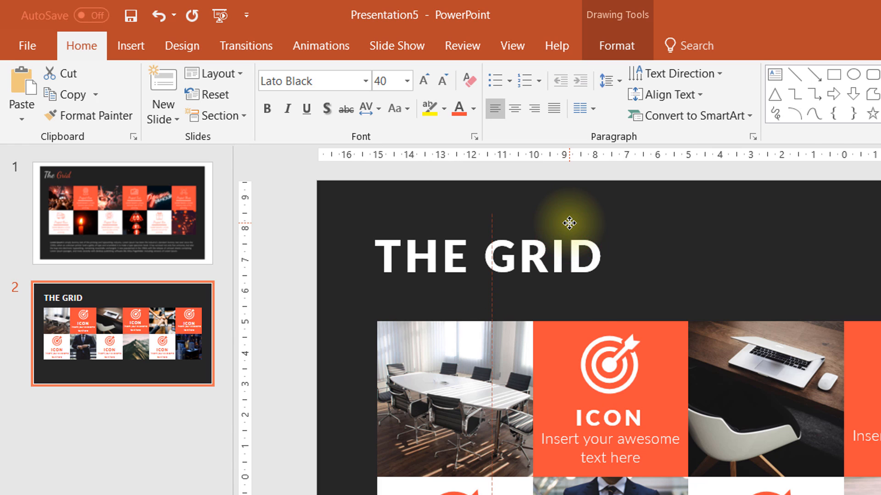
# - Colour the word GRID orange and enlarge the title to size 80
pyautogui.doubleClick(543, 257)
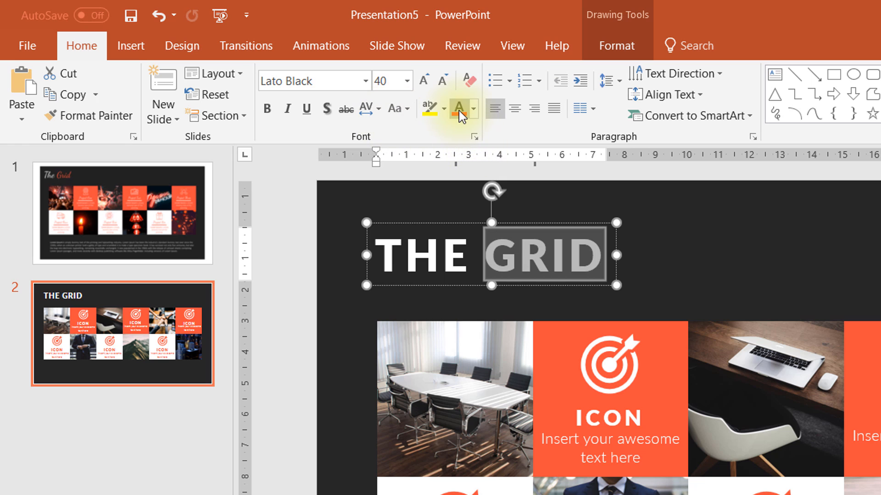
pyautogui.click(456, 109)
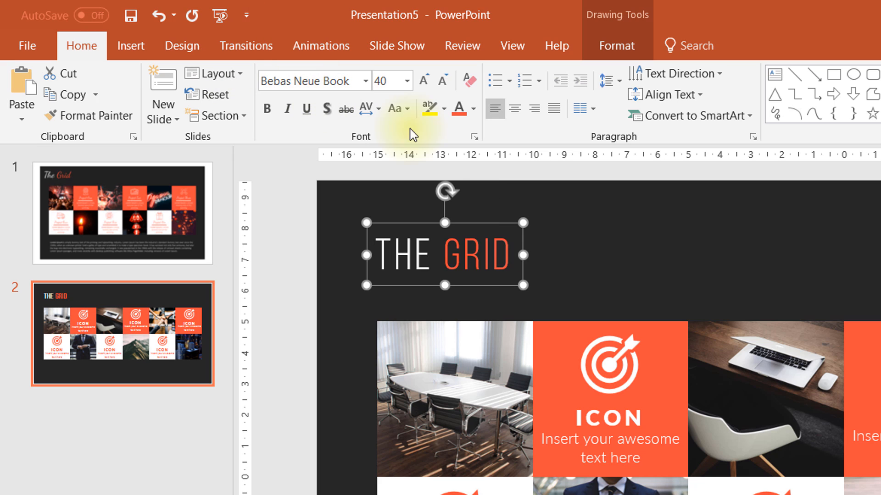
pyautogui.click(382, 81)
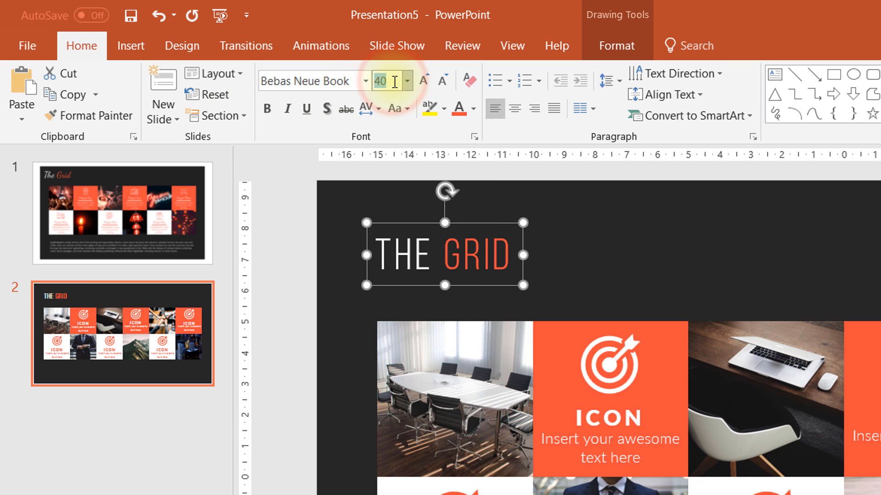
pyautogui.write('80')
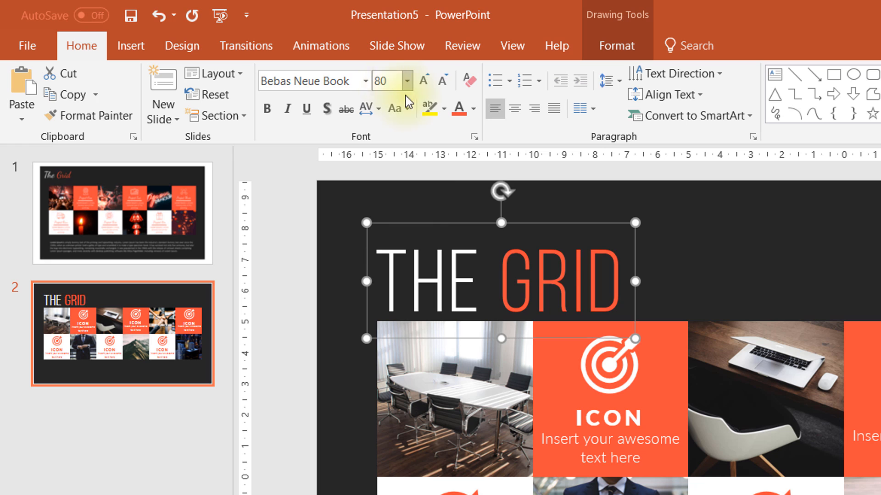
pyautogui.moveTo(568, 225)
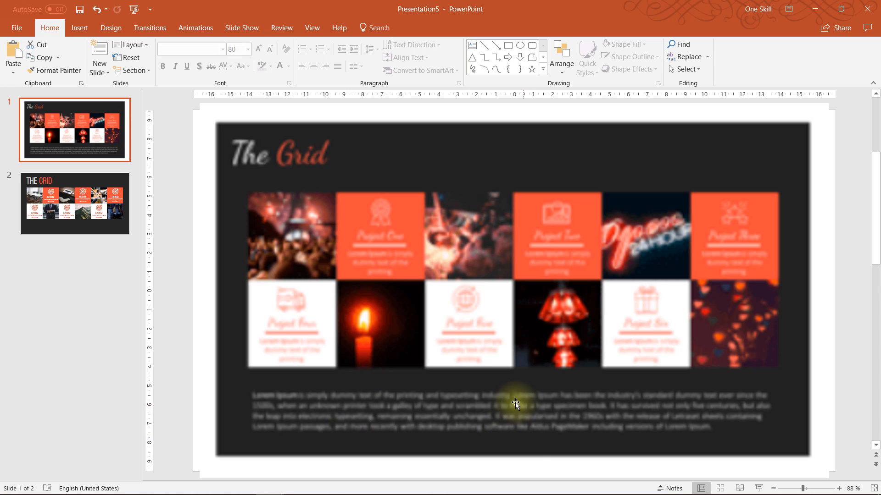
# - Copy an orange tile's caption and paste it below the grid, then switch to the browser
pyautogui.click(74, 204)
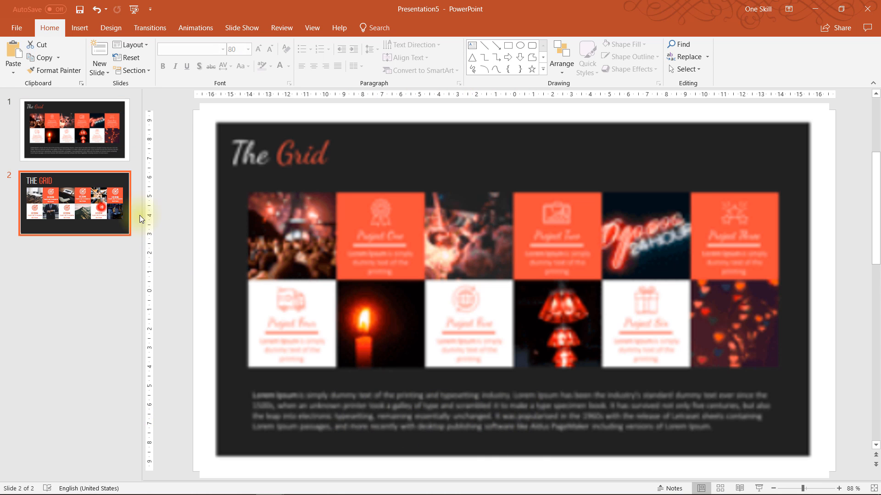
pyautogui.click(377, 235)
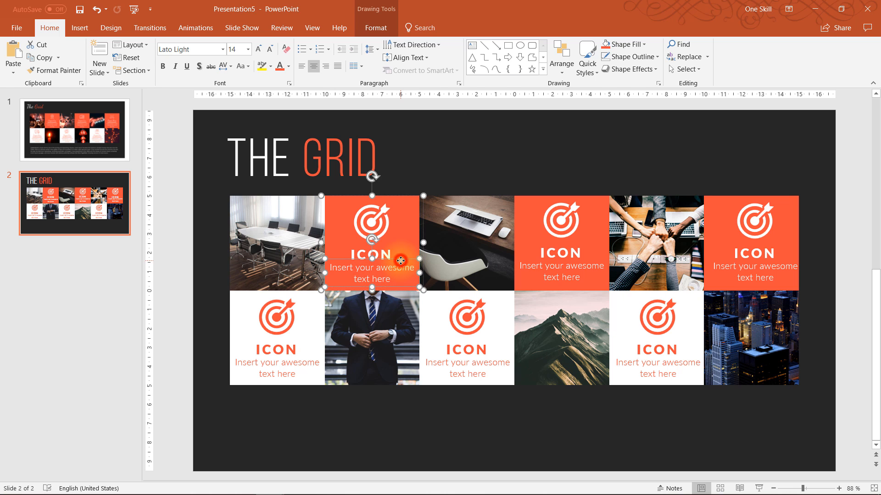
pyautogui.press('ctrl+c')
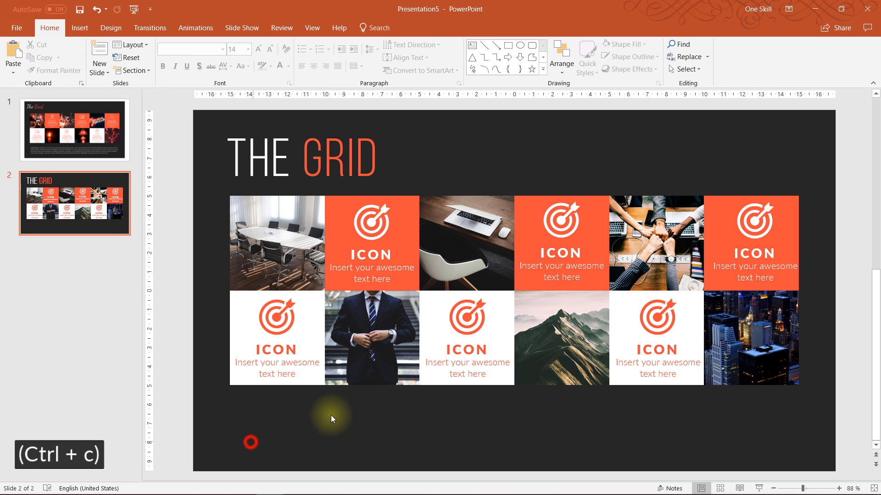
pyautogui.press('ctrl+v')
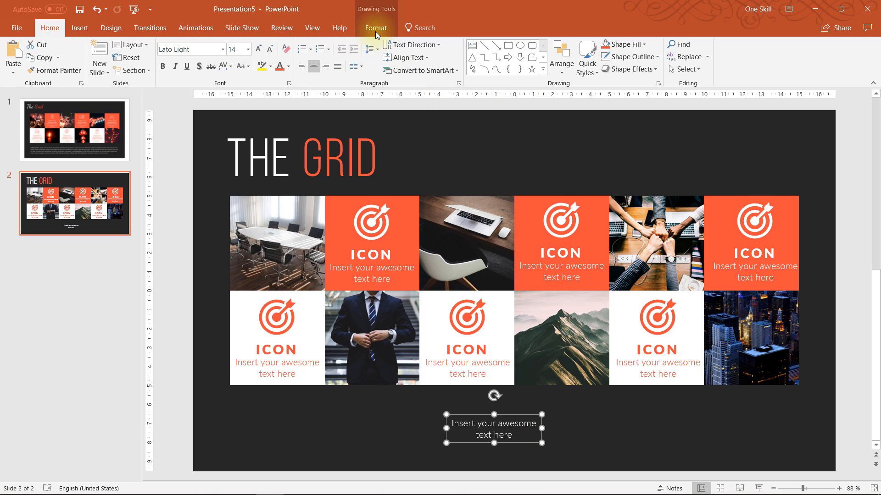
pyautogui.click(742, 45)
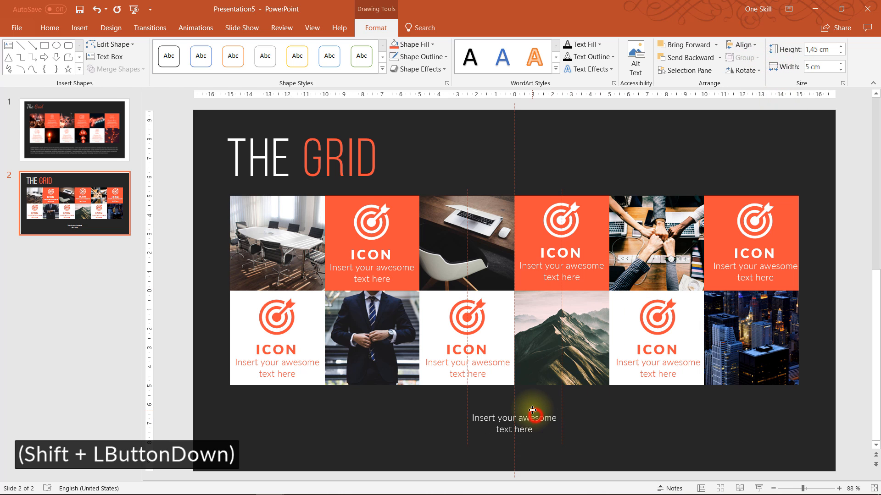
pyautogui.press('alt+tab')
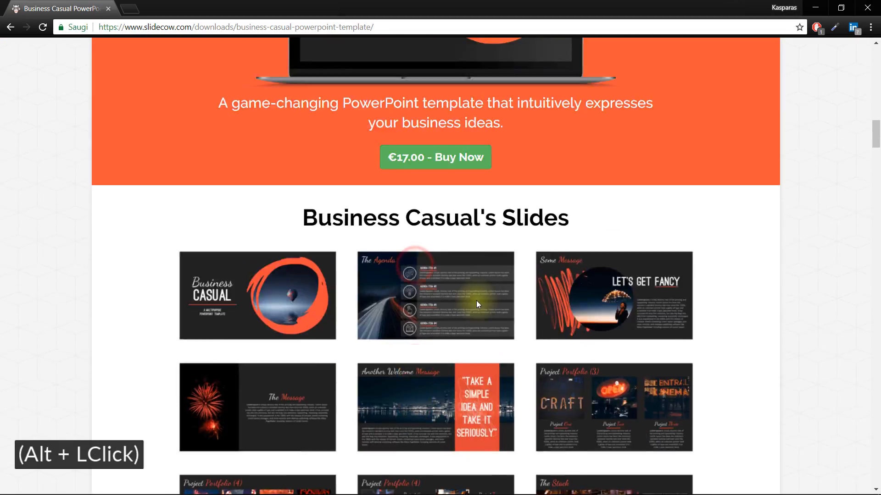
# - Select and copy the template description sentence at the top of the product page
pyautogui.scroll(3)
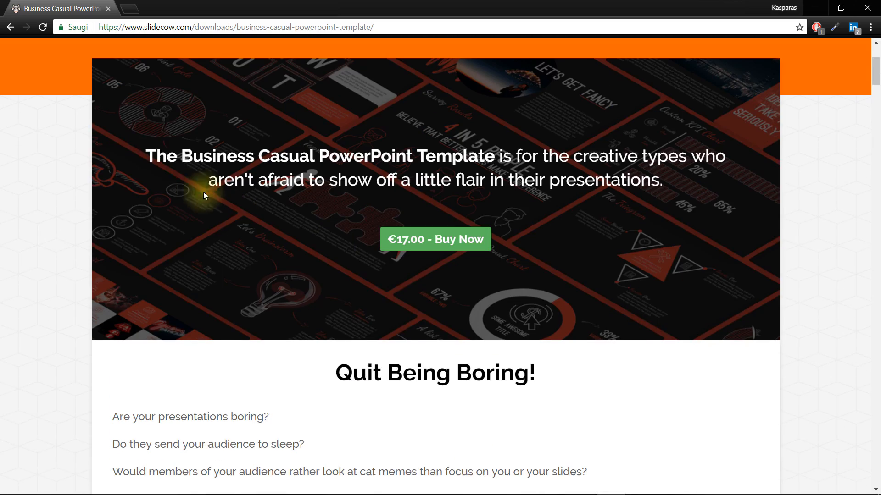
pyautogui.scroll(3)
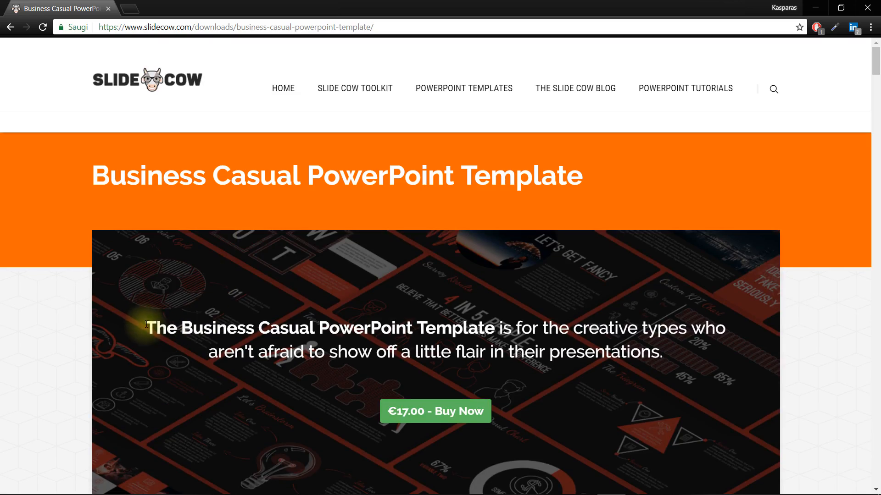
pyautogui.moveTo(148, 327); pyautogui.dragTo(664, 352)
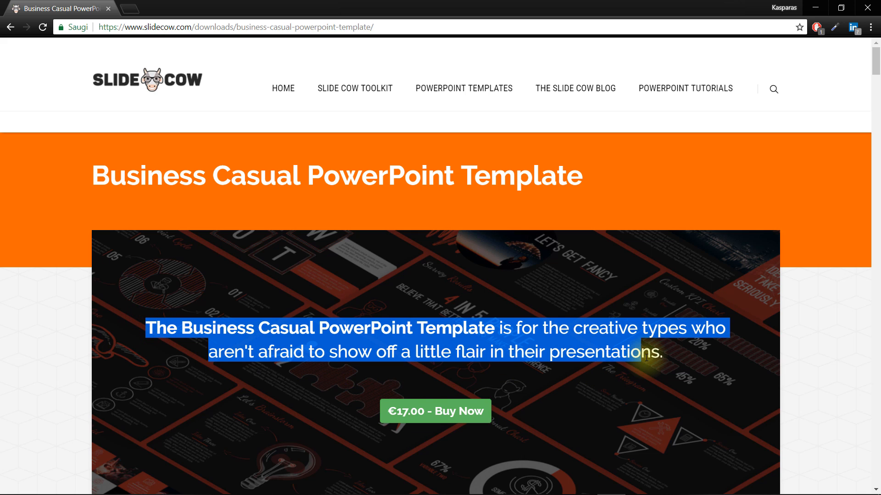
pyautogui.press('ctrl+c')
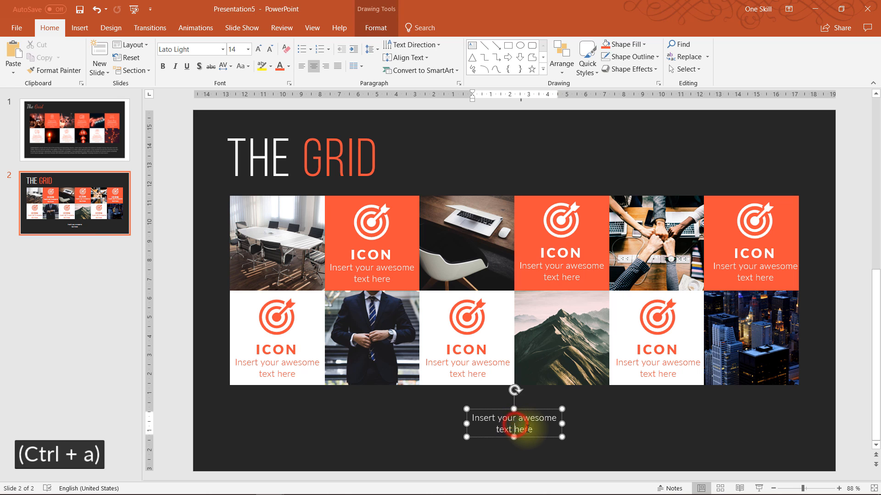
# - Paste the description into the below-grid caption and recentre the box under the grid
pyautogui.press('ctrl+v')
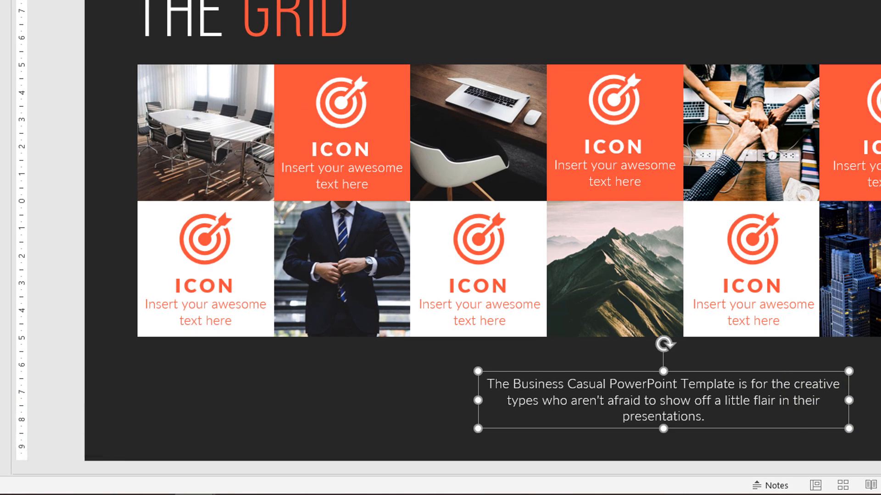
pyautogui.moveTo(662, 400); pyautogui.dragTo(545, 400)
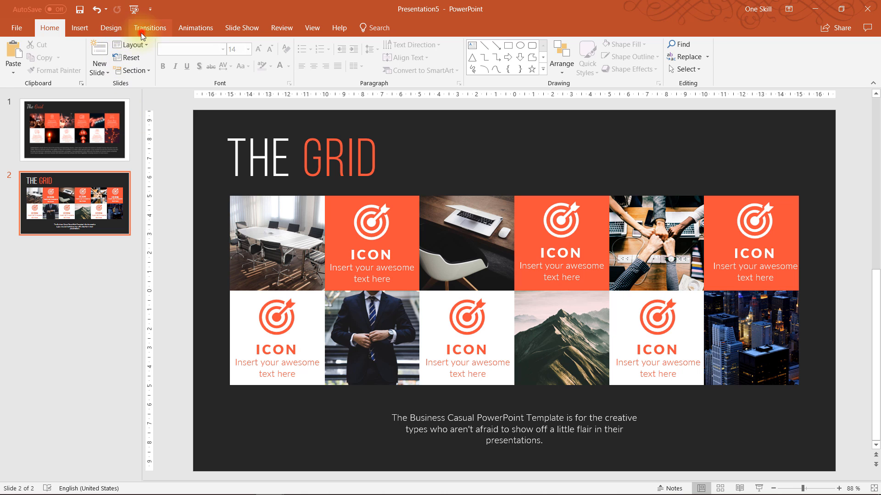
pyautogui.click(149, 27)
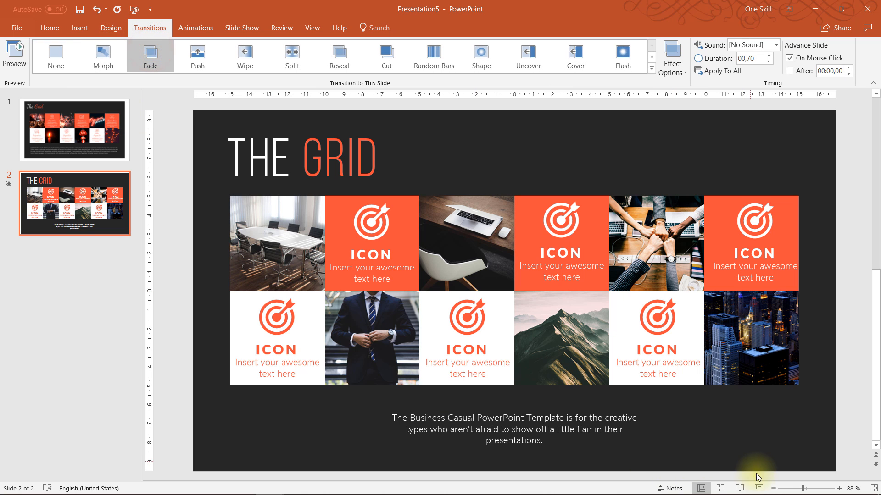